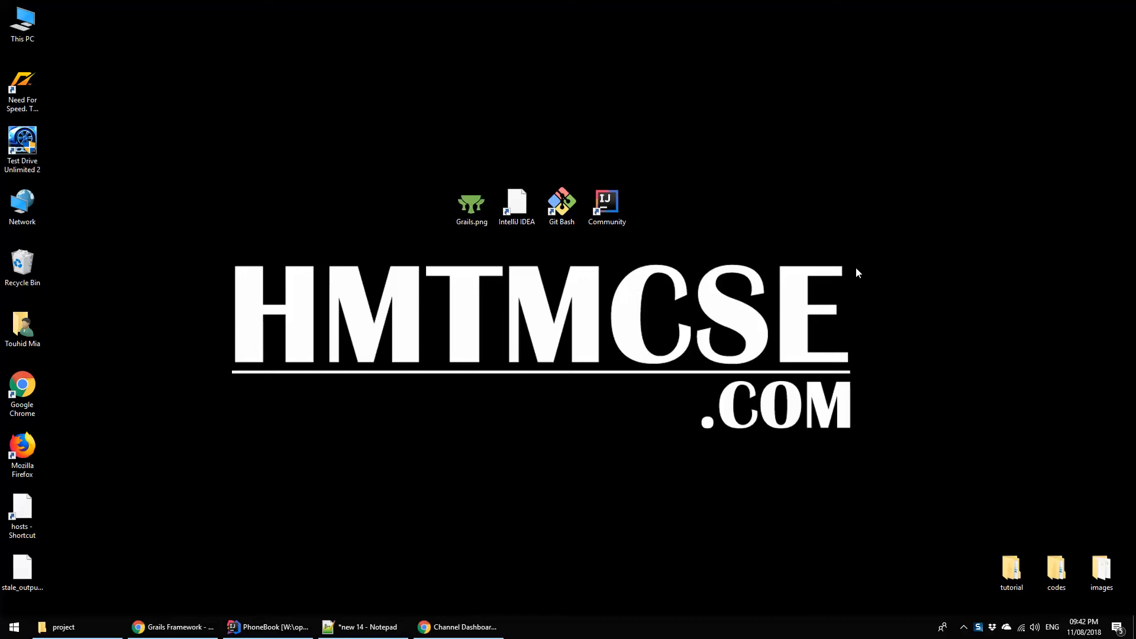
- Bring the Notepad++ 'new 14' tutorial outline to the front and show its Grails steps
{"action": "left_click", "coordinate": [362, 627]}
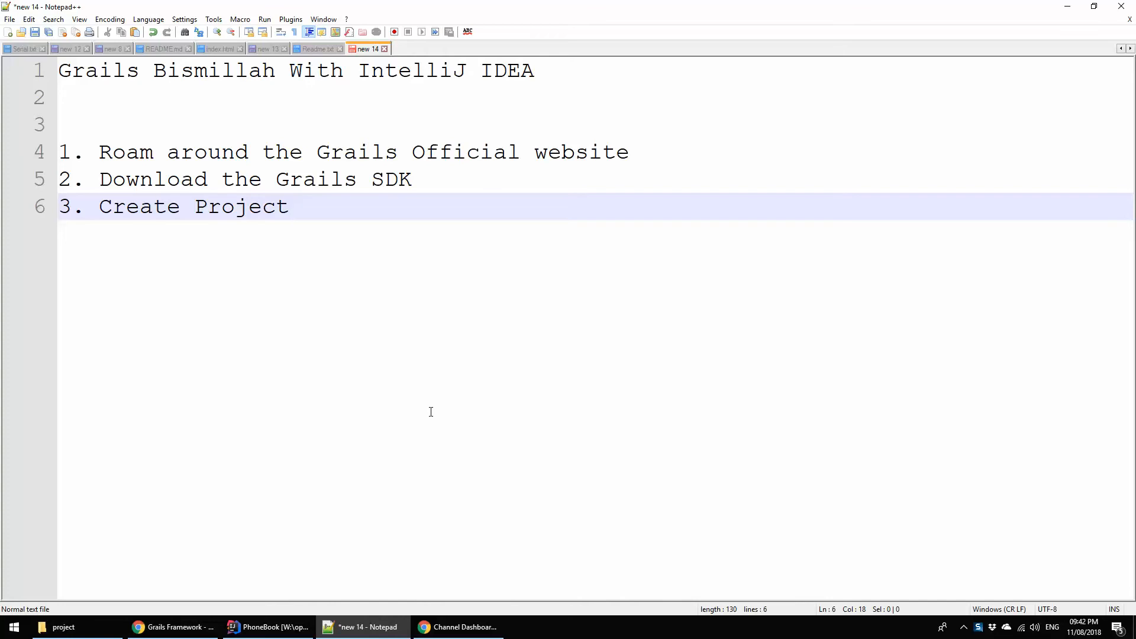
{"action": "left_click", "coordinate": [289, 206]}
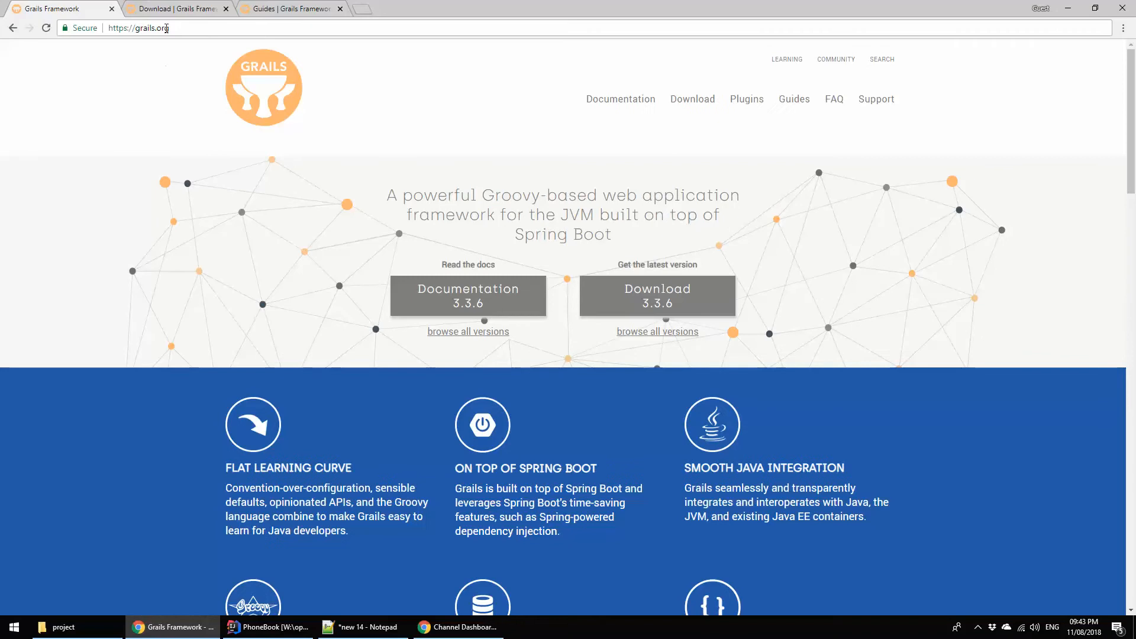
{"action": "mouse_move", "coordinate": [486, 152]}
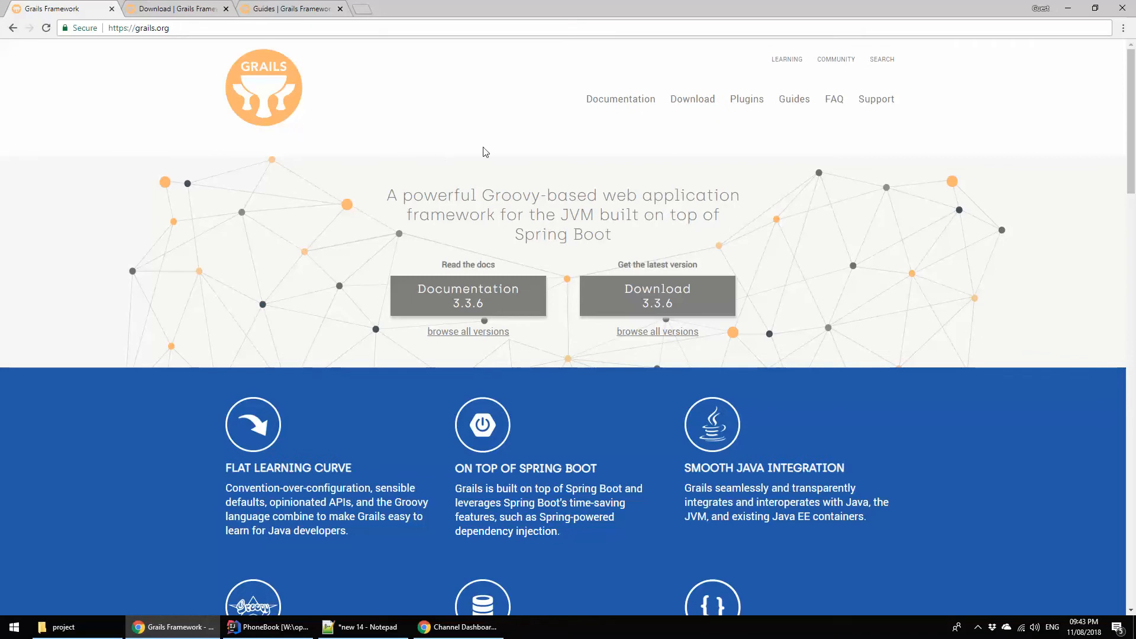
{"action": "scroll", "scroll_direction": "down", "scroll_amount": 3}
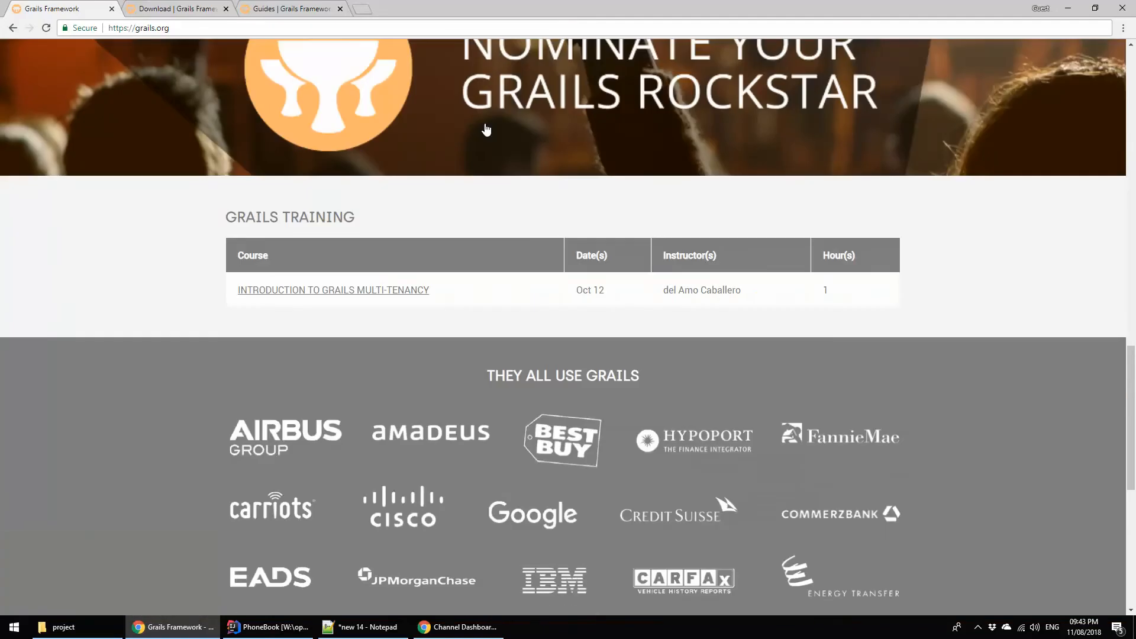
{"action": "scroll", "scroll_direction": "down", "scroll_amount": 3}
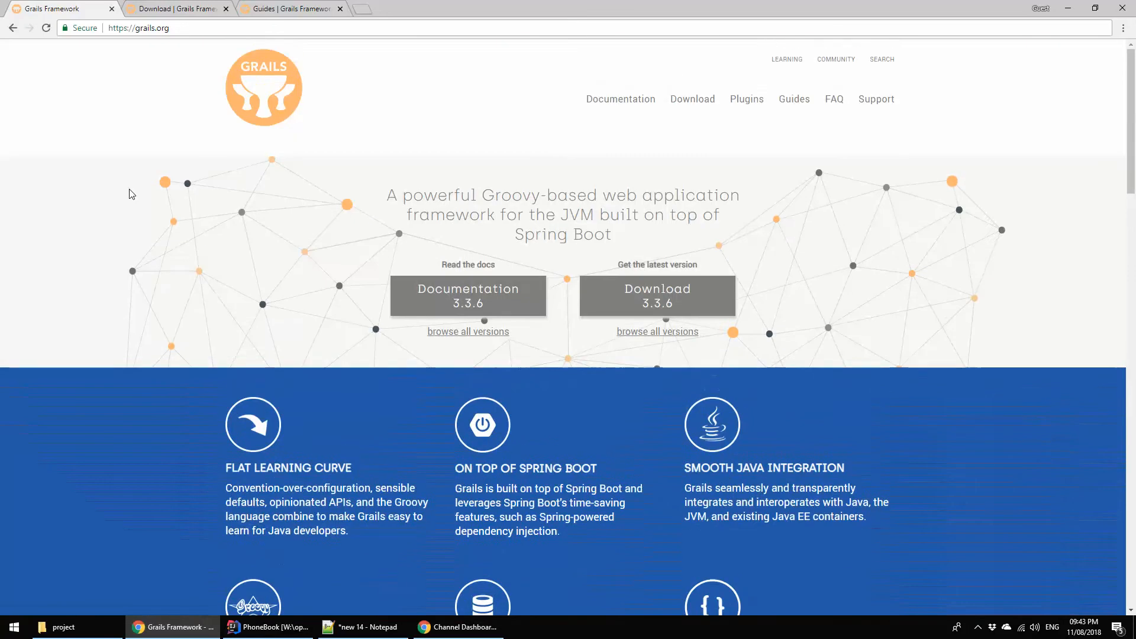
{"action": "mouse_move", "coordinate": [625, 306]}
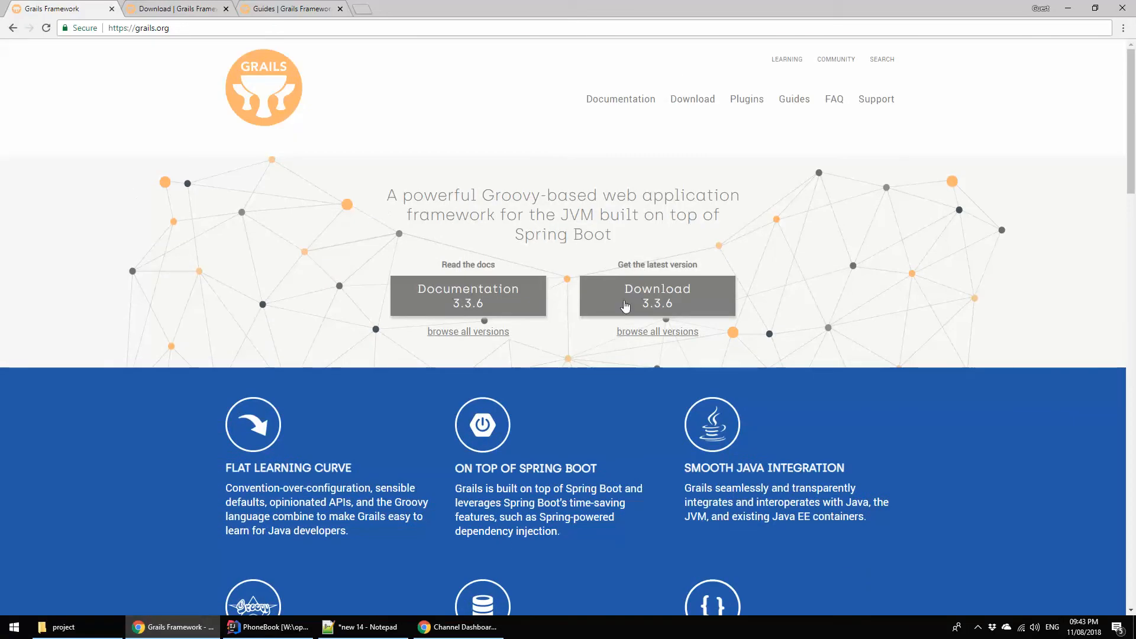
{"action": "mouse_move", "coordinate": [796, 99]}
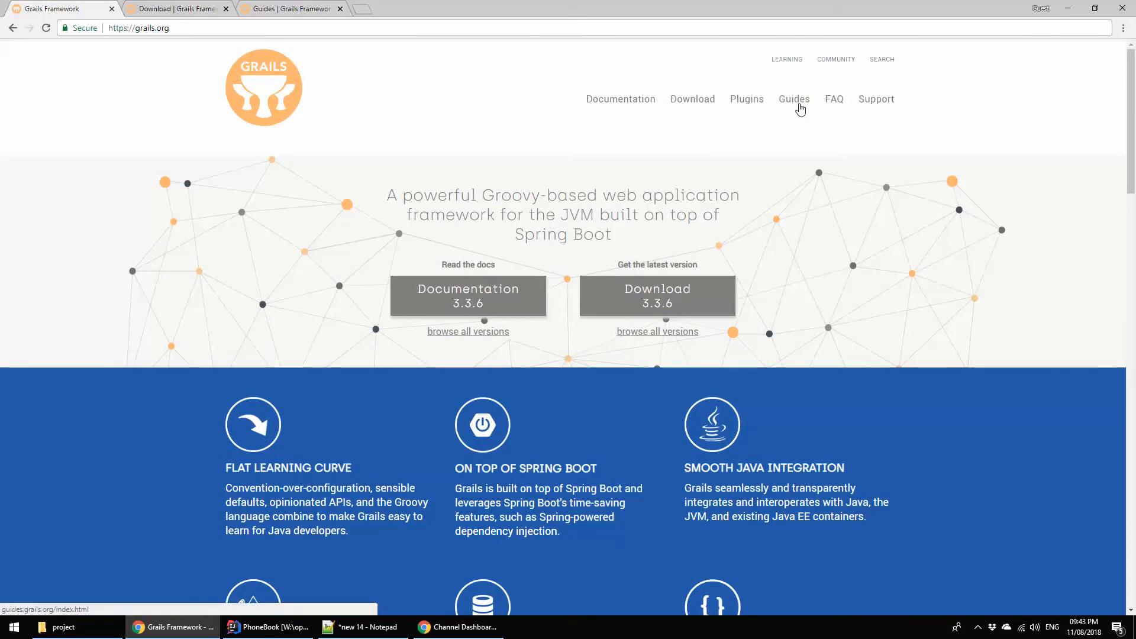
{"action": "mouse_move", "coordinate": [876, 100]}
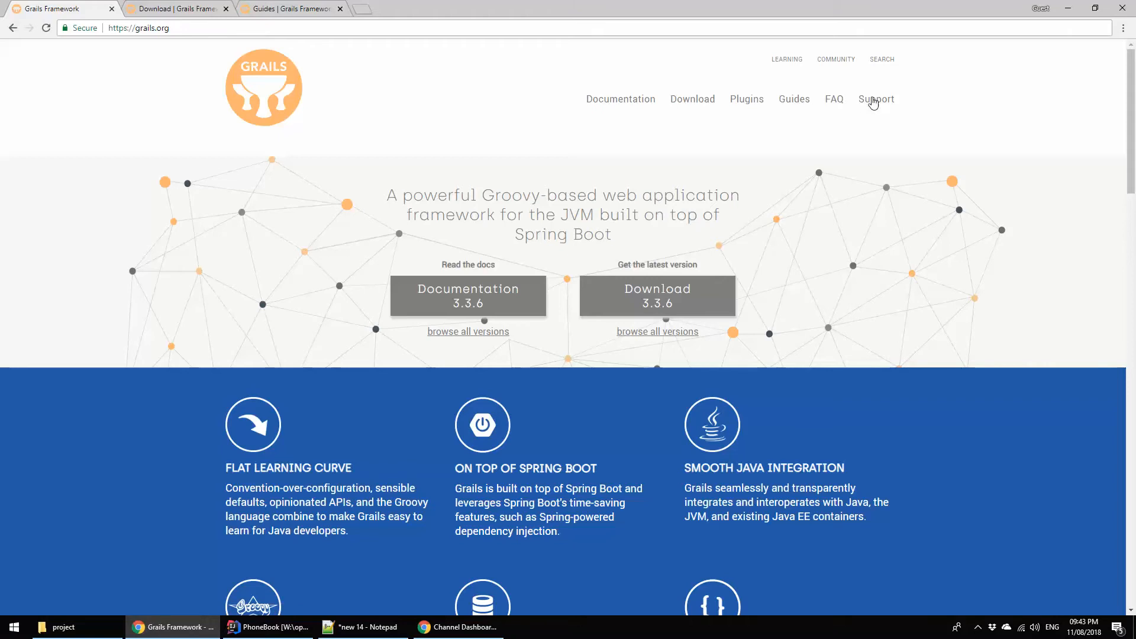
{"action": "mouse_move", "coordinate": [889, 69]}
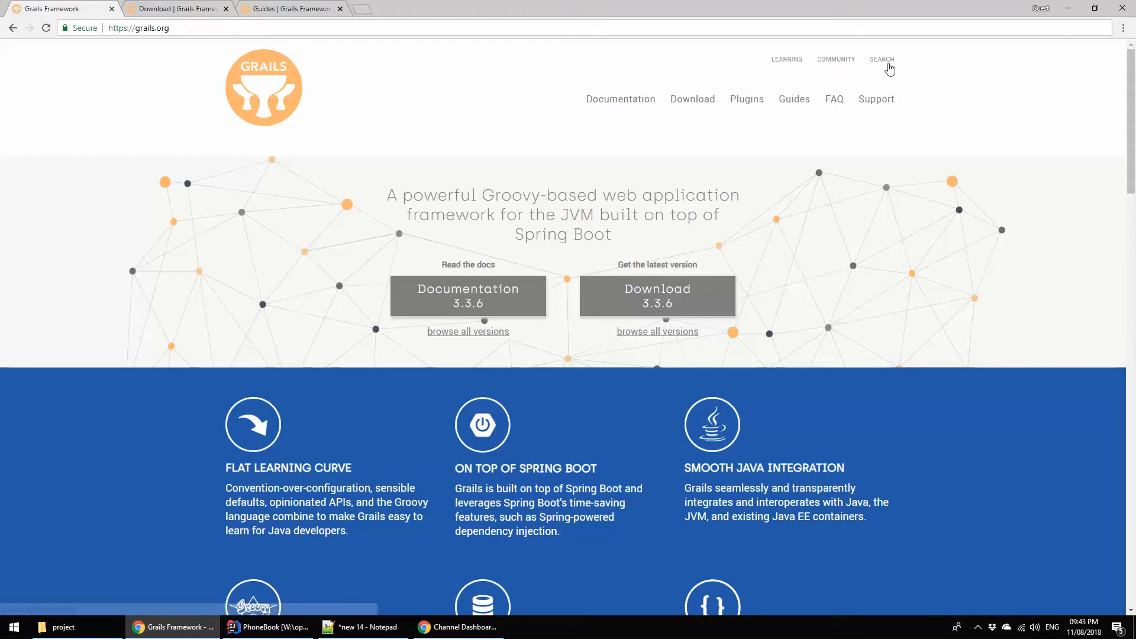
{"action": "mouse_move", "coordinate": [396, 143]}
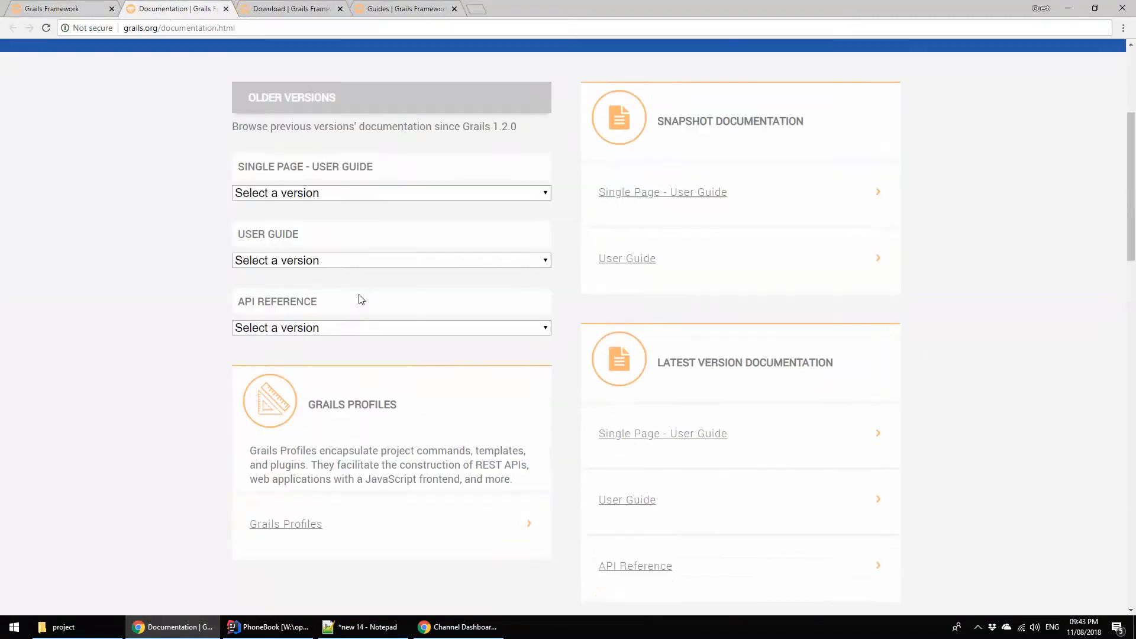
{"action": "scroll", "scroll_direction": "up", "scroll_amount": 3}
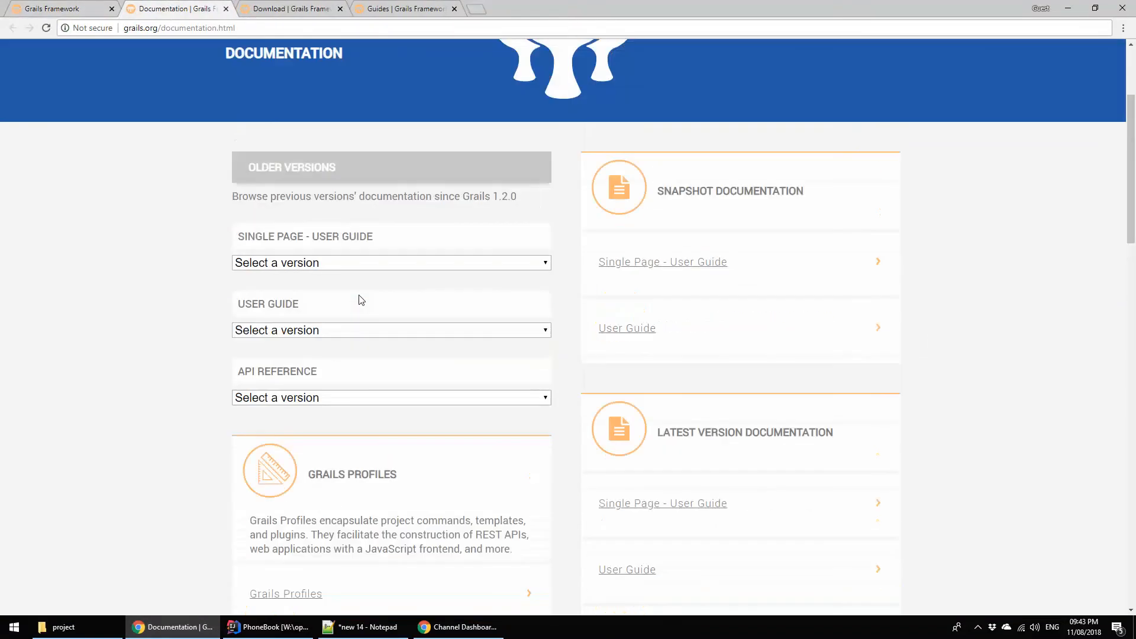
{"action": "scroll", "scroll_direction": "down", "scroll_amount": 3}
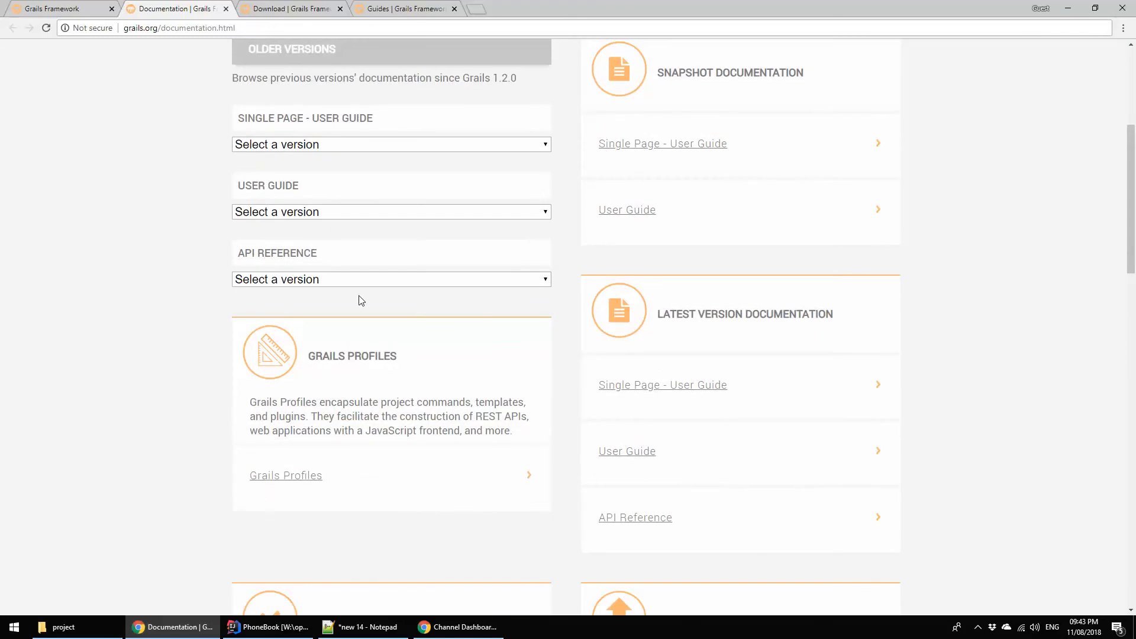
{"action": "scroll", "scroll_direction": "down", "scroll_amount": 3}
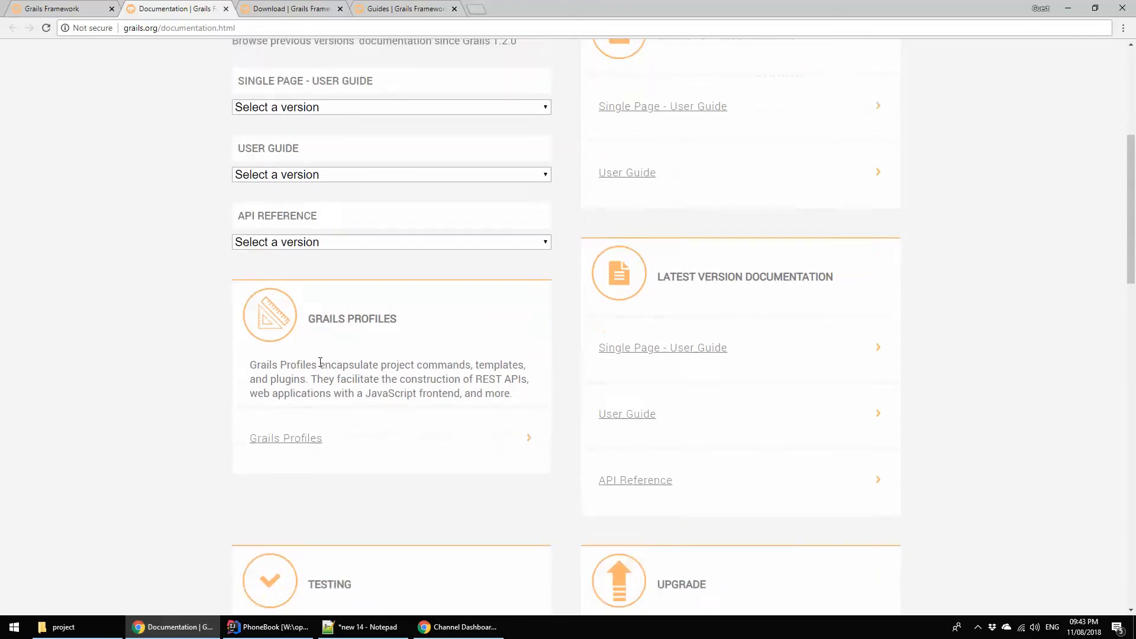
{"action": "scroll", "scroll_direction": "down", "scroll_amount": 3}
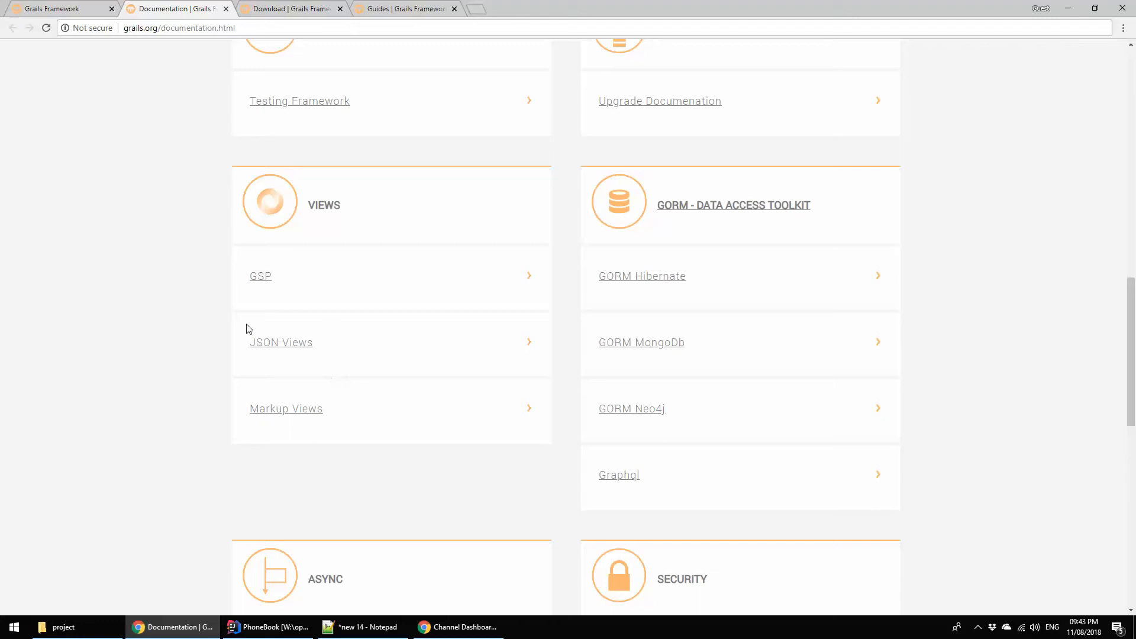
{"action": "scroll", "scroll_direction": "down", "scroll_amount": 3}
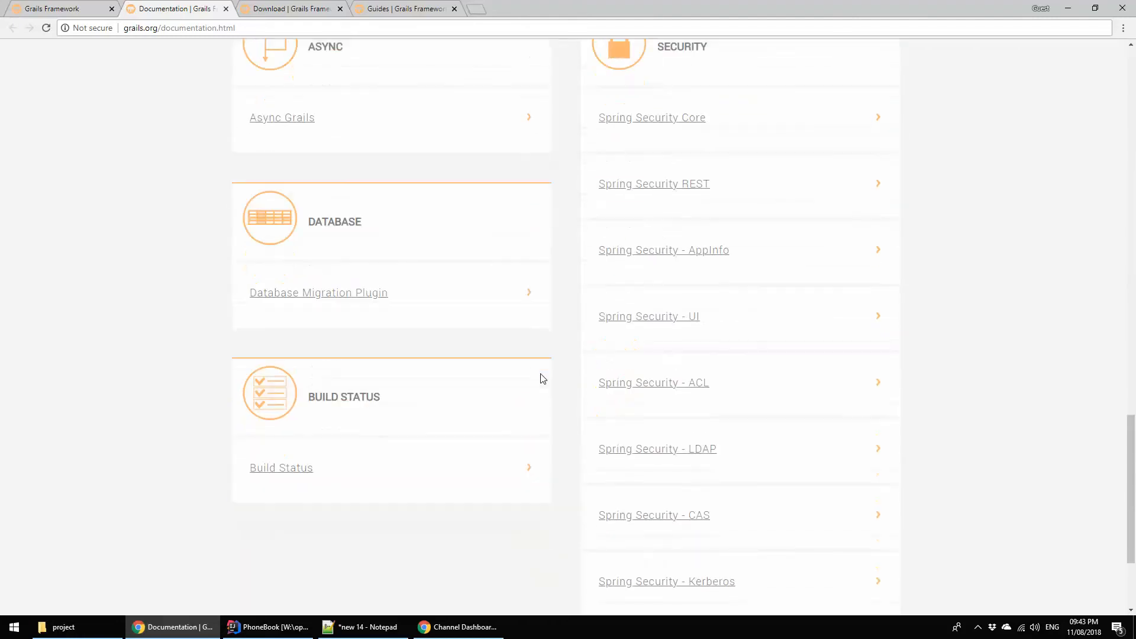
{"action": "scroll", "scroll_direction": "down", "scroll_amount": 3}
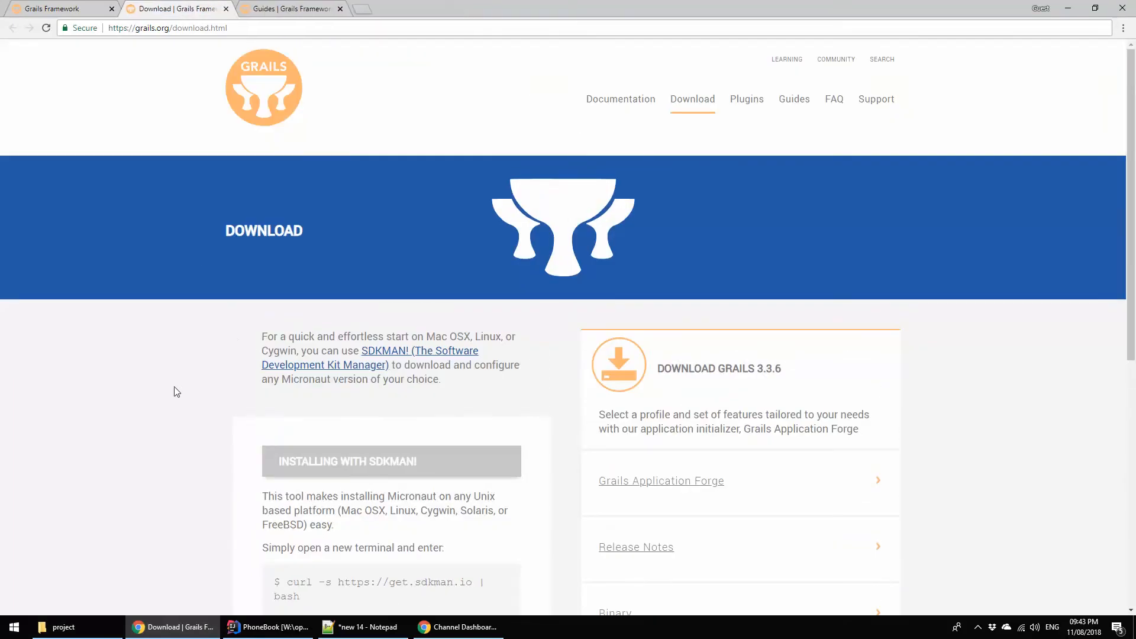
{"action": "scroll", "scroll_direction": "down", "scroll_amount": 3}
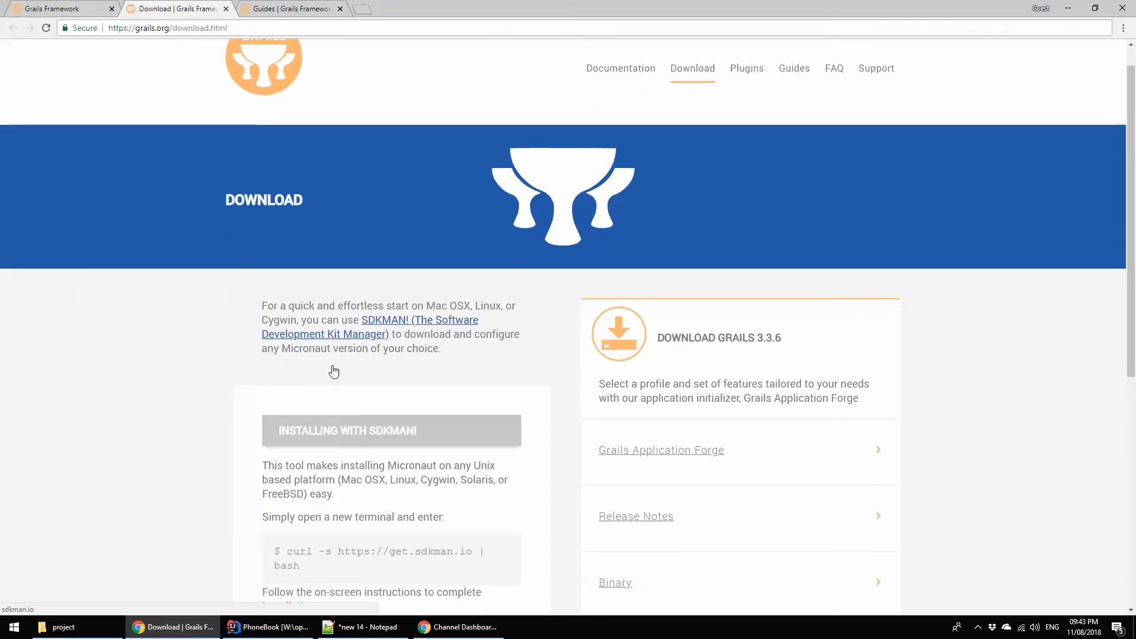
{"action": "scroll", "scroll_direction": "down", "scroll_amount": 3}
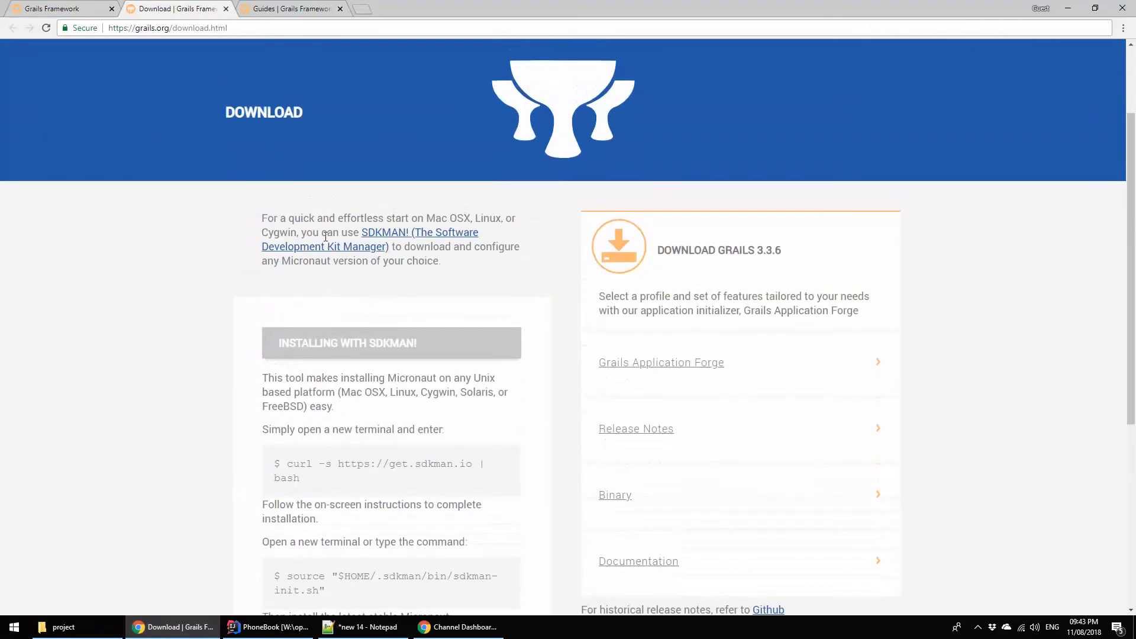
{"action": "scroll", "scroll_direction": "down", "scroll_amount": 3}
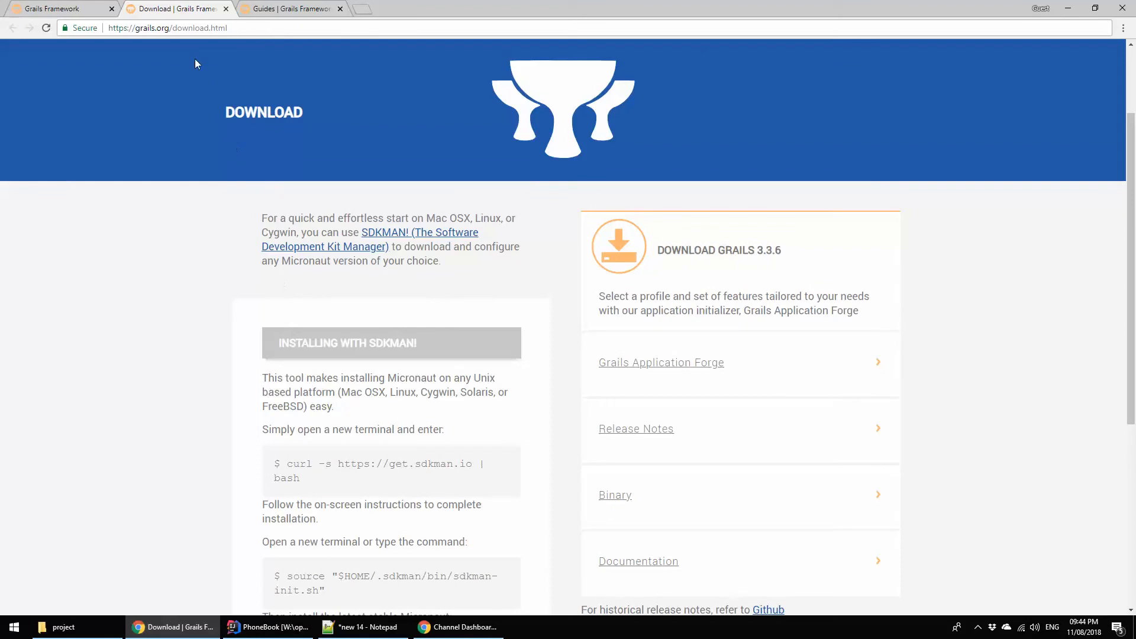
{"action": "mouse_move", "coordinate": [313, 335]}
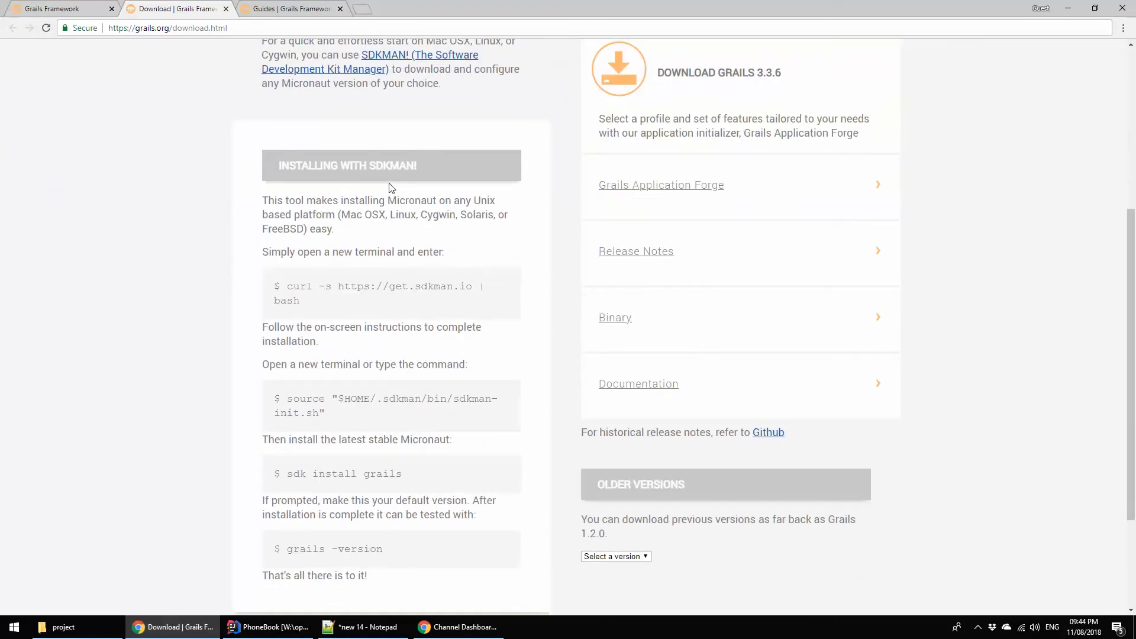
{"action": "scroll", "scroll_direction": "down", "scroll_amount": 3}
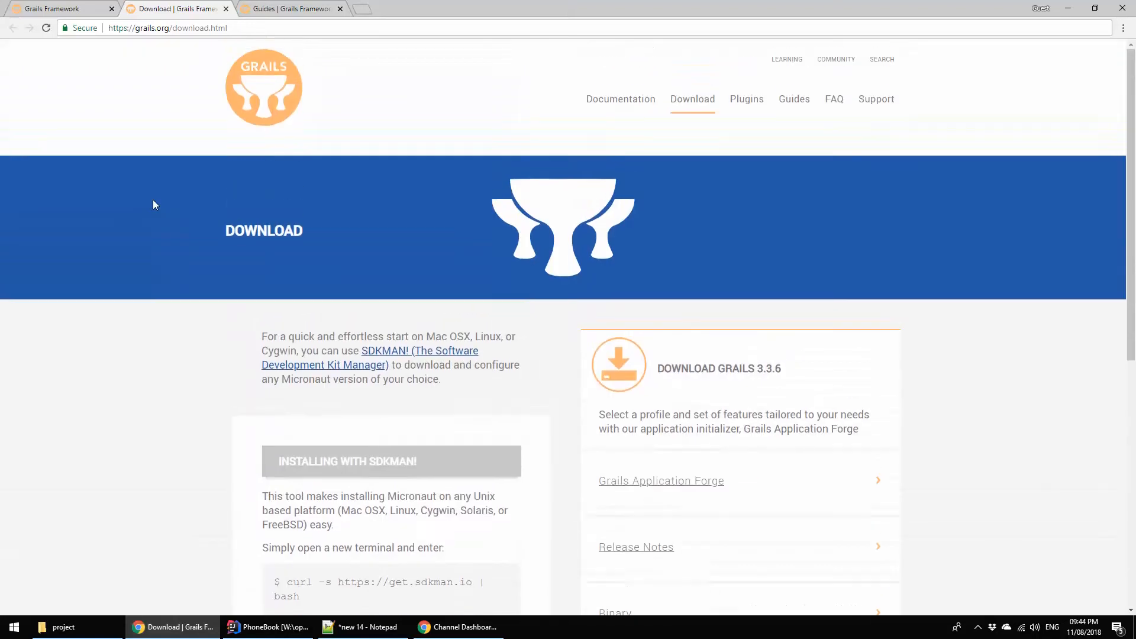
{"action": "mouse_move", "coordinate": [633, 109]}
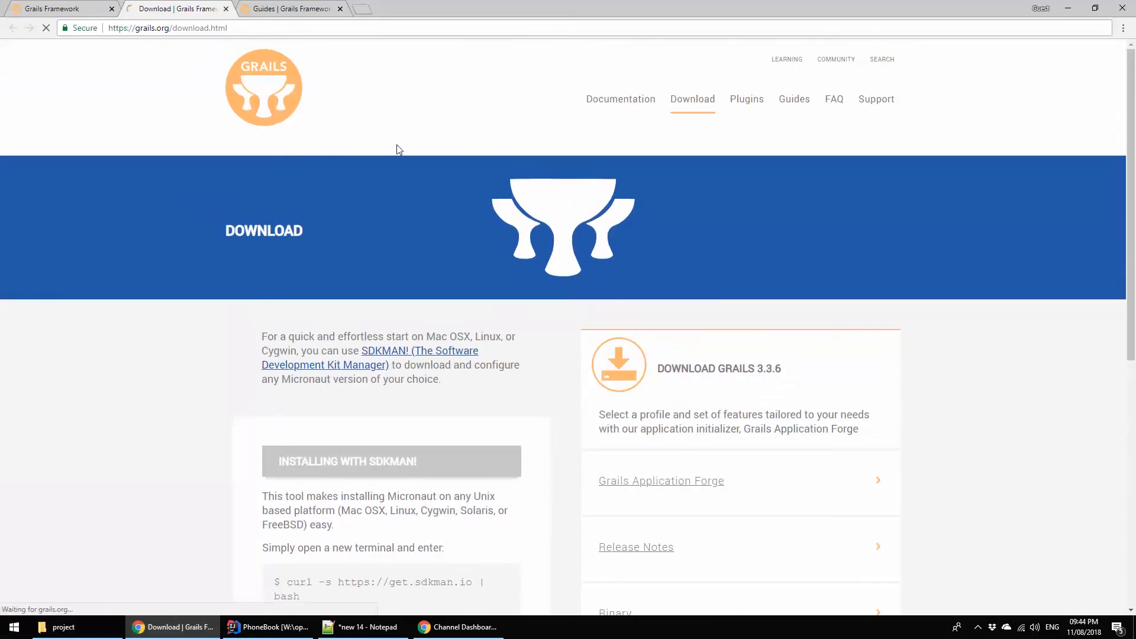
- Browse the Grails learning resources page down through books, documentation and guides
{"action": "left_click", "coordinate": [786, 60]}
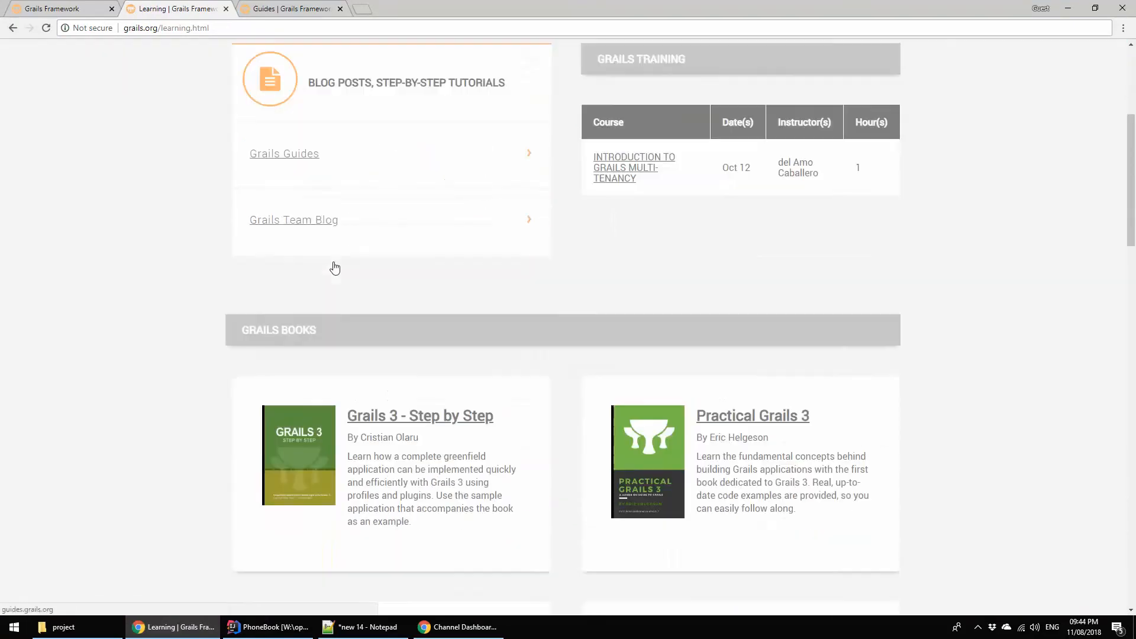
{"action": "scroll", "scroll_direction": "down", "scroll_amount": 3}
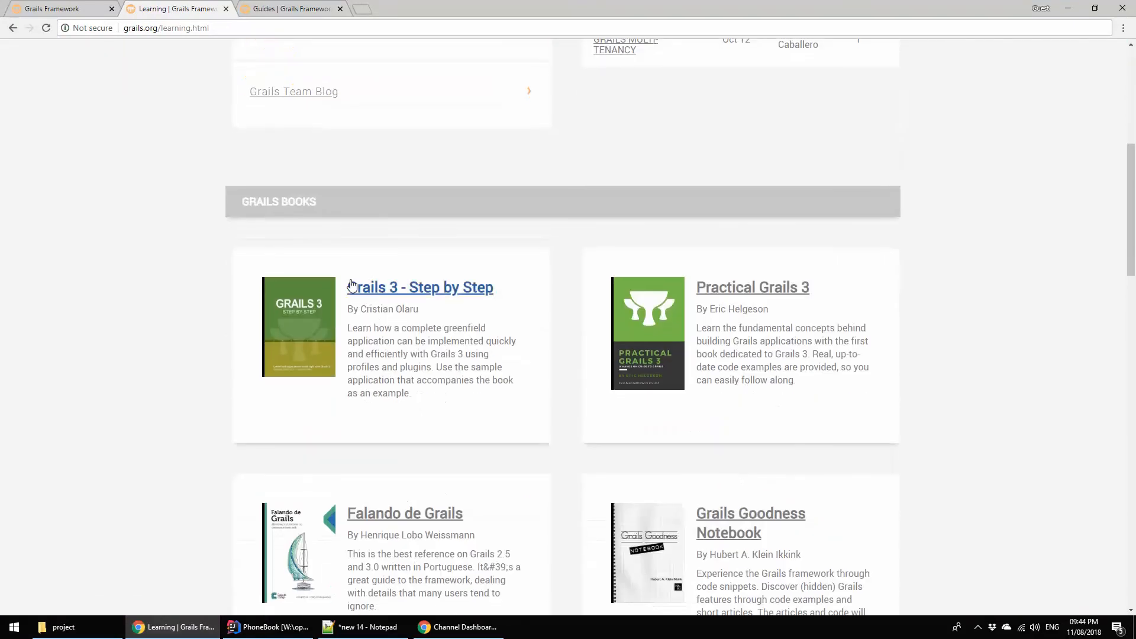
{"action": "scroll", "scroll_direction": "down", "scroll_amount": 3}
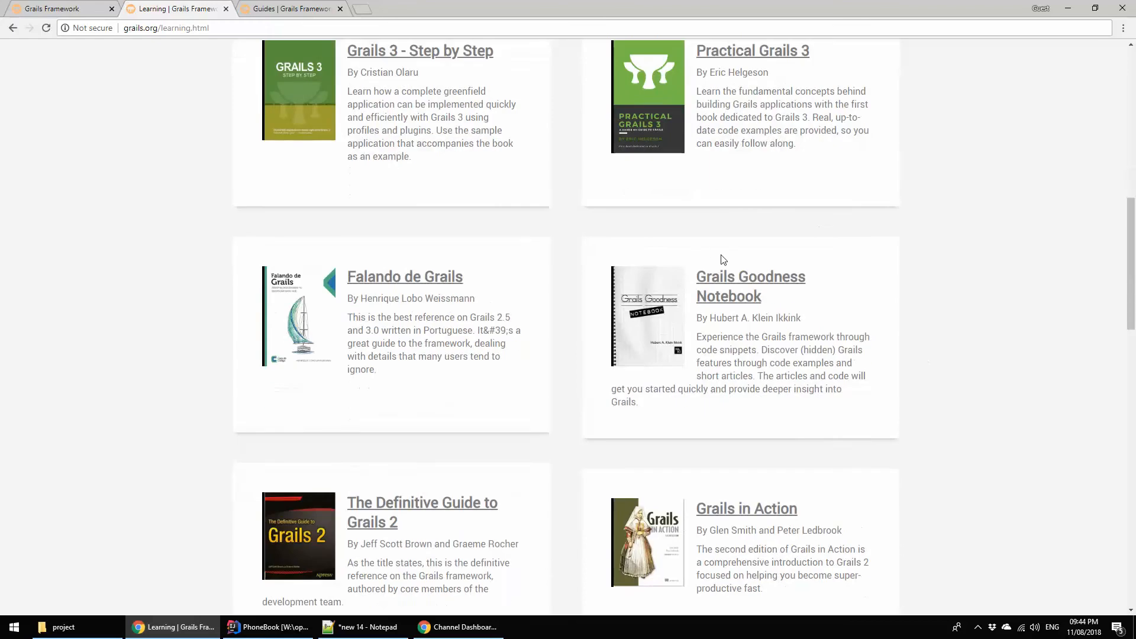
{"action": "scroll", "scroll_direction": "down", "scroll_amount": 3}
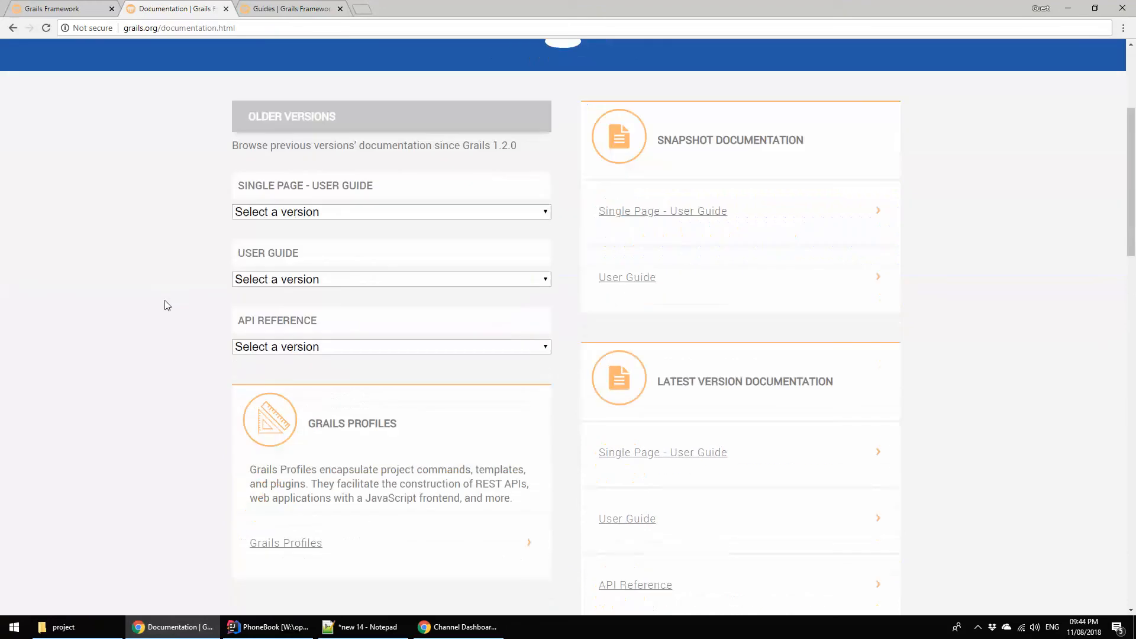
{"action": "scroll", "scroll_direction": "down", "scroll_amount": 3}
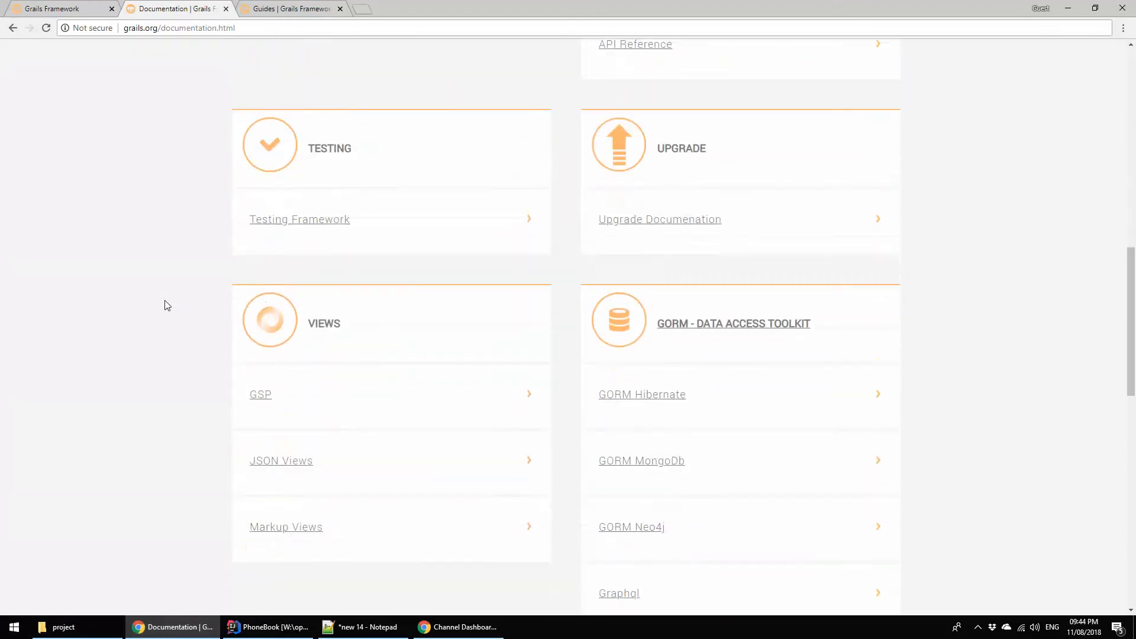
{"action": "scroll", "scroll_direction": "down", "scroll_amount": 3}
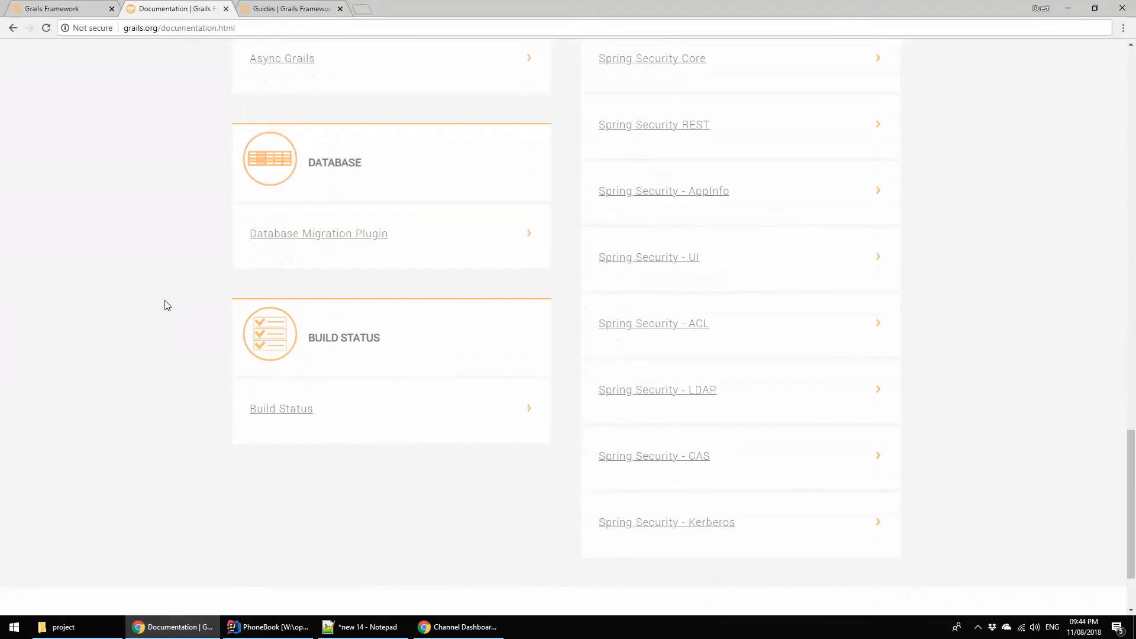
- Scroll back through the Latest Guides list and return toward the top of the page
{"action": "scroll", "scroll_direction": "up", "scroll_amount": 3}
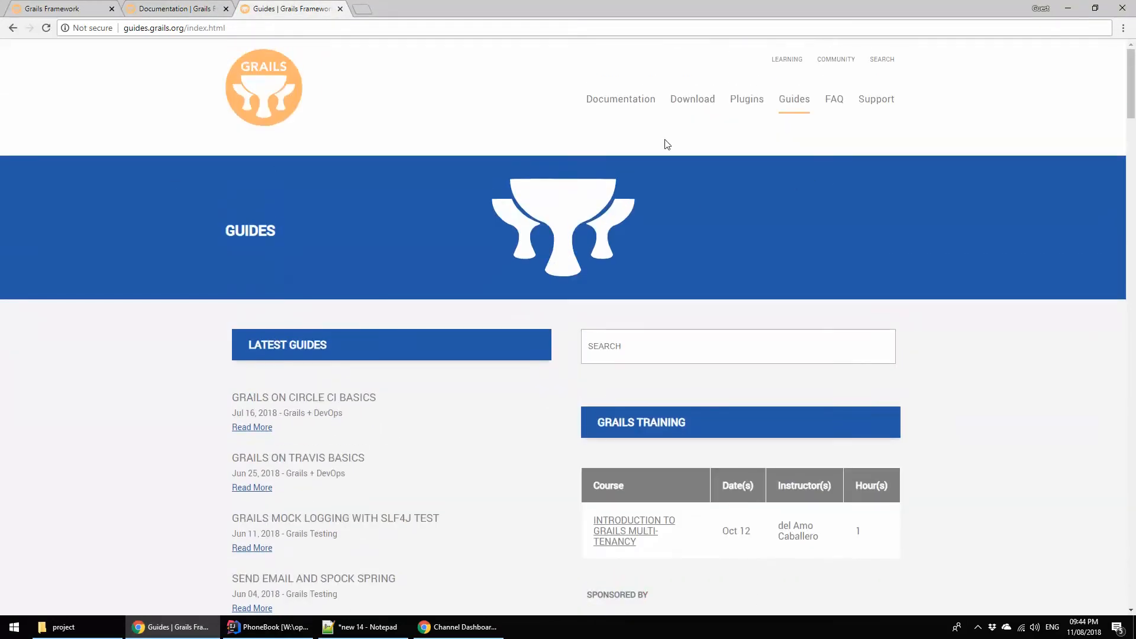
{"action": "scroll", "scroll_direction": "down", "scroll_amount": 3}
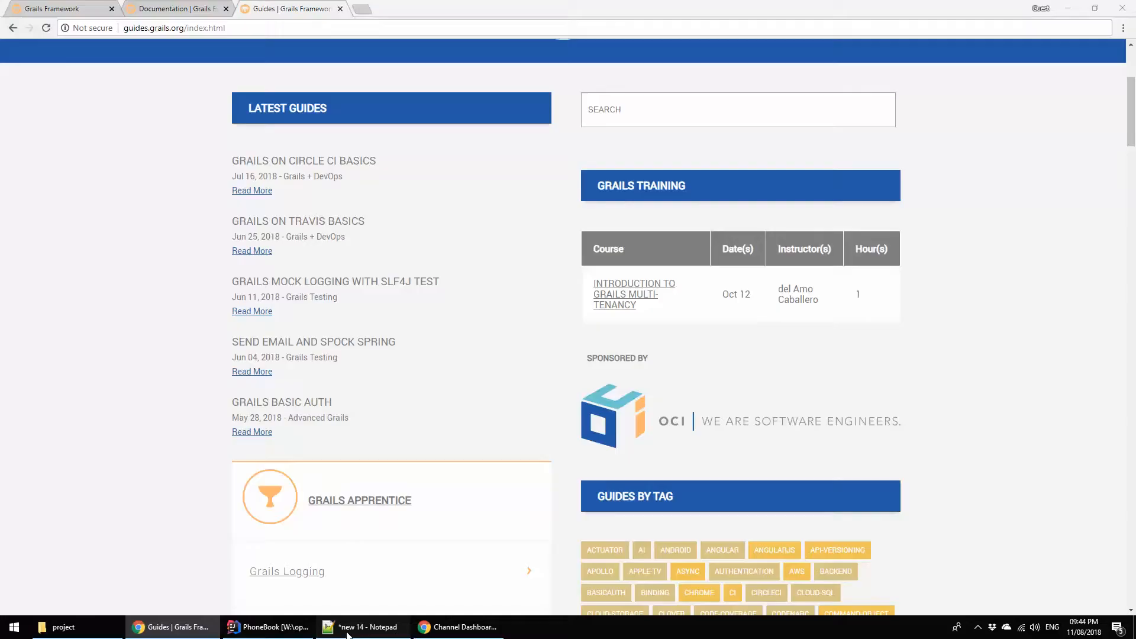
{"action": "left_click", "coordinate": [362, 628]}
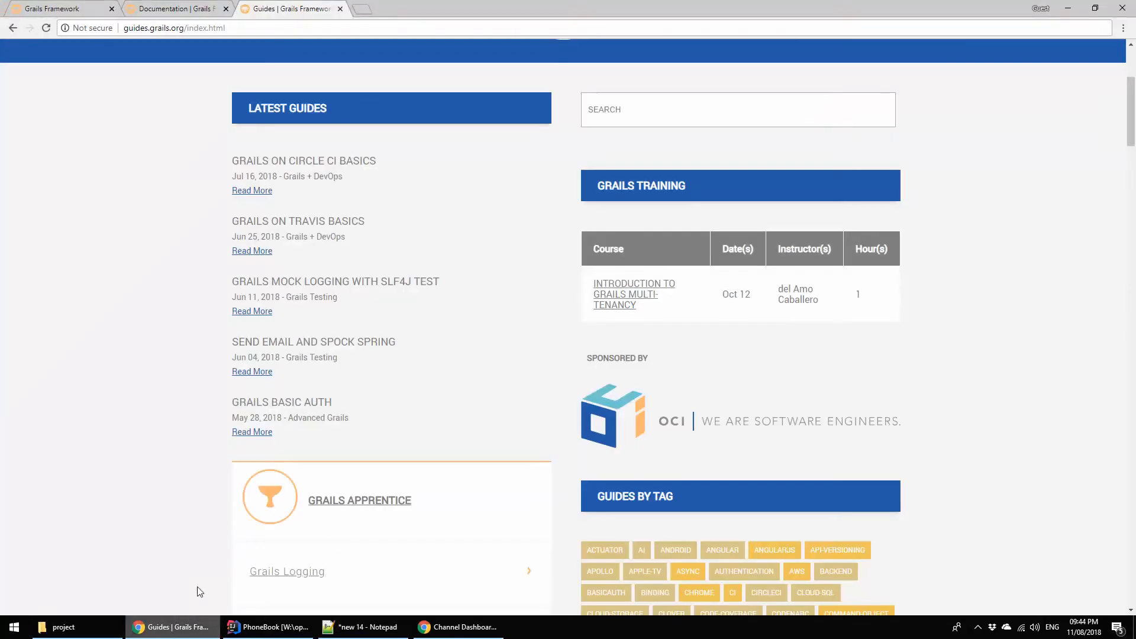
{"action": "scroll", "scroll_direction": "up", "scroll_amount": 3}
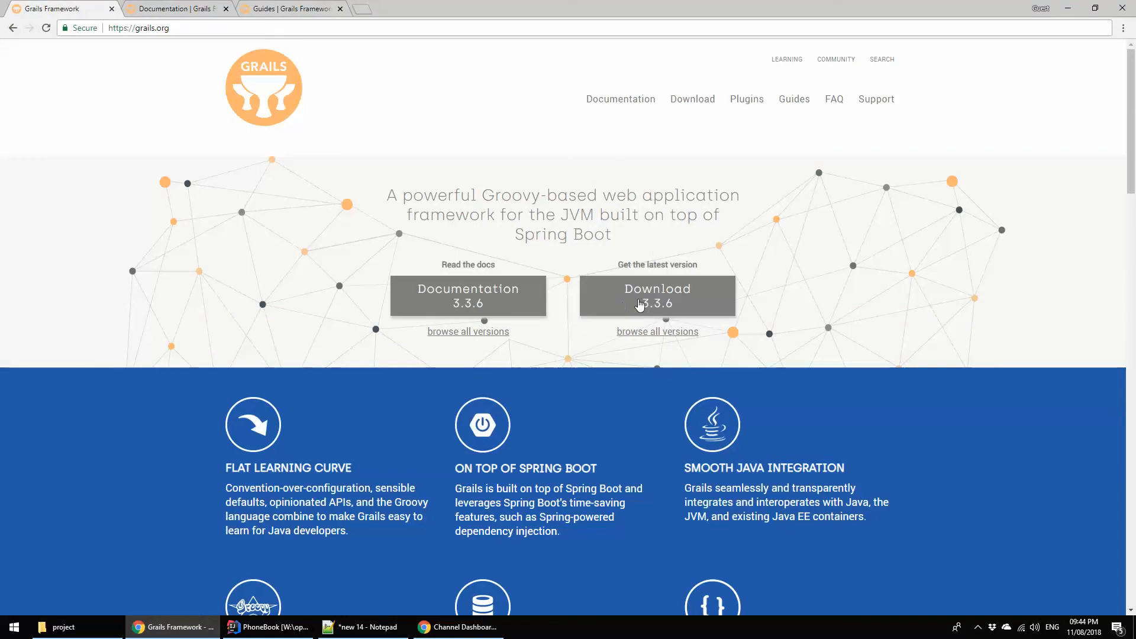
{"action": "mouse_move", "coordinate": [645, 310]}
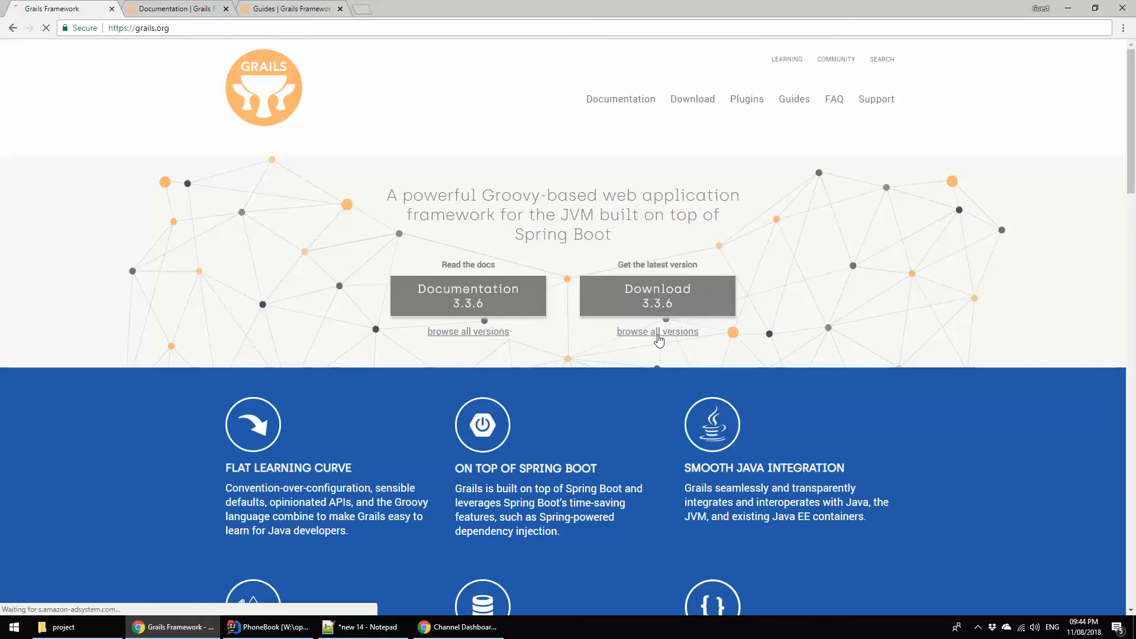
- Browse all versions on the Grails download page, reading down to SDKMAN steps and older versions
{"action": "left_click", "coordinate": [657, 294]}
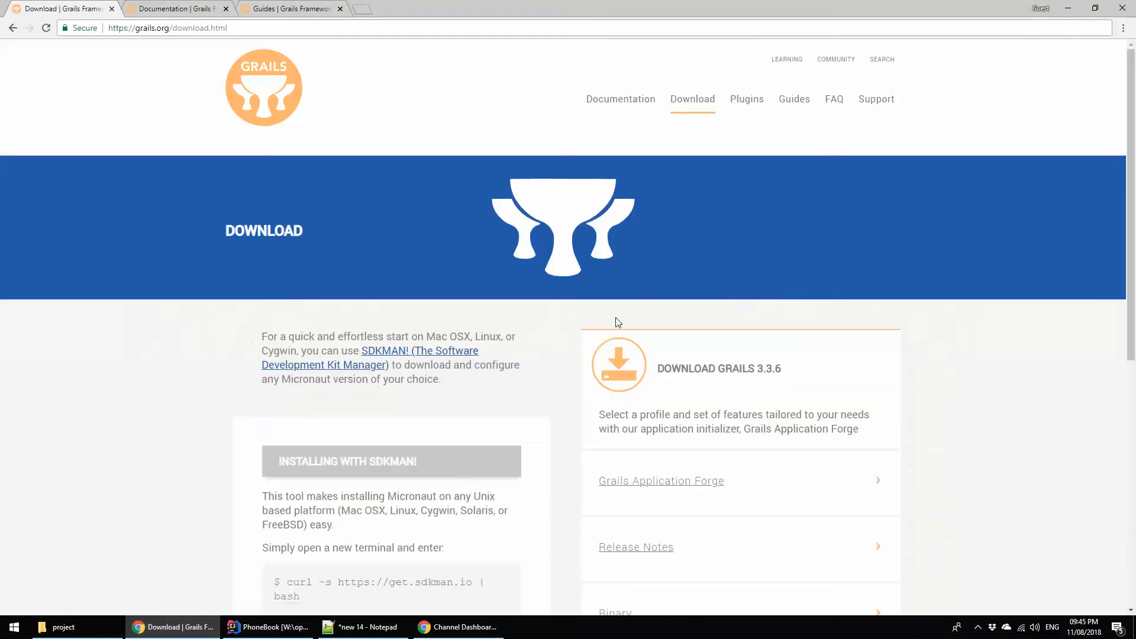
{"action": "scroll", "scroll_direction": "down", "scroll_amount": 3}
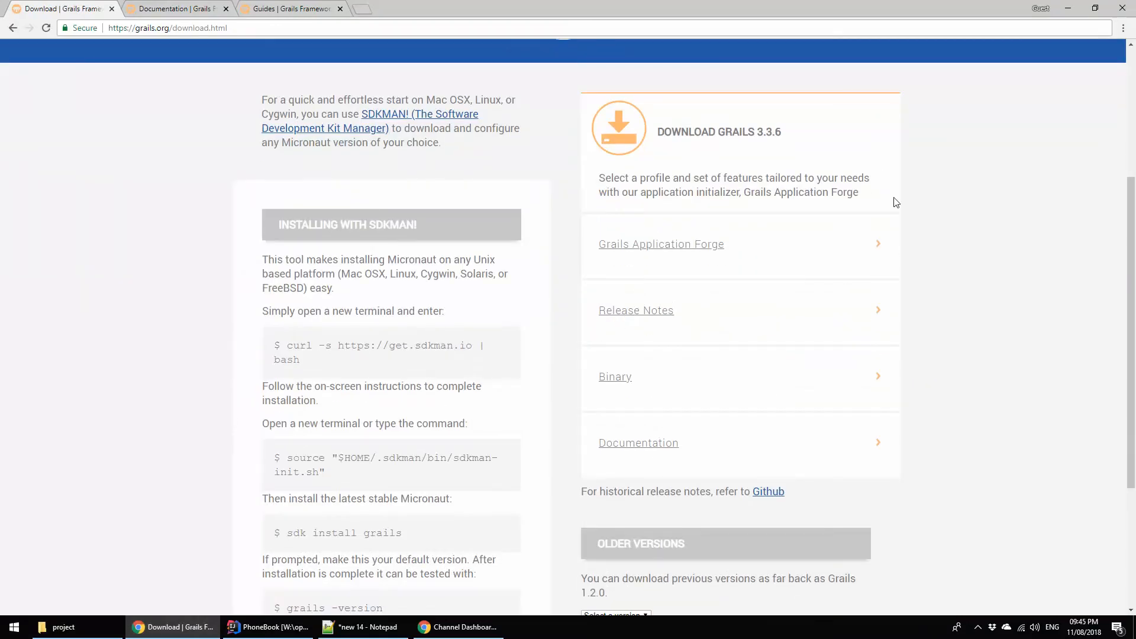
{"action": "scroll", "scroll_direction": "down", "scroll_amount": 3}
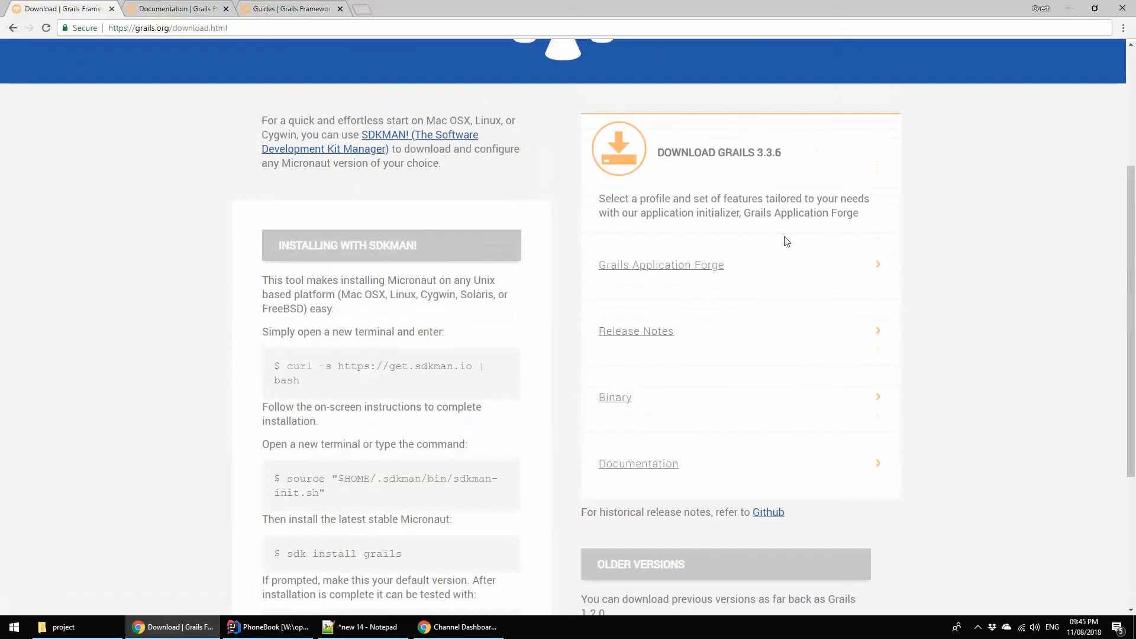
{"action": "scroll", "scroll_direction": "down", "scroll_amount": 3}
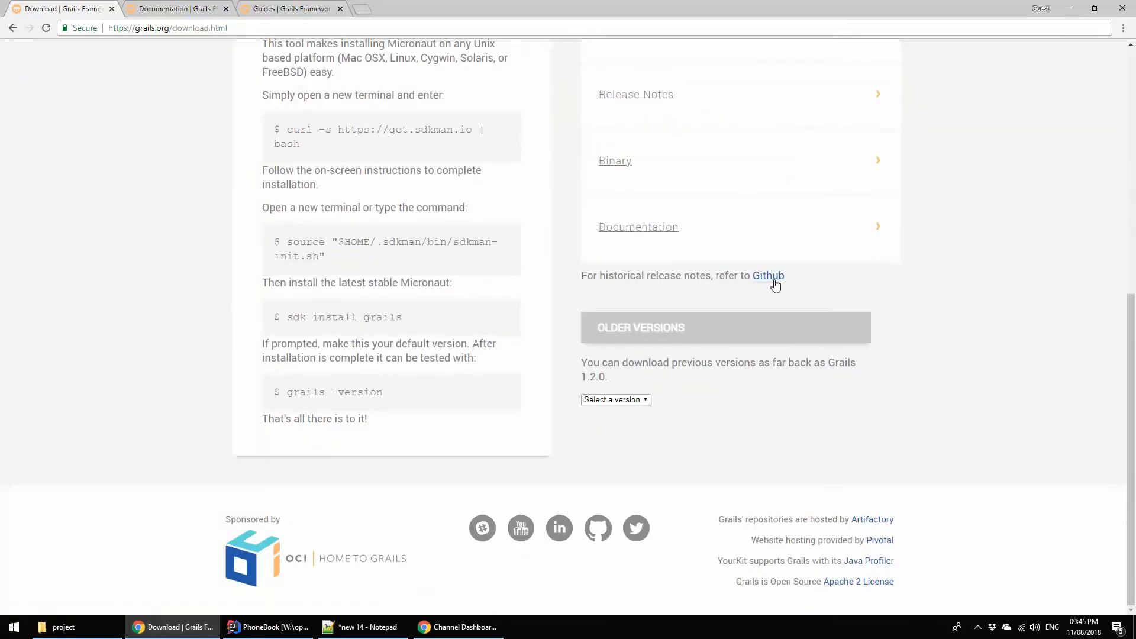
- Follow the Github historical release notes link to the grails-core releases page showing v3.3.8
{"action": "left_click", "coordinate": [767, 275]}
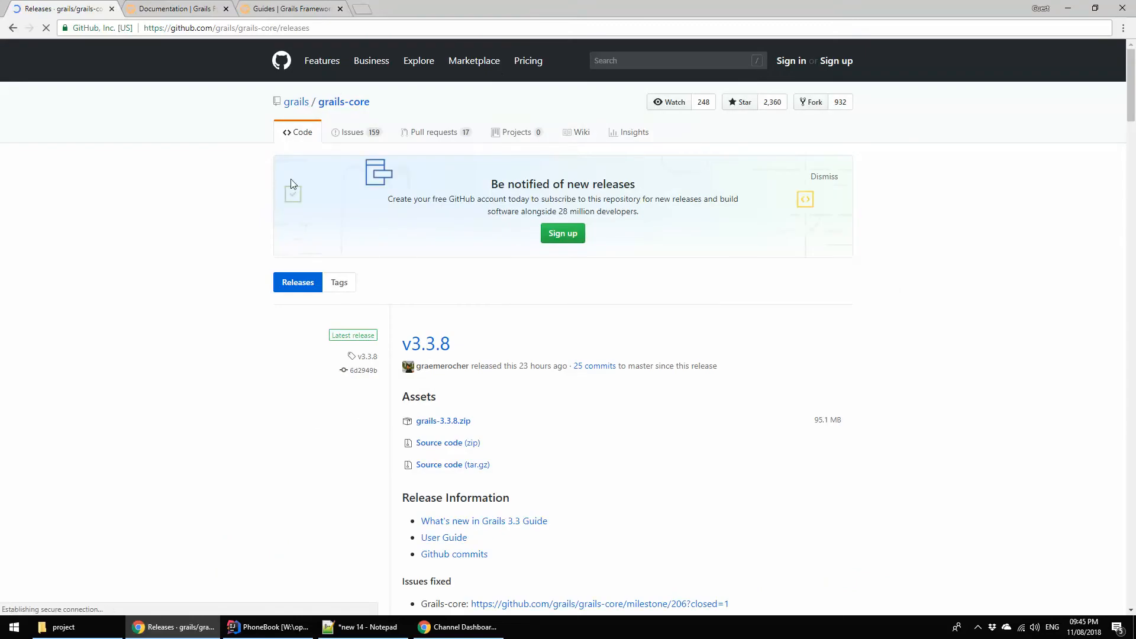
{"action": "mouse_move", "coordinate": [568, 316]}
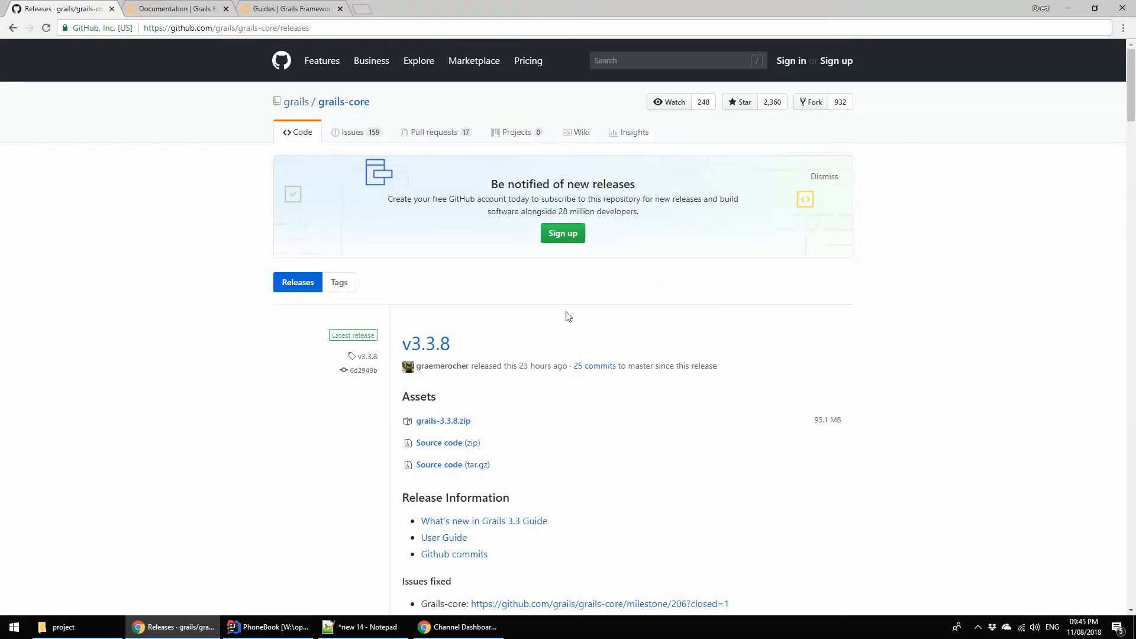
{"action": "scroll", "scroll_direction": "down", "scroll_amount": 3}
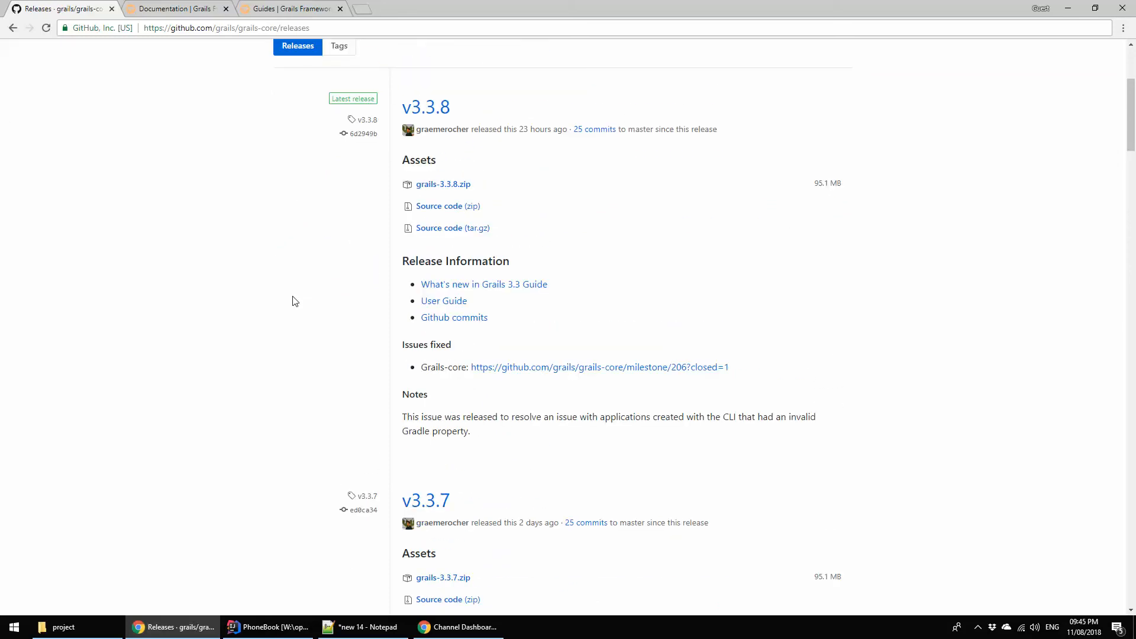
{"action": "mouse_move", "coordinate": [770, 243]}
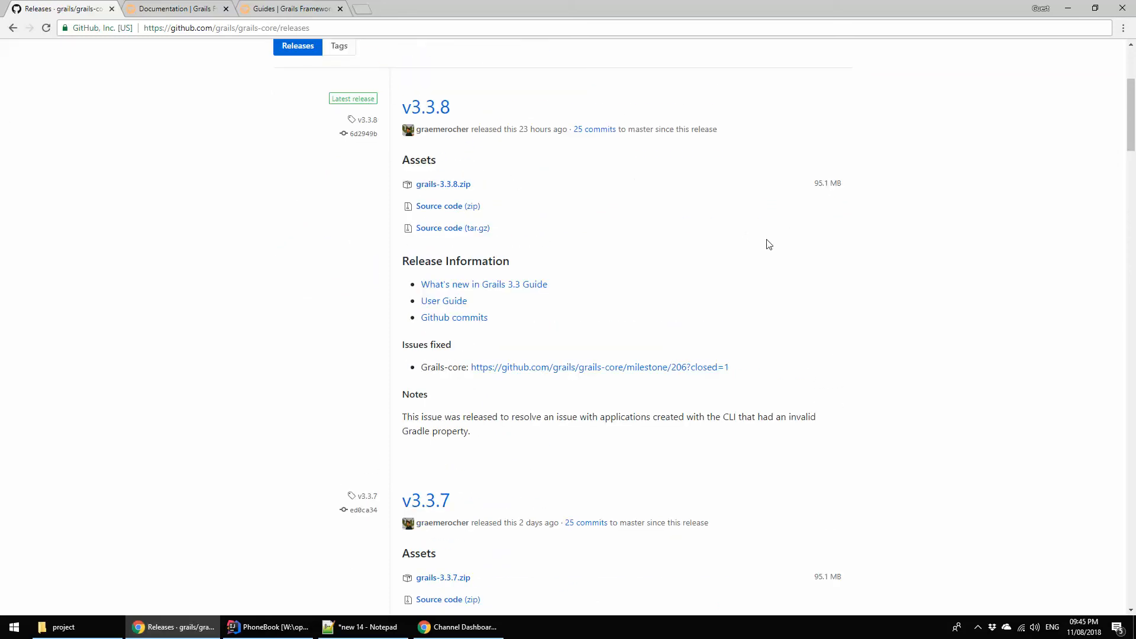
{"action": "mouse_move", "coordinate": [523, 150]}
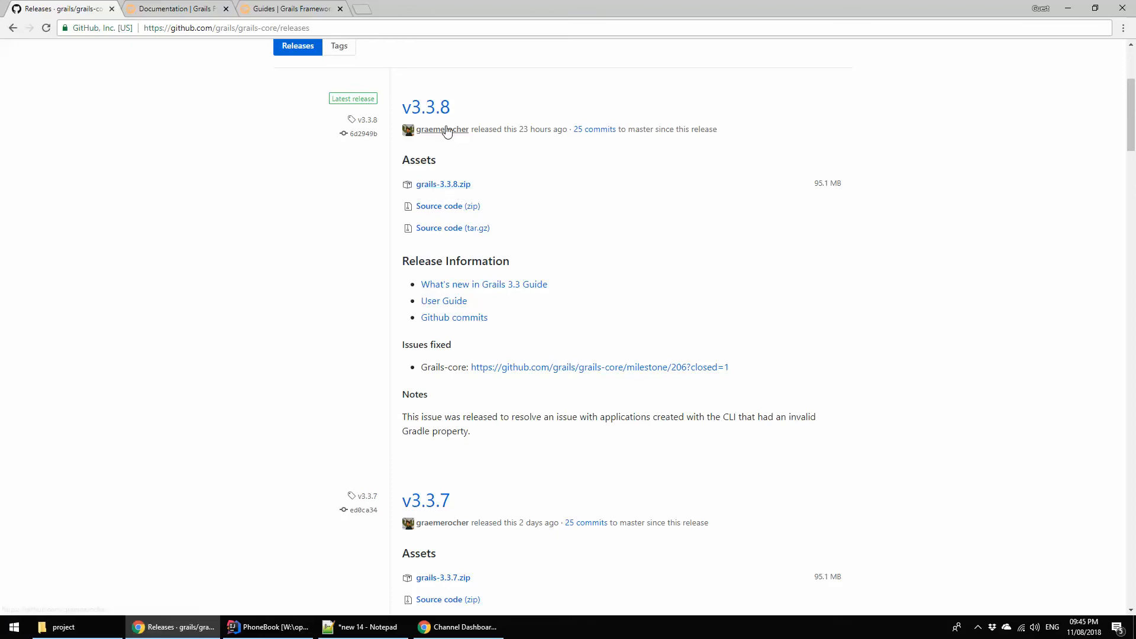
{"action": "mouse_move", "coordinate": [536, 142]}
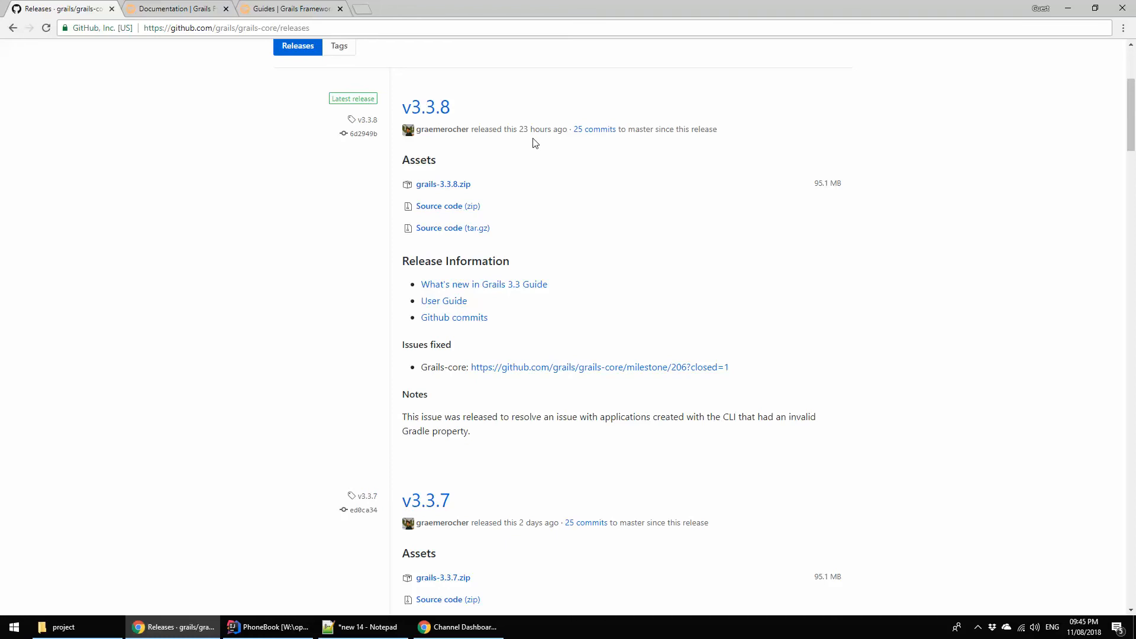
{"action": "mouse_move", "coordinate": [440, 139]}
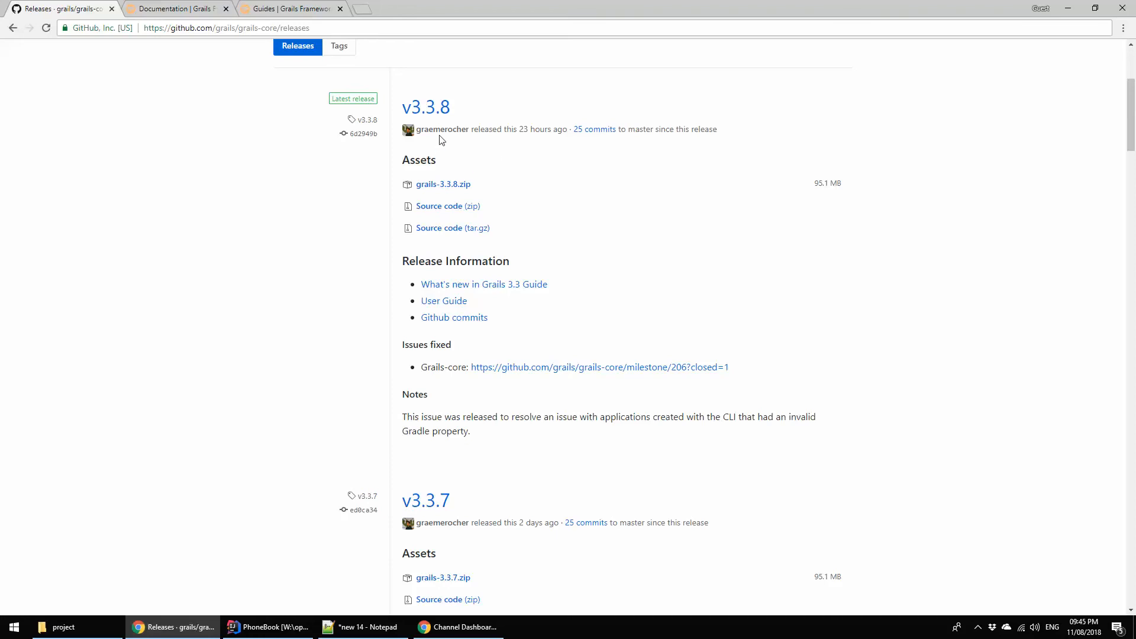
{"action": "mouse_move", "coordinate": [353, 98]}
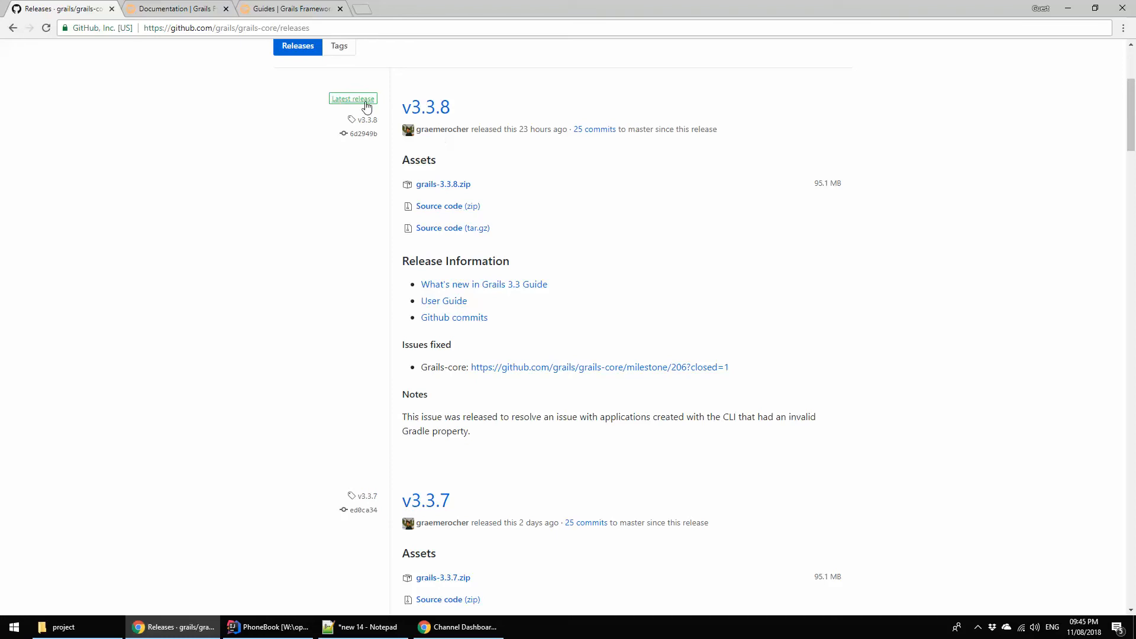
{"action": "left_click", "coordinate": [353, 98]}
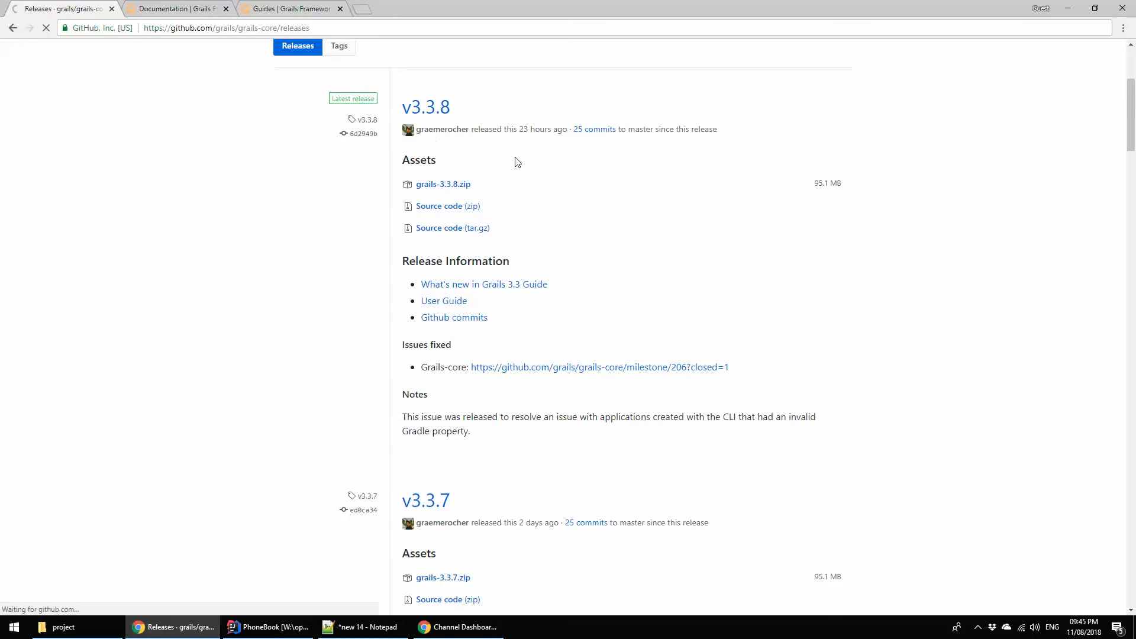
{"action": "left_click", "coordinate": [442, 129]}
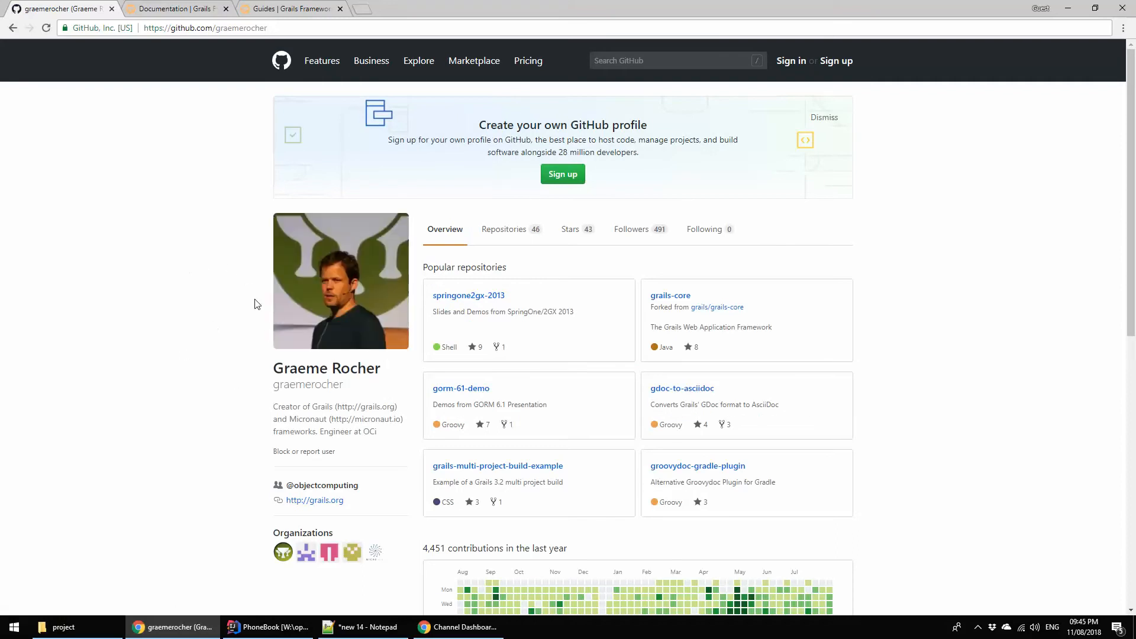
{"action": "scroll", "scroll_direction": "down", "scroll_amount": 3}
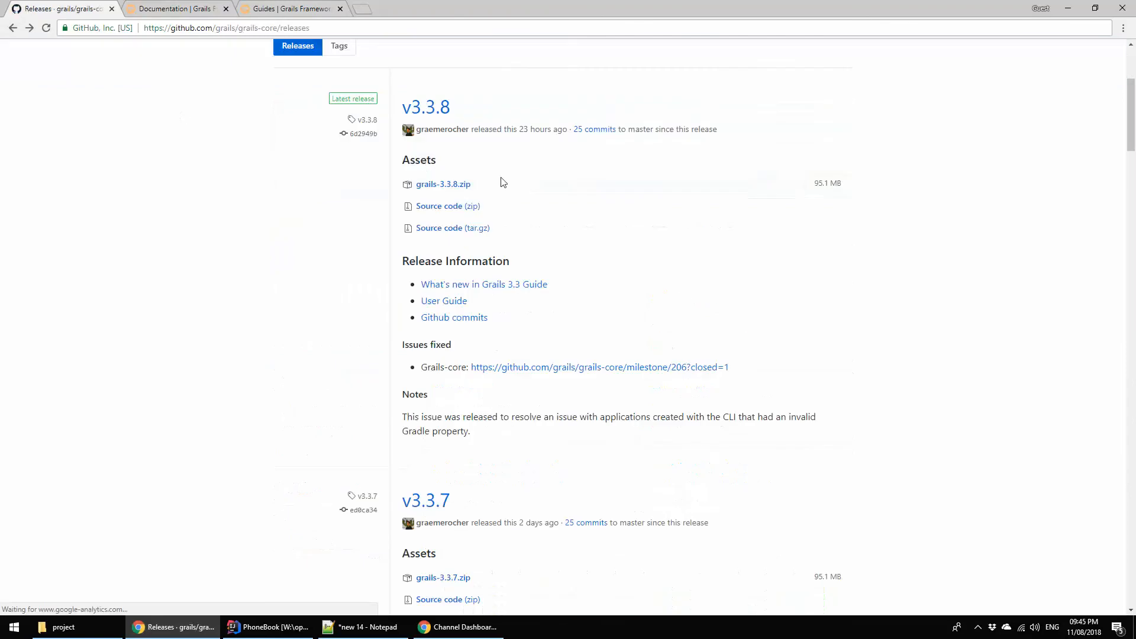
- Start downloading grails-3.3.8.zip from the release Assets
{"action": "left_click", "coordinate": [443, 183]}
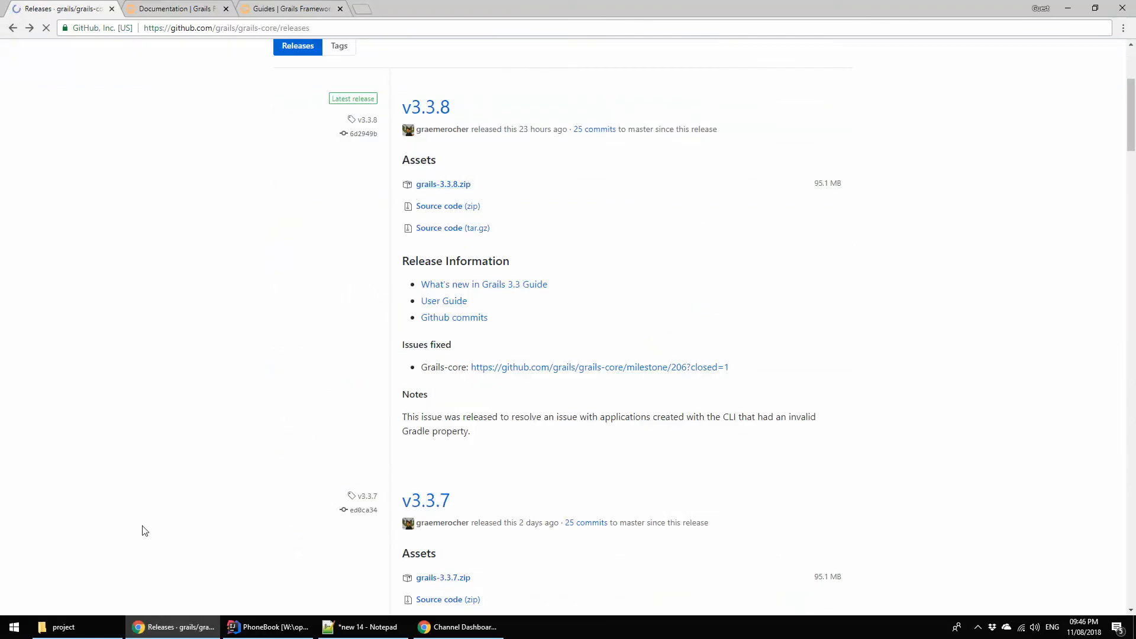
{"action": "left_click", "coordinate": [442, 183]}
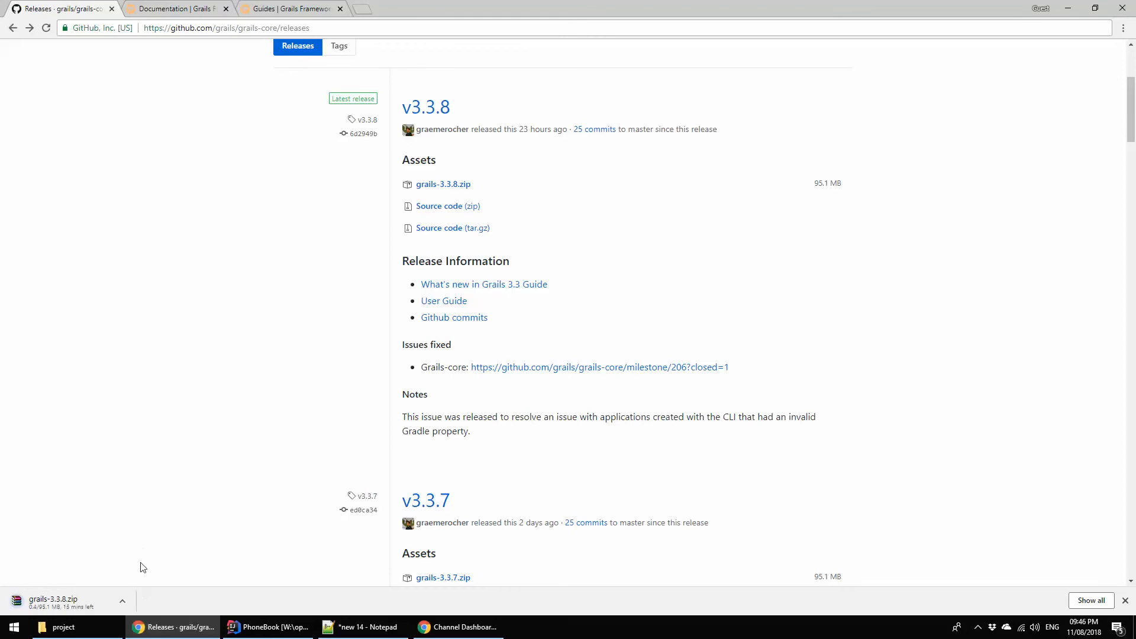
{"action": "mouse_move", "coordinate": [201, 519]}
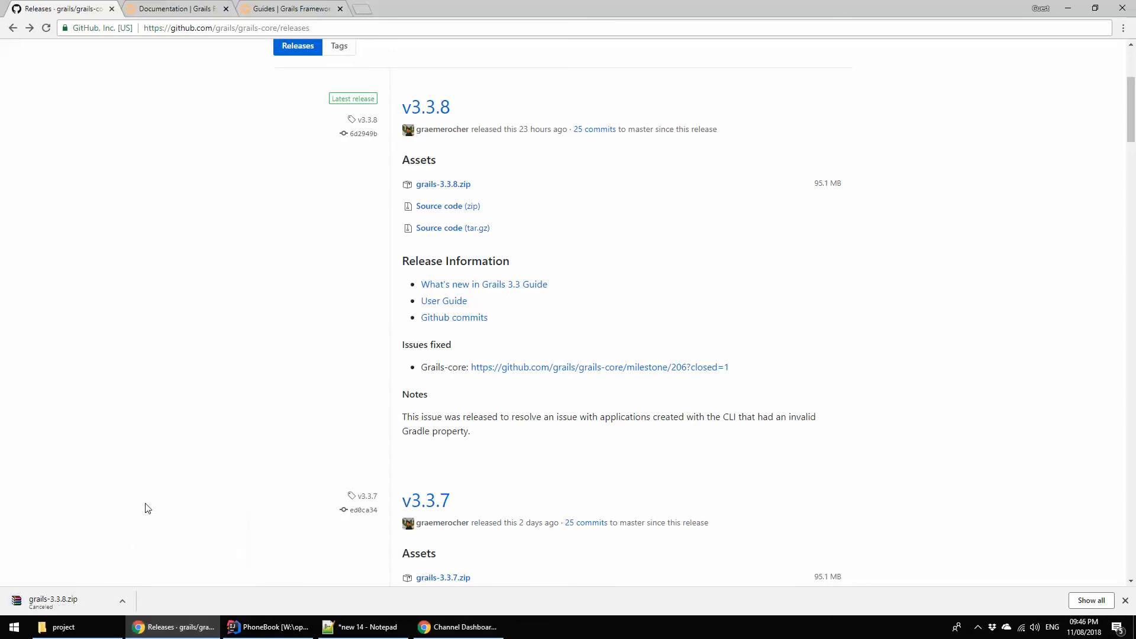
{"action": "mouse_move", "coordinate": [142, 374]}
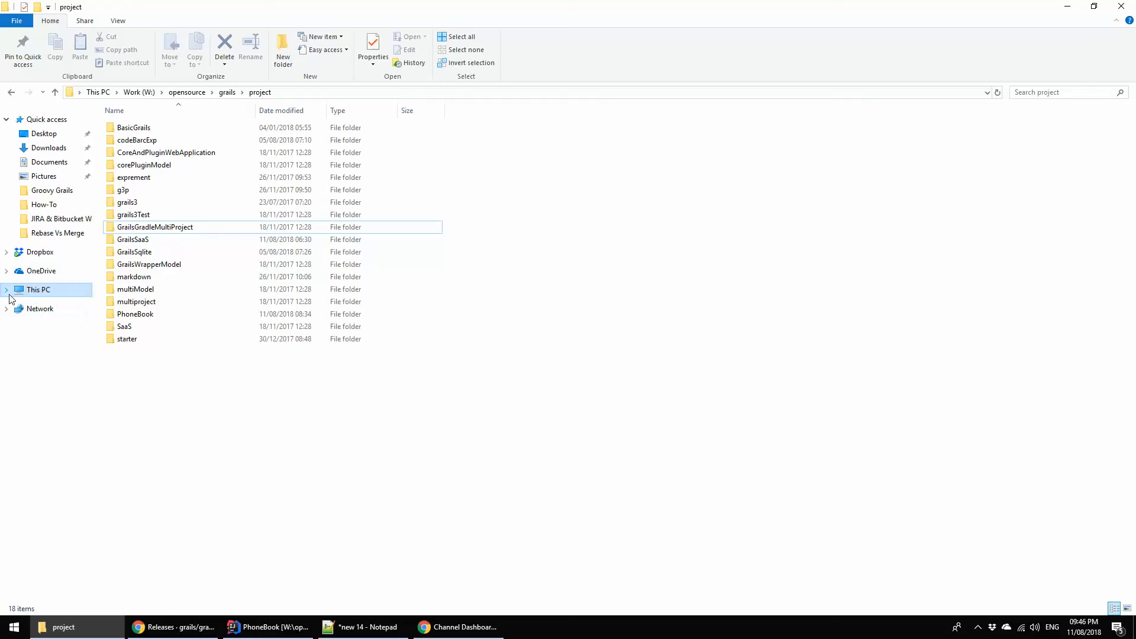
- Browse This PC drives to S:\grails and open the extracted grails-3.3.8 SDK folder
{"action": "left_click", "coordinate": [7, 289]}
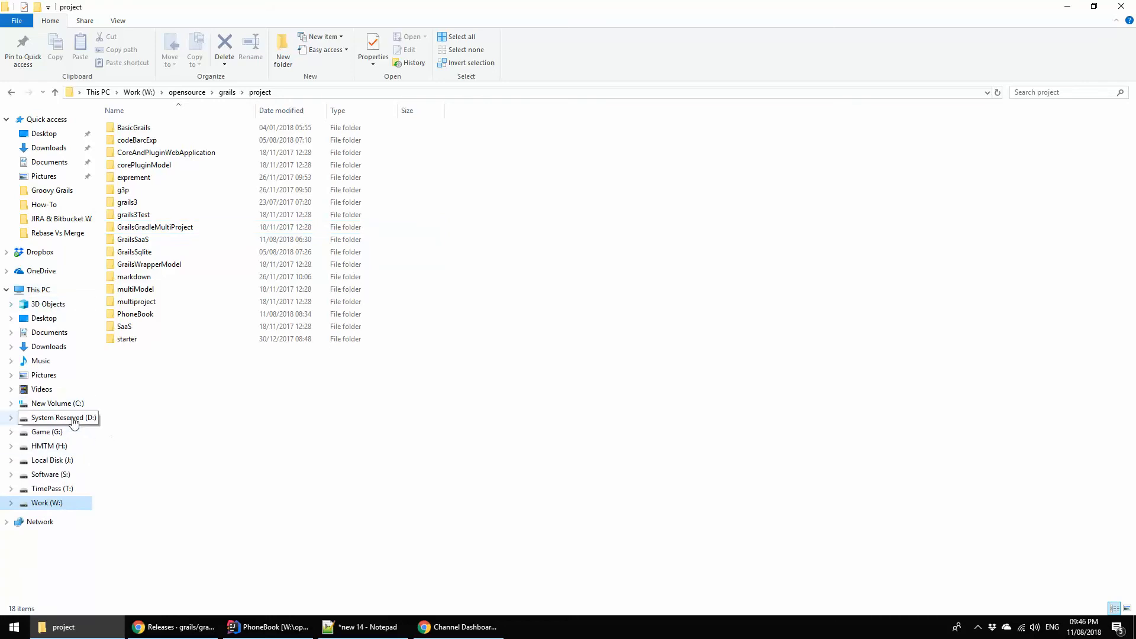
{"action": "mouse_move", "coordinate": [137, 488]}
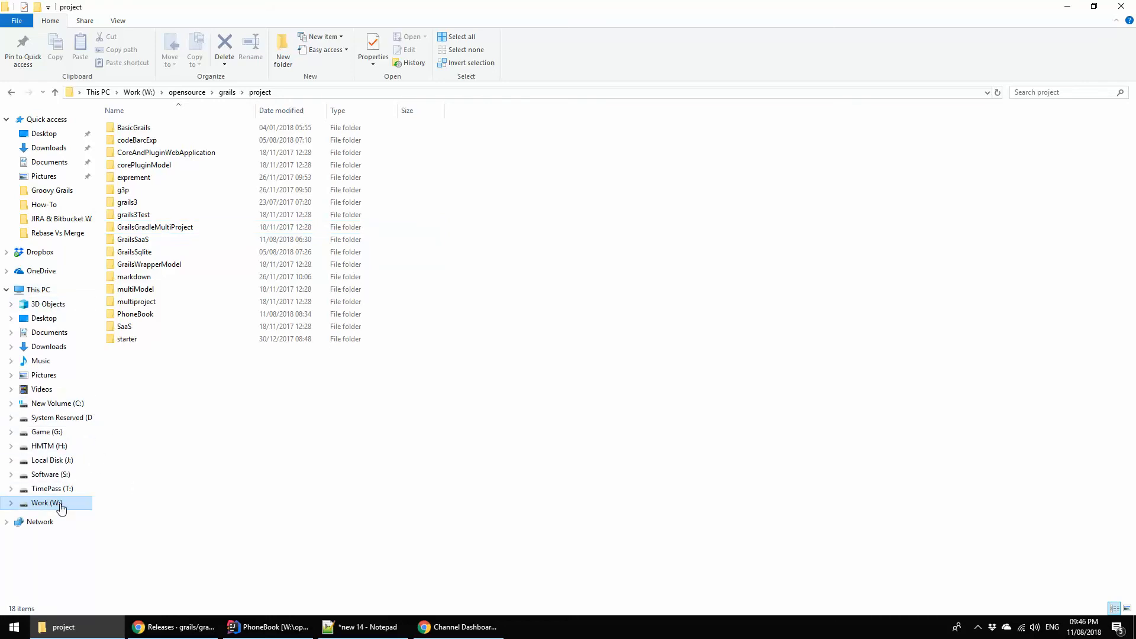
{"action": "left_click", "coordinate": [46, 503]}
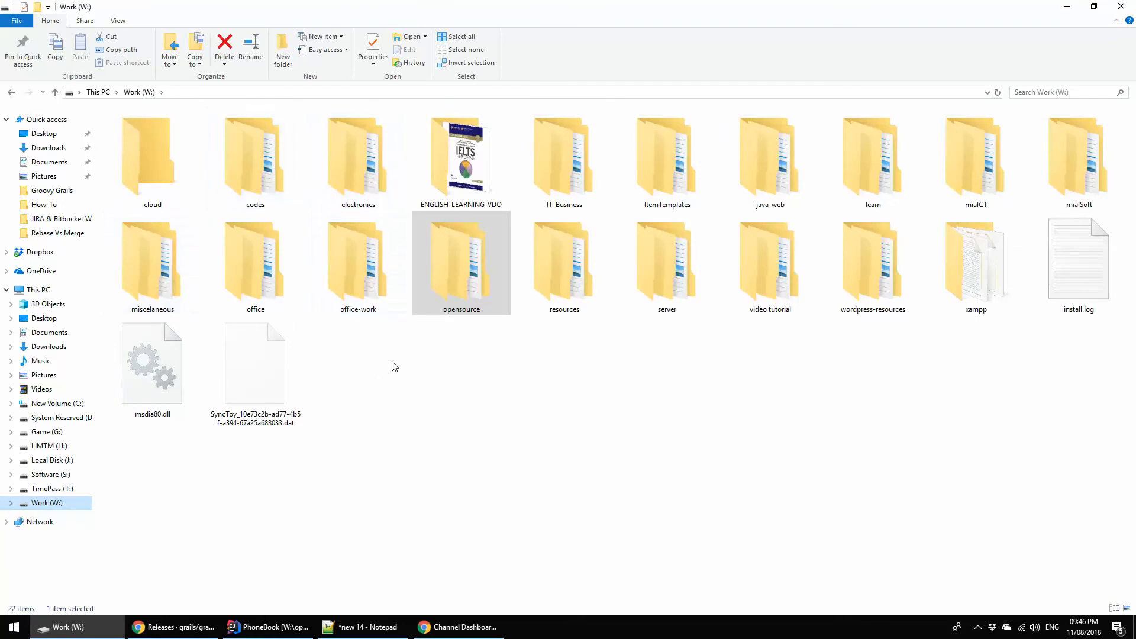
{"action": "mouse_move", "coordinate": [366, 413]}
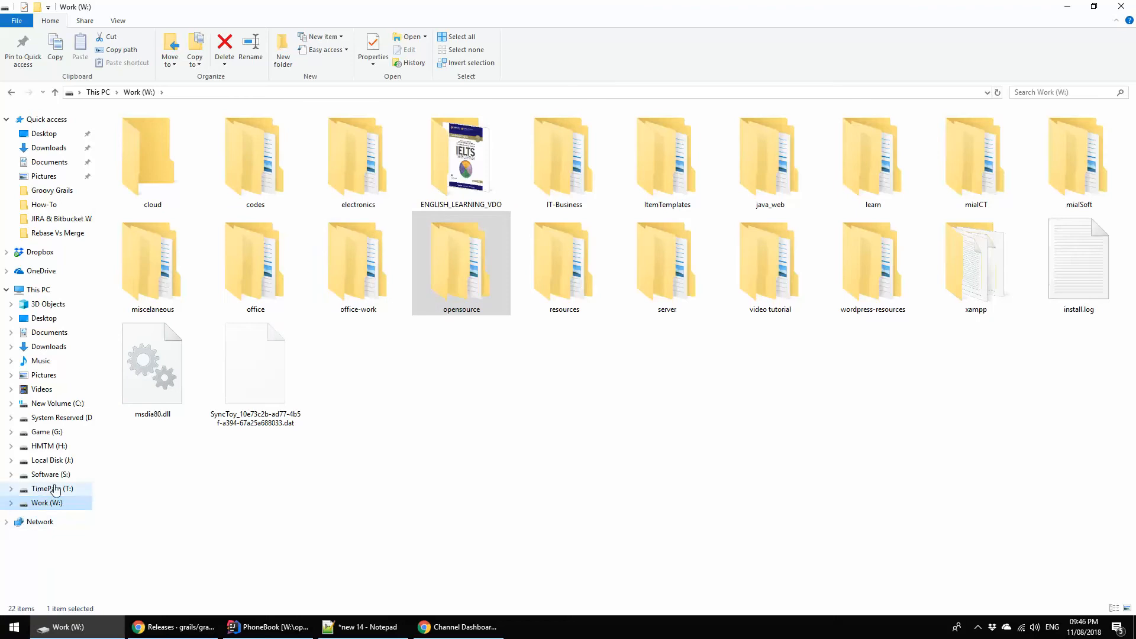
{"action": "left_click", "coordinate": [50, 474]}
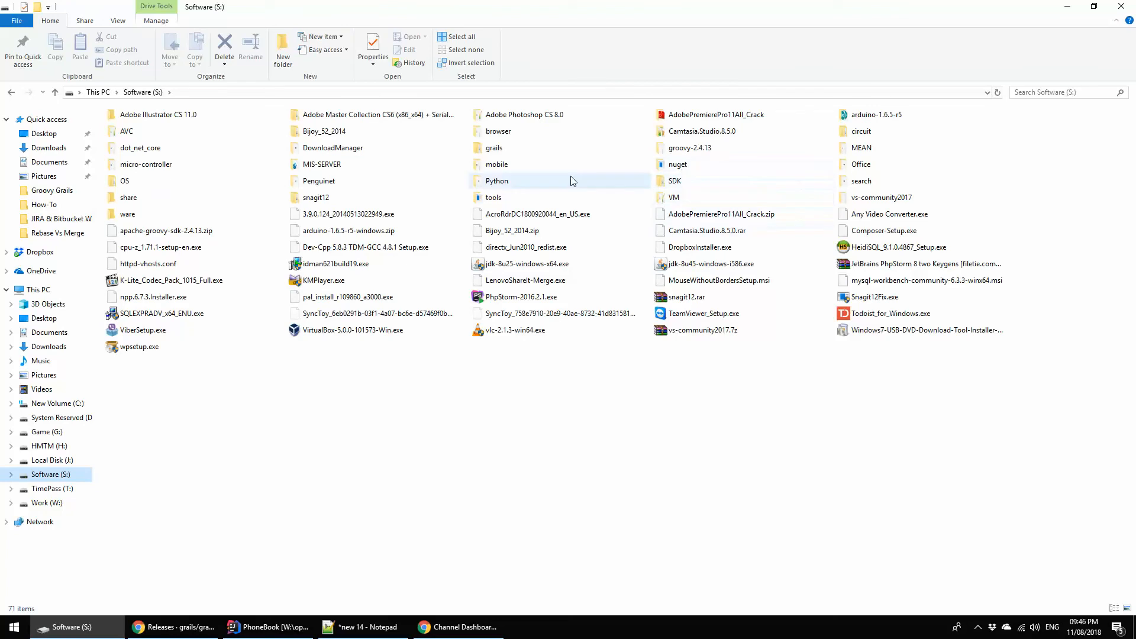
{"action": "double_click", "coordinate": [494, 148]}
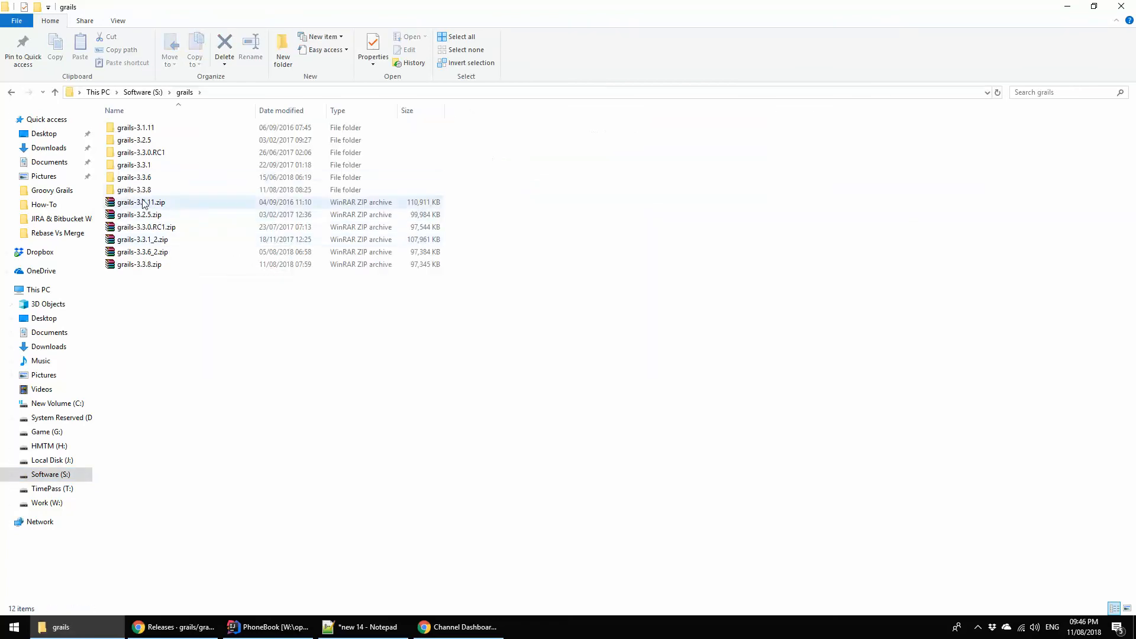
{"action": "left_click", "coordinate": [134, 190]}
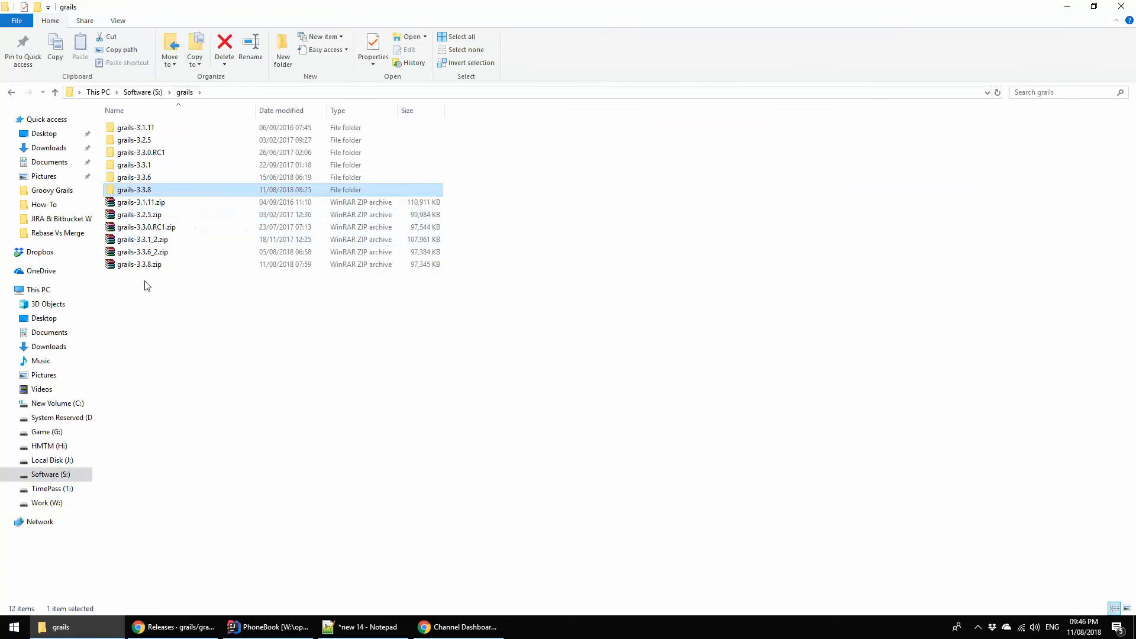
{"action": "double_click", "coordinate": [134, 190]}
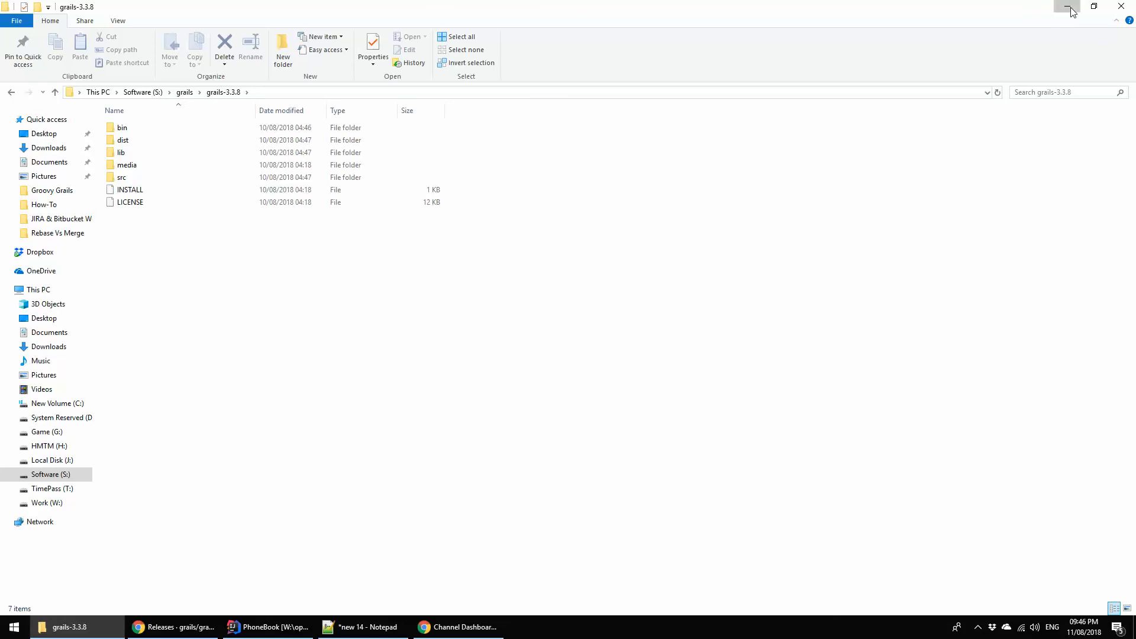
- Minimise File Explorer and return to the PhoneBook project in IntelliJ IDEA
{"action": "left_click", "coordinate": [362, 627]}
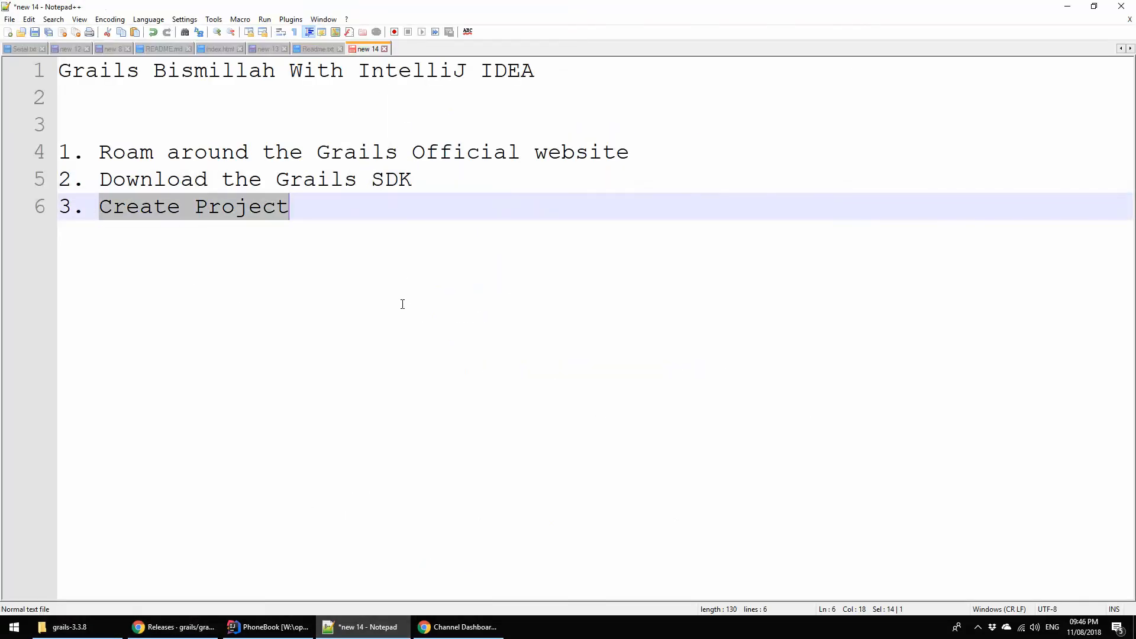
{"action": "mouse_move", "coordinate": [286, 599]}
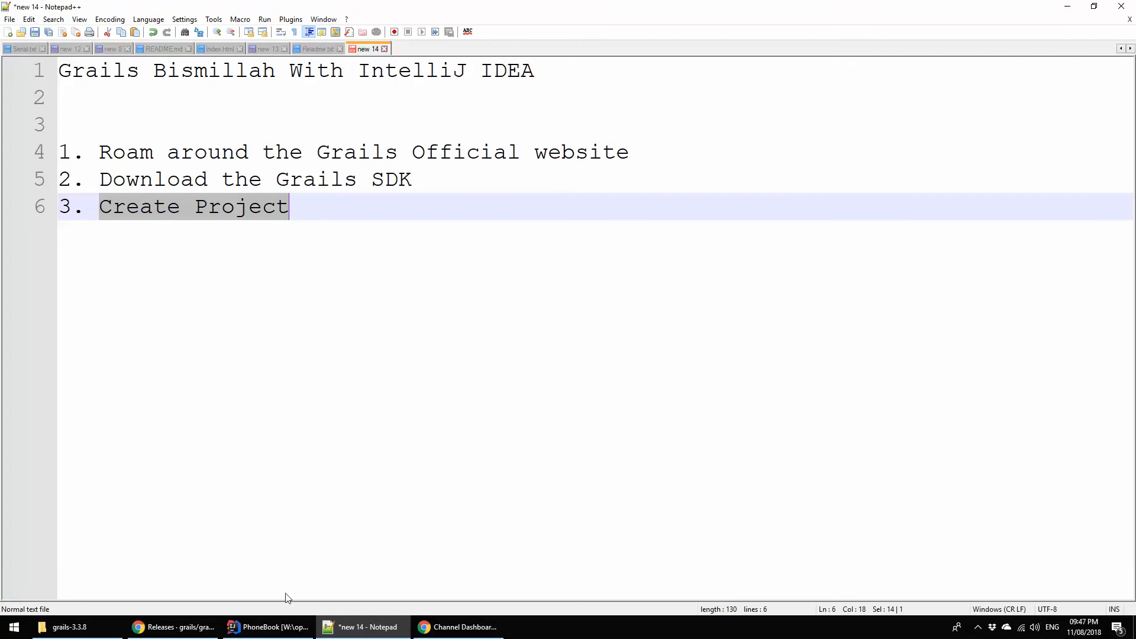
{"action": "left_click", "coordinate": [269, 627]}
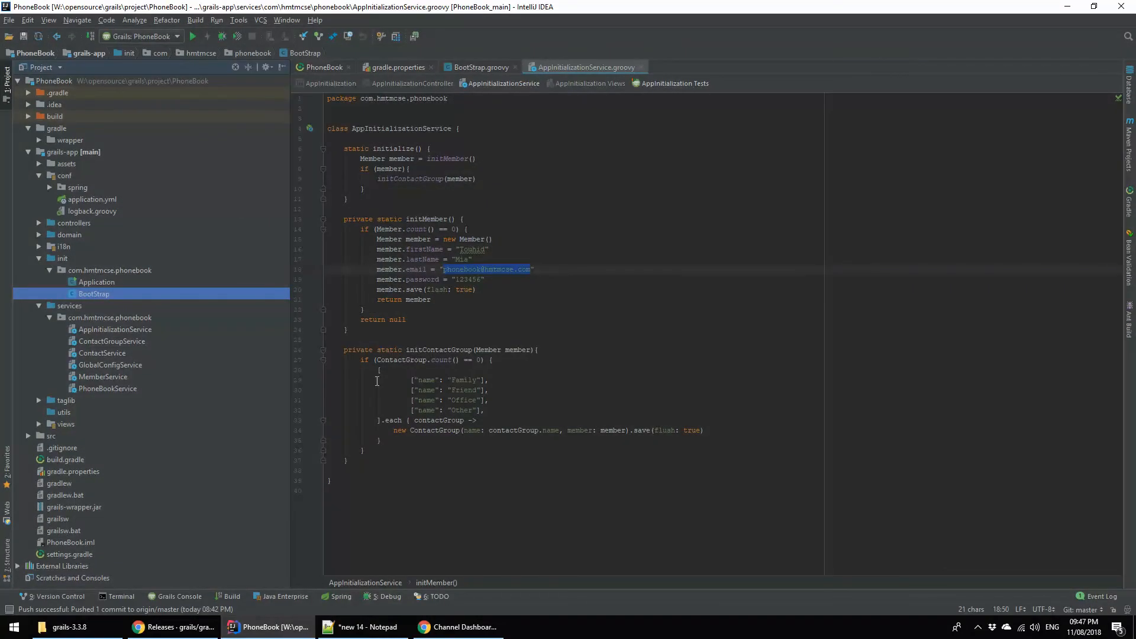
{"action": "mouse_move", "coordinate": [166, 282]}
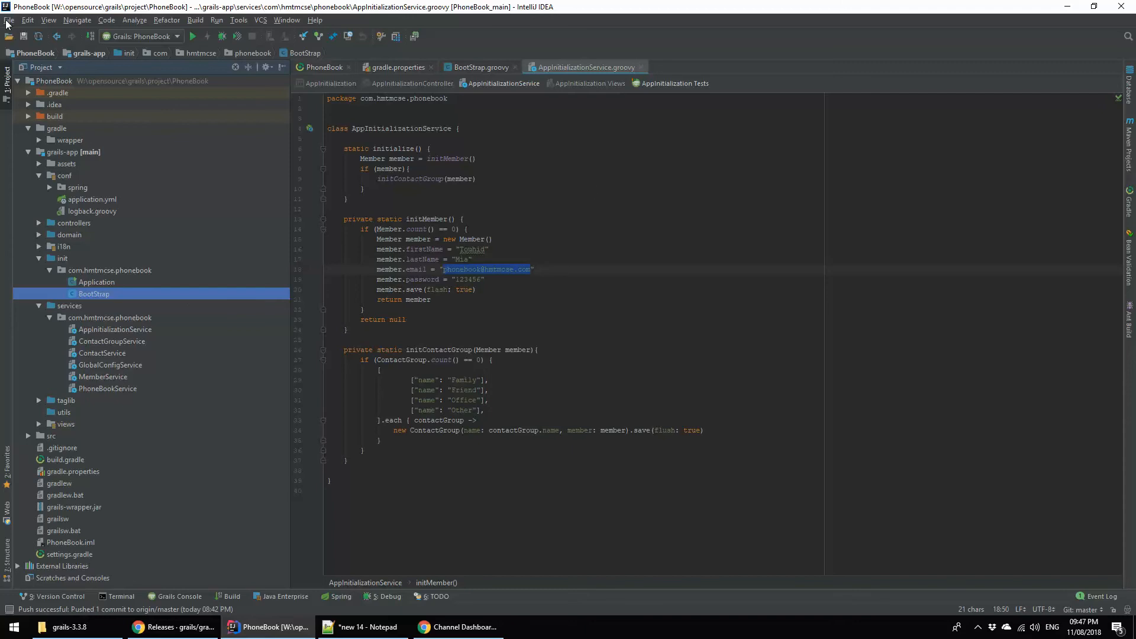
- Start a new Grails create-app project with SDK home S:\grails\grails-3.3.8 and advance to naming
{"action": "left_click", "coordinate": [10, 20]}
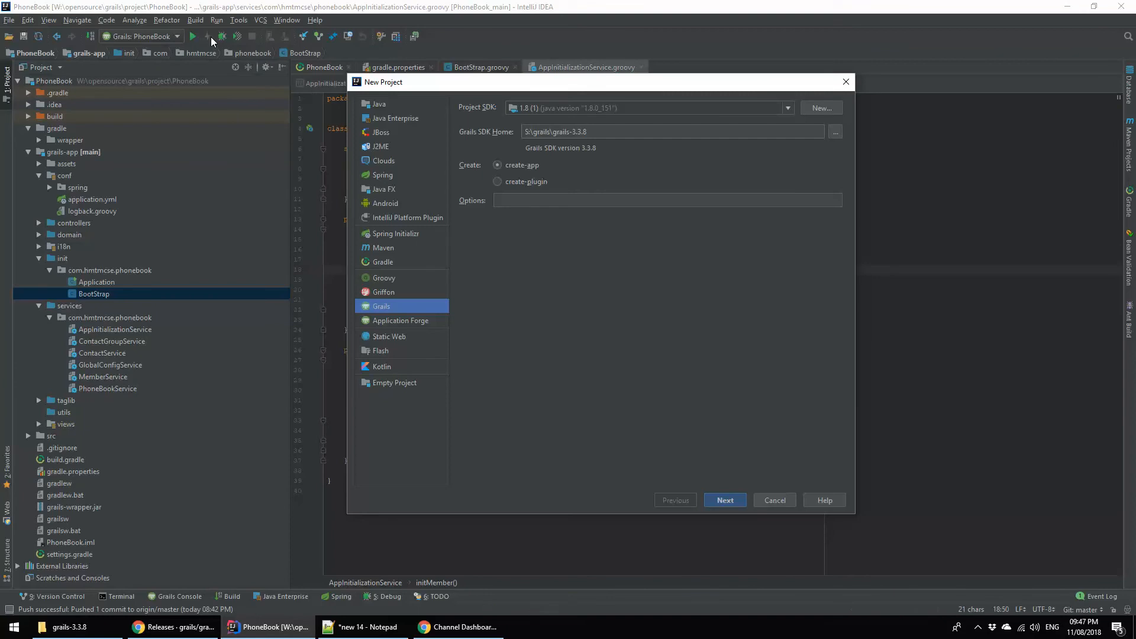
{"action": "mouse_move", "coordinate": [563, 185]}
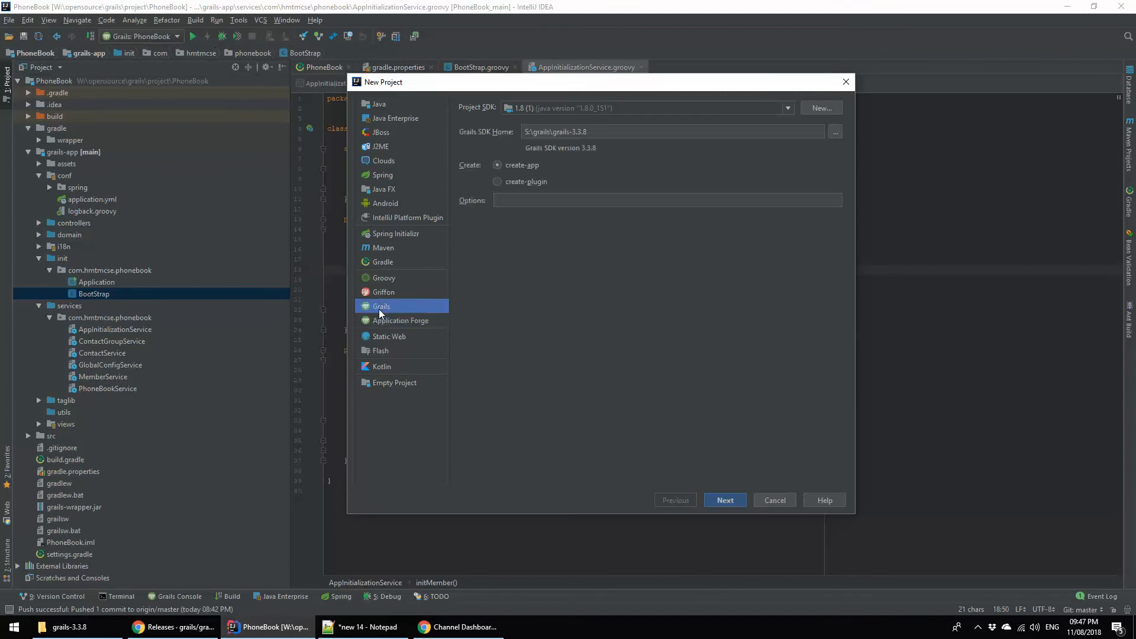
{"action": "mouse_move", "coordinate": [417, 311]}
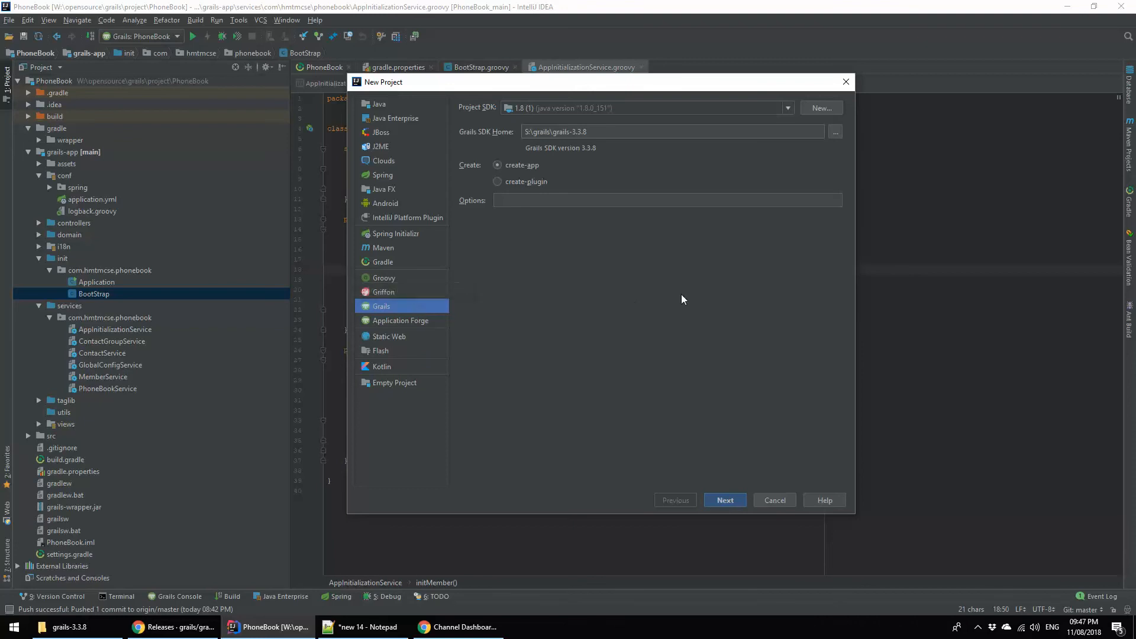
{"action": "mouse_move", "coordinate": [506, 142]}
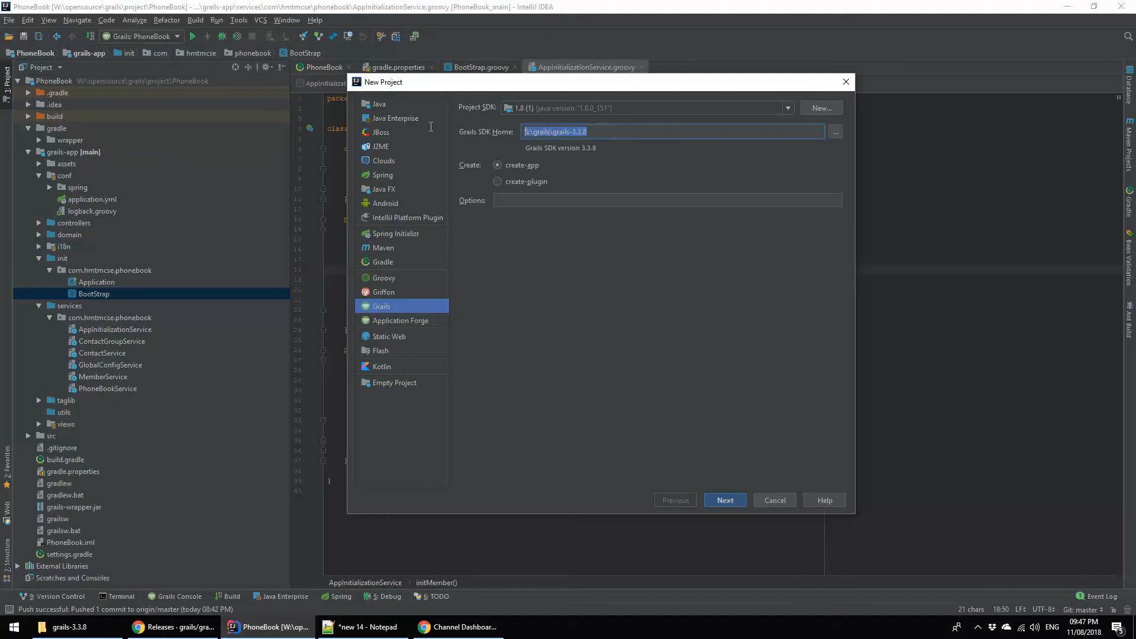
{"action": "left_click", "coordinate": [598, 132]}
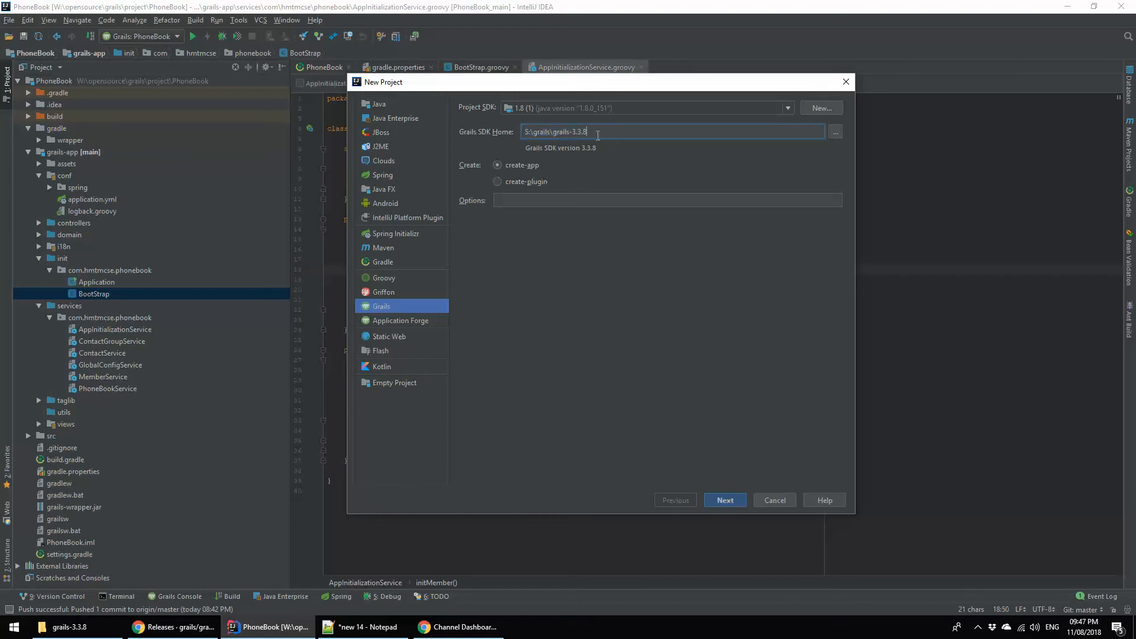
{"action": "double_click", "coordinate": [573, 131]}
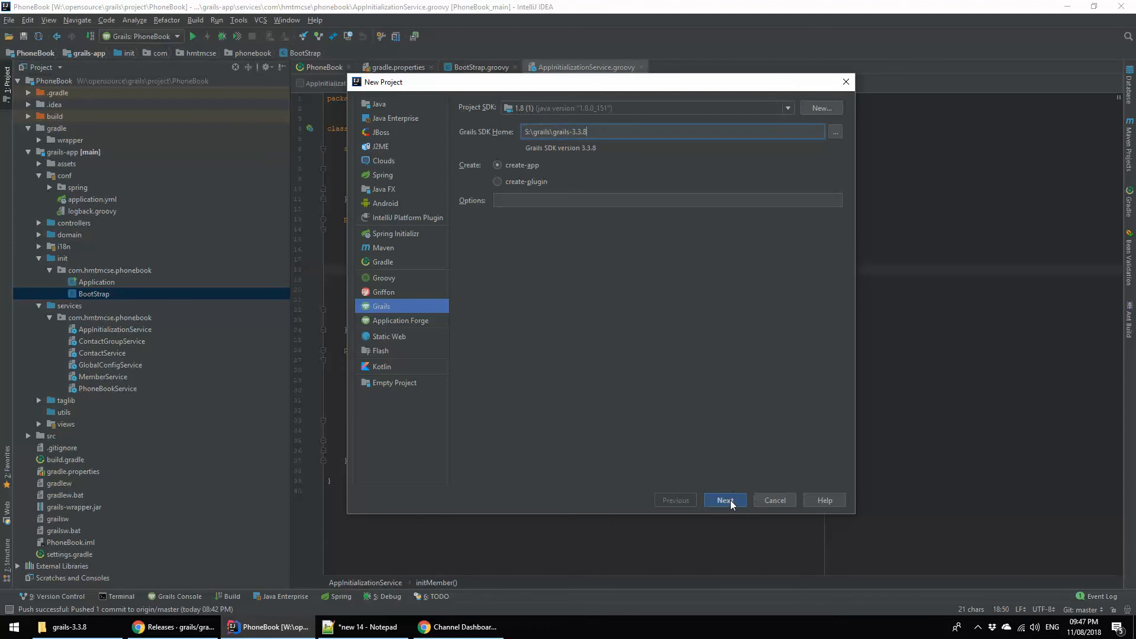
{"action": "left_click", "coordinate": [725, 500]}
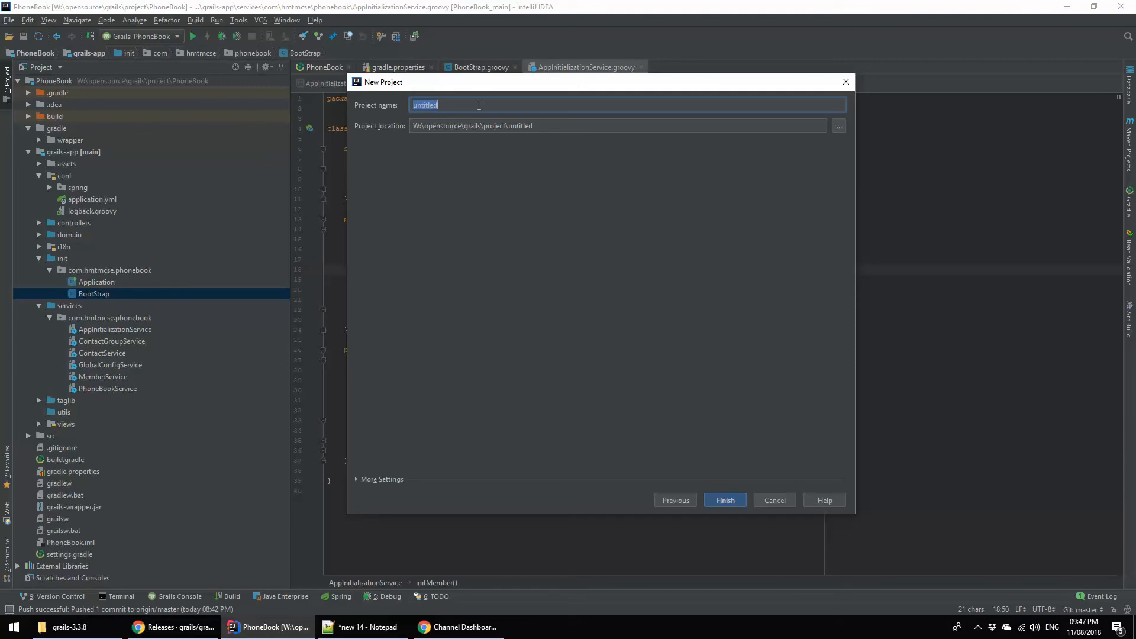
- Name the project GrailsBismillah and finish the New Project wizard
{"action": "type", "text": "GrailsBismi"}
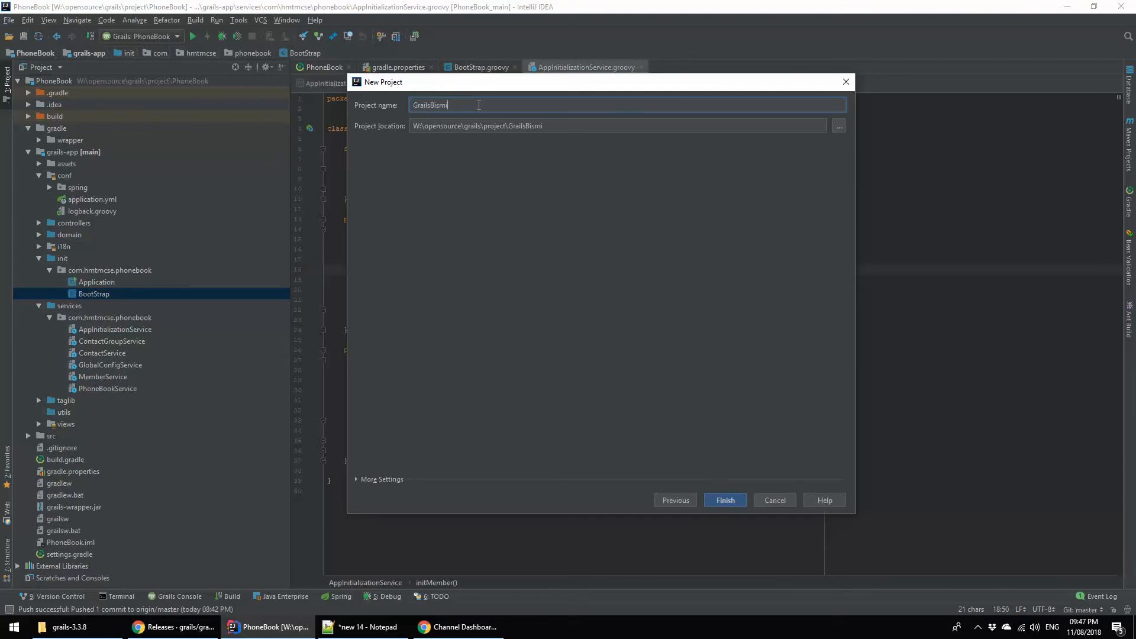
{"action": "type", "text": "llah"}
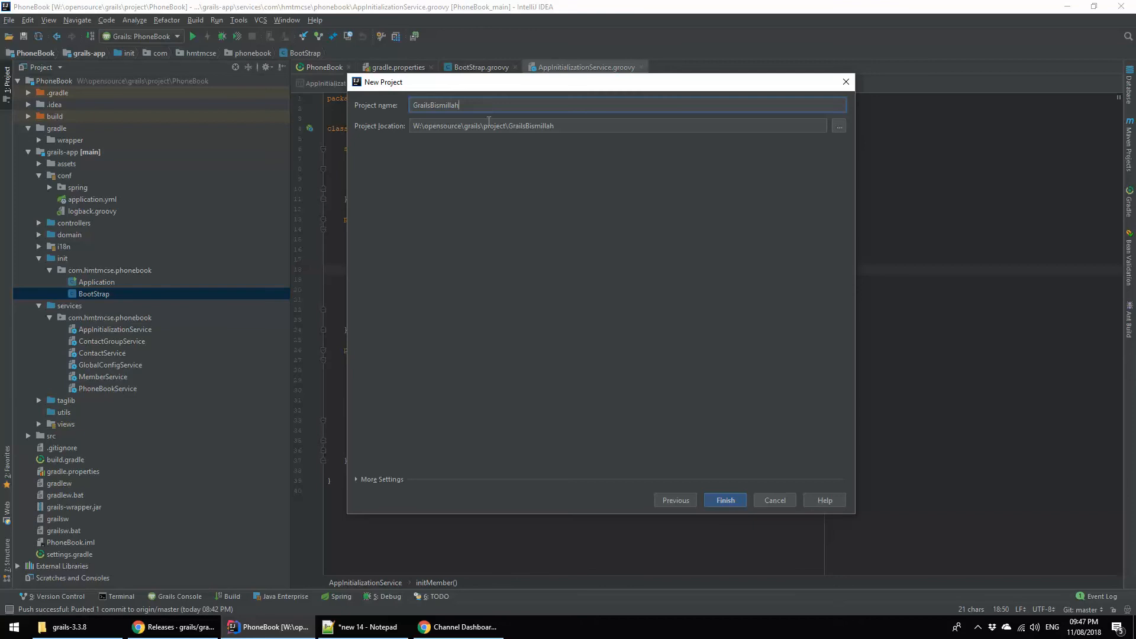
{"action": "mouse_move", "coordinate": [659, 447]}
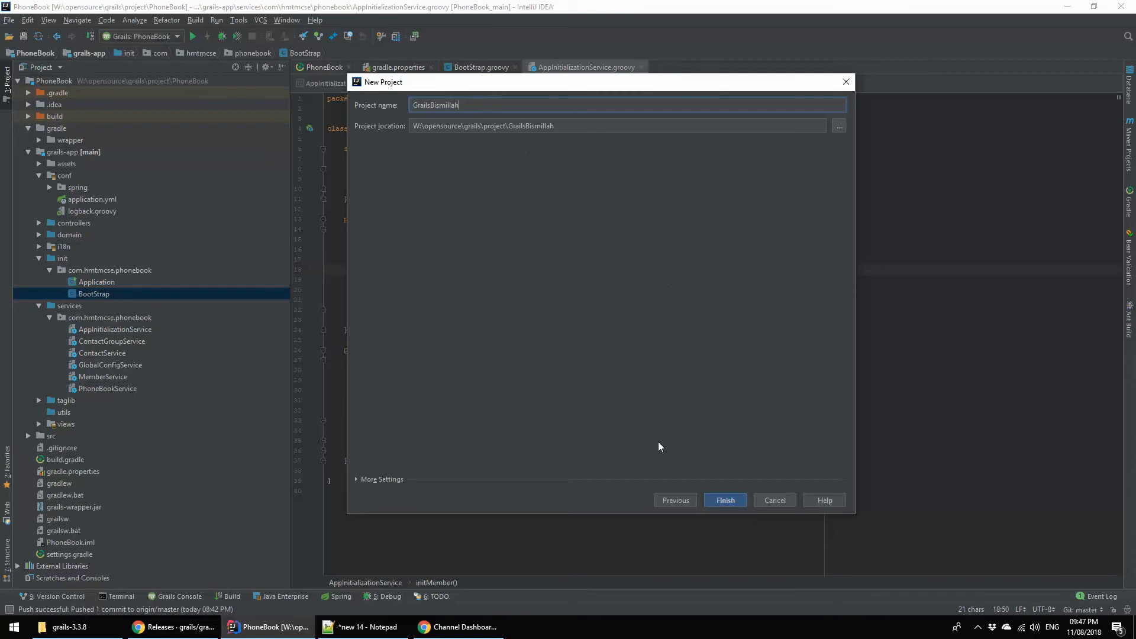
{"action": "left_click", "coordinate": [724, 499]}
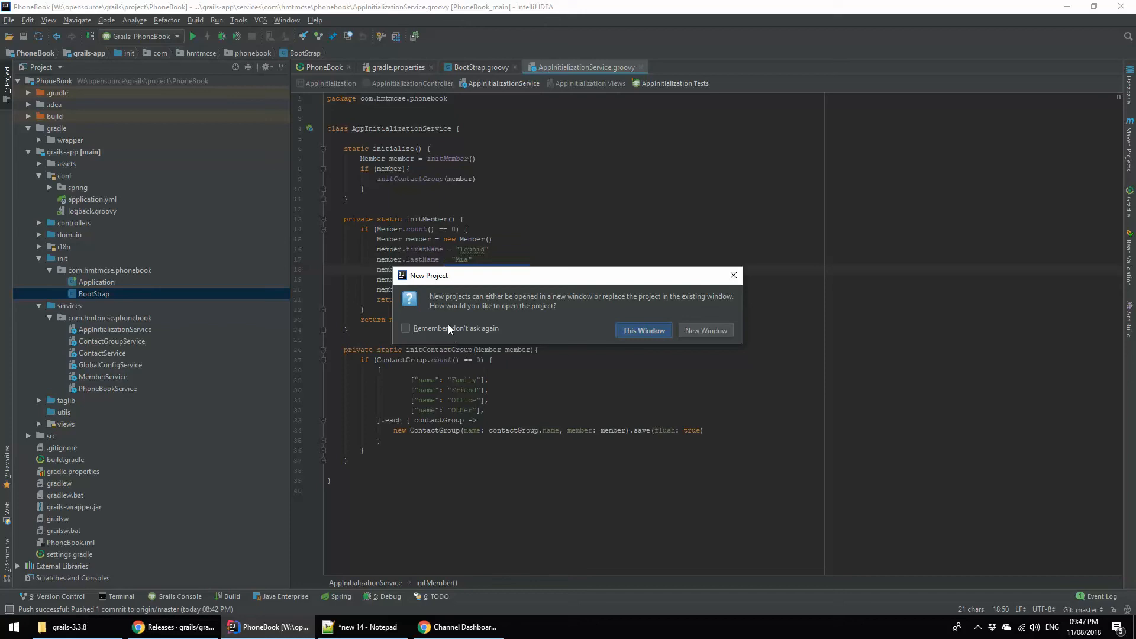
{"action": "mouse_move", "coordinate": [599, 515]}
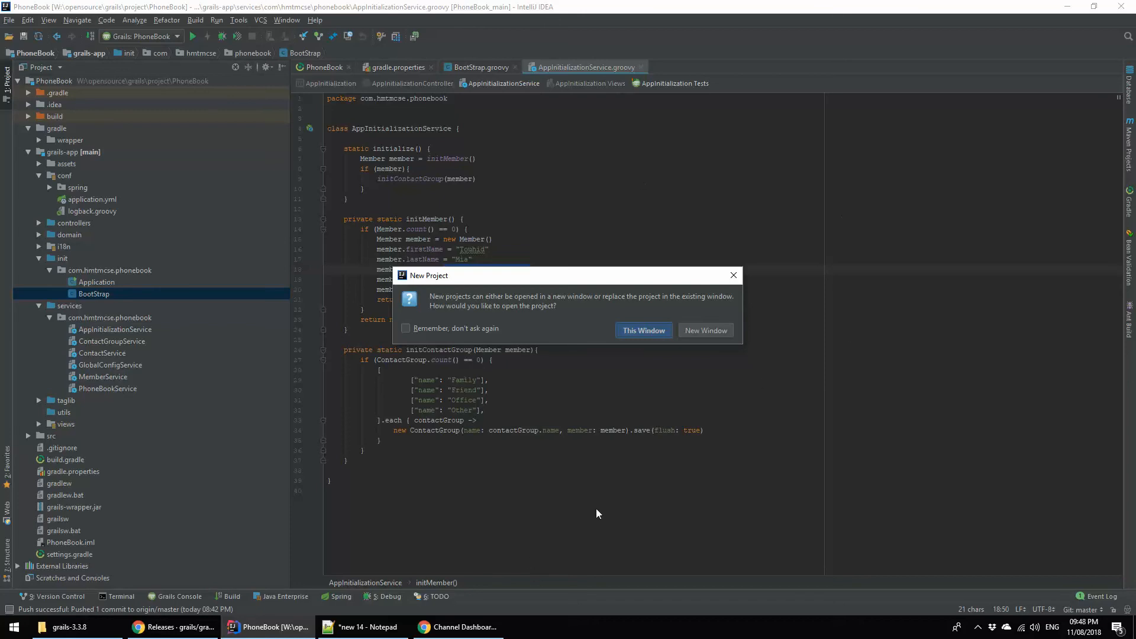
- Open GrailsBismillah in the current window and expand its project root
{"action": "left_click", "coordinate": [643, 330]}
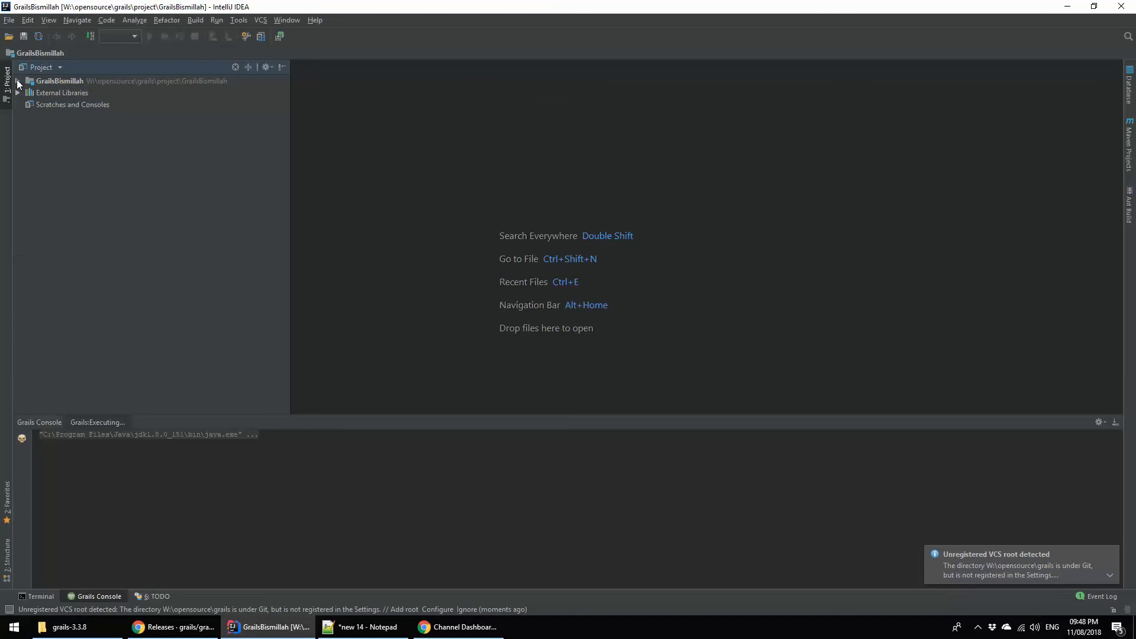
{"action": "left_click", "coordinate": [18, 81]}
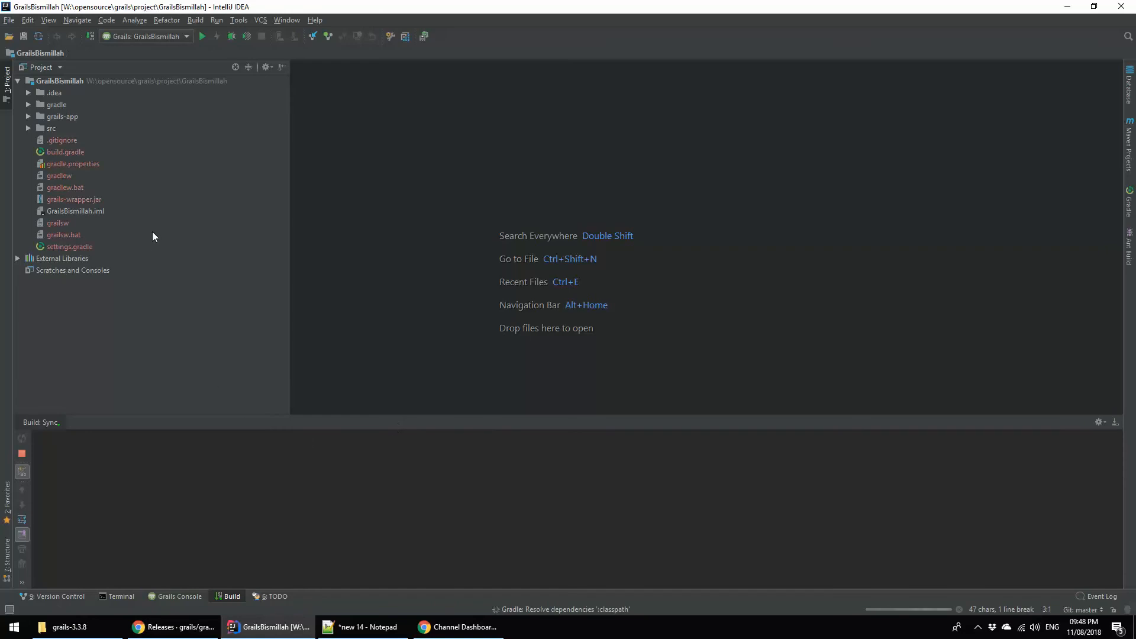
- Expand grails-app and its assets folder, then re-expand the project tree after it collapses
{"action": "left_click", "coordinate": [28, 116]}
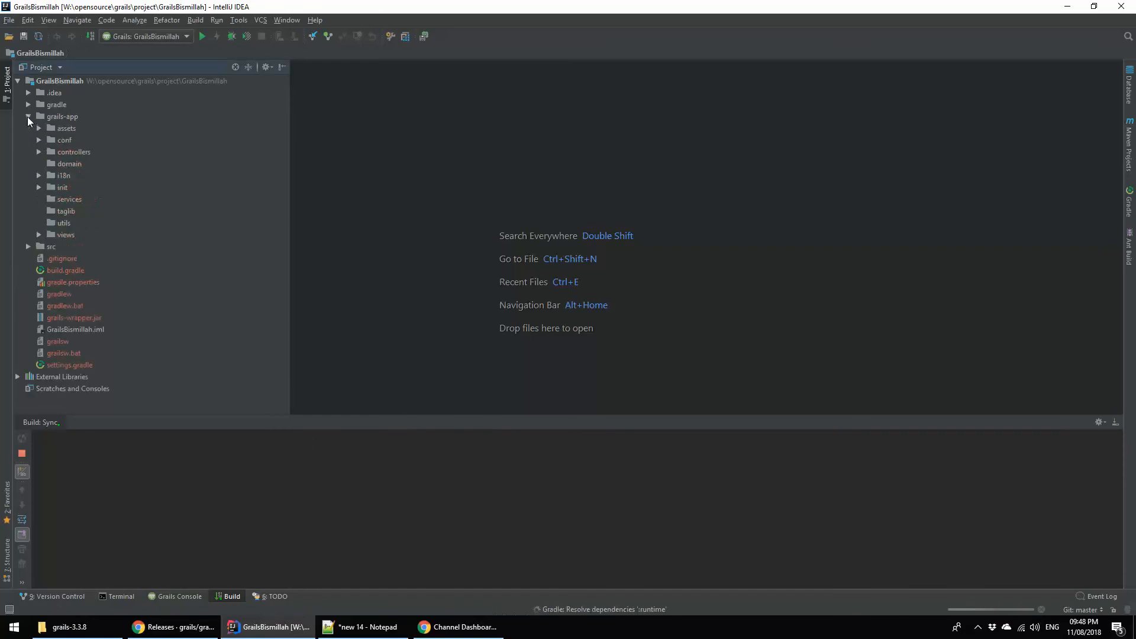
{"action": "left_click", "coordinate": [40, 128]}
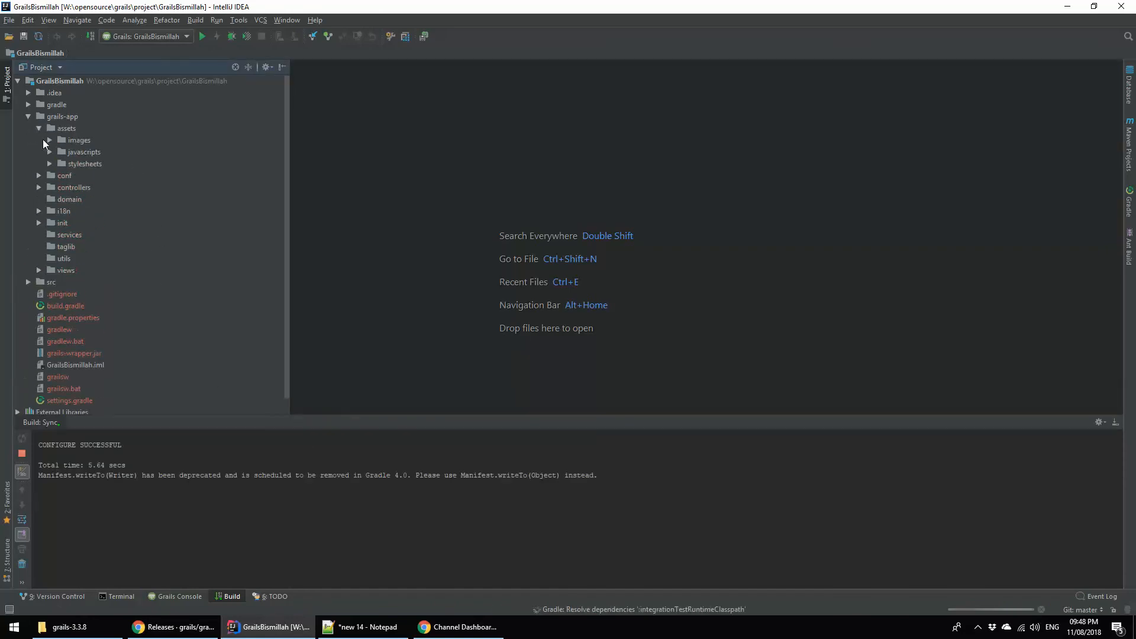
{"action": "left_click", "coordinate": [50, 164]}
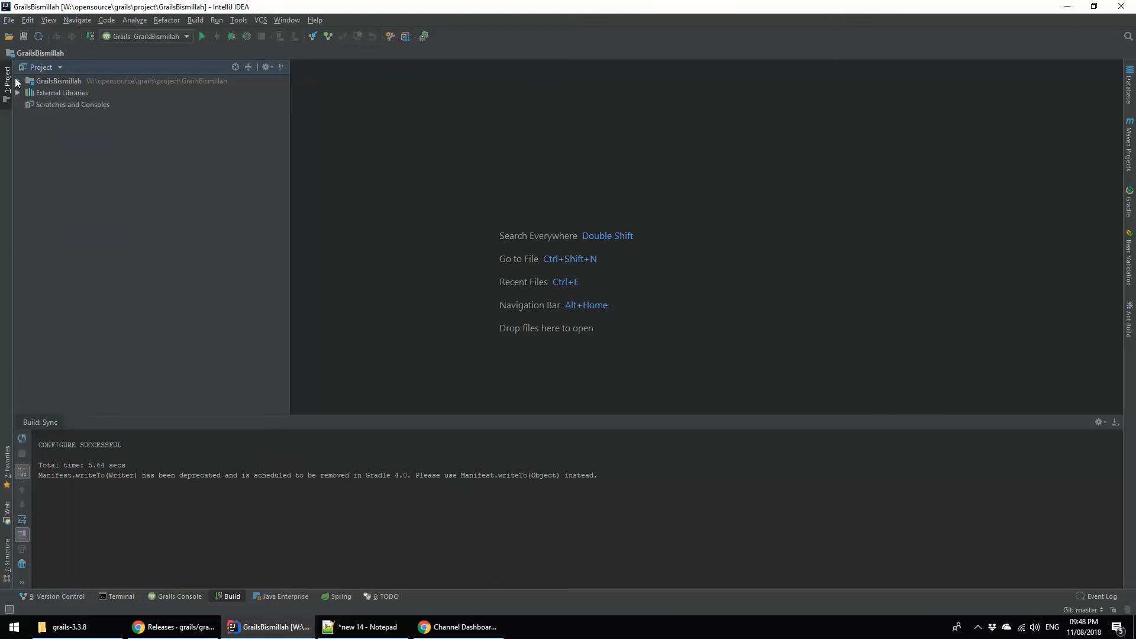
{"action": "left_click", "coordinate": [16, 80]}
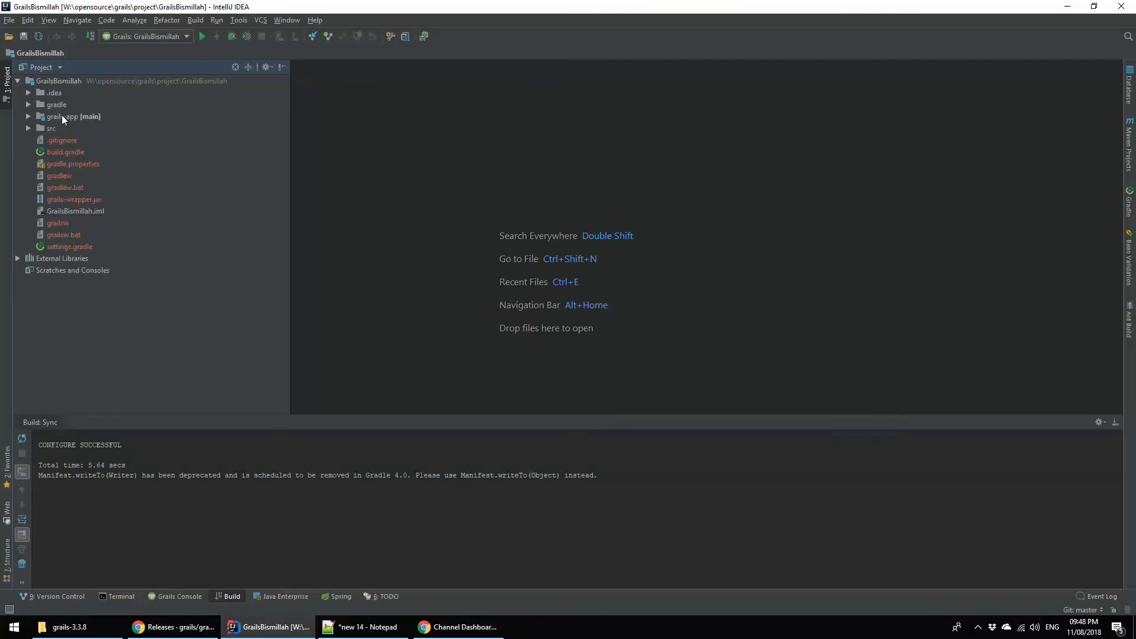
{"action": "left_click", "coordinate": [73, 116]}
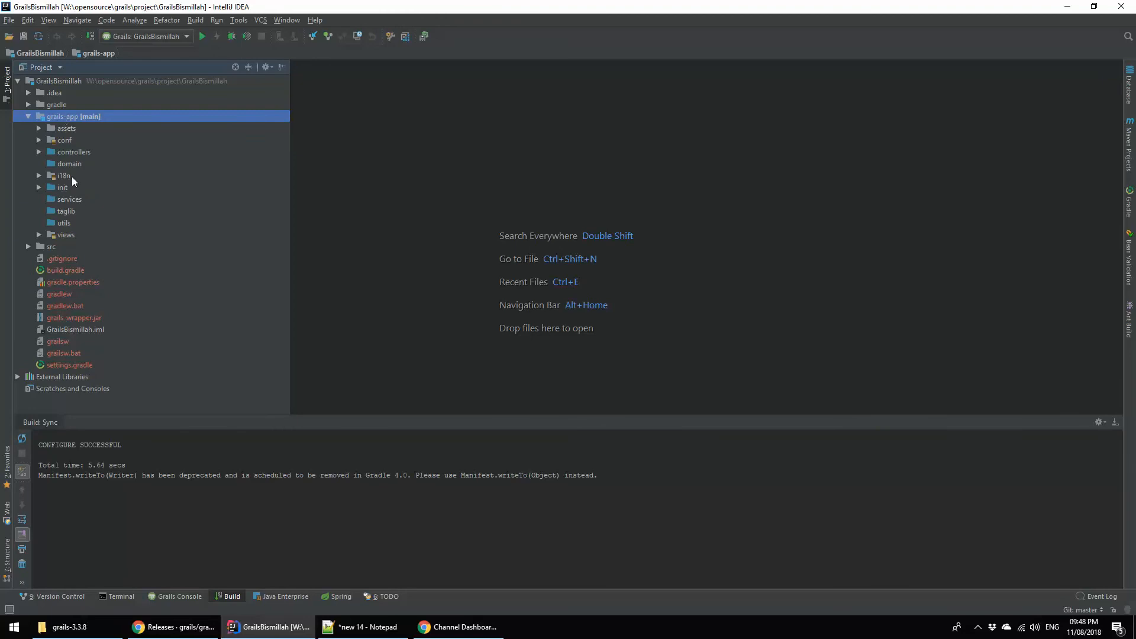
{"action": "mouse_move", "coordinate": [59, 157]}
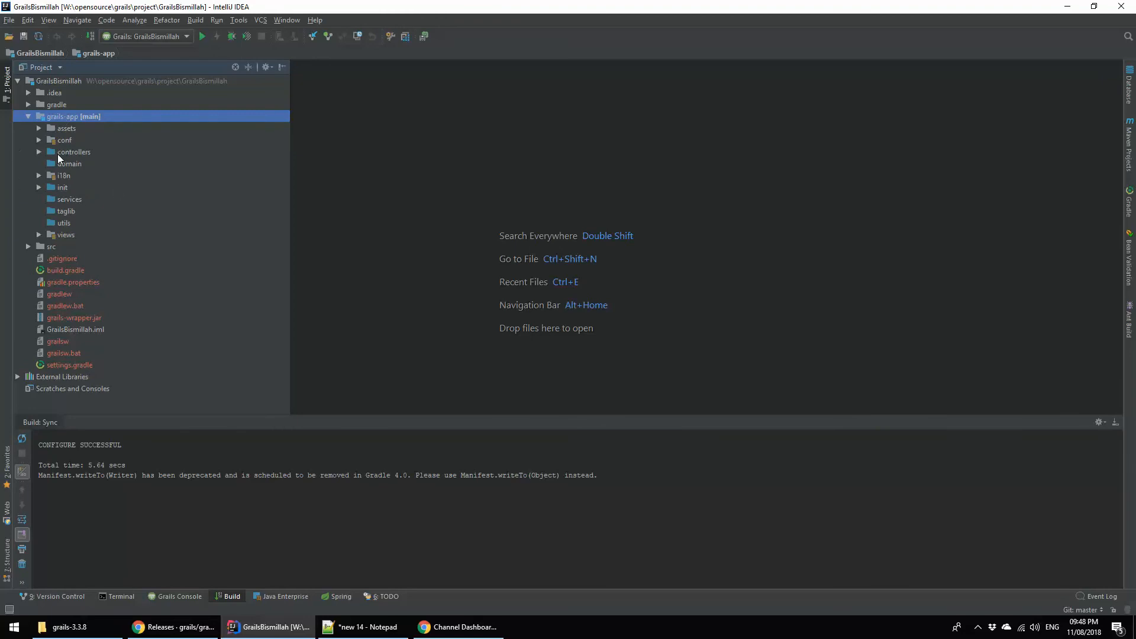
- Expand controllers, init > grailsbismillah, views and conf to reveal Application, BootStrap and pages
{"action": "left_click", "coordinate": [39, 152]}
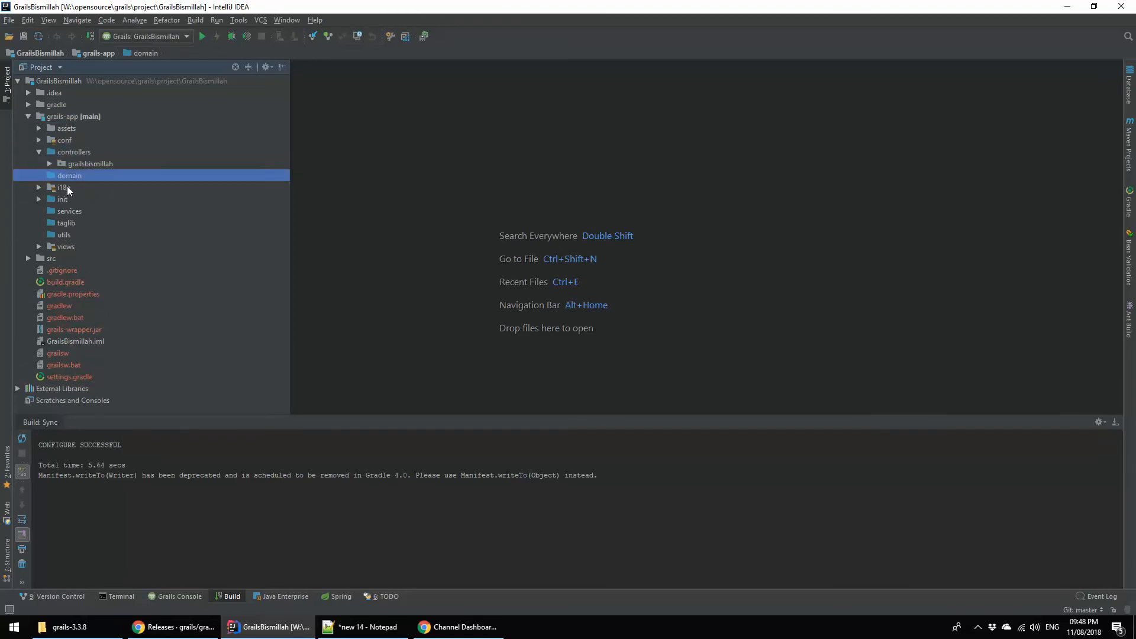
{"action": "left_click", "coordinate": [62, 199]}
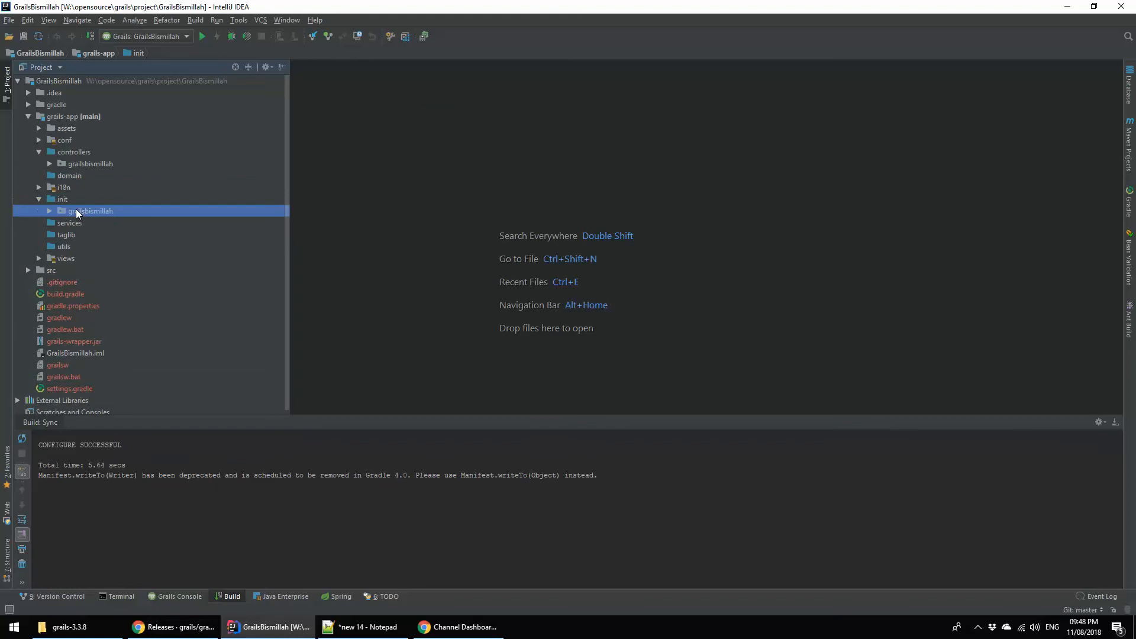
{"action": "left_click", "coordinate": [51, 211]}
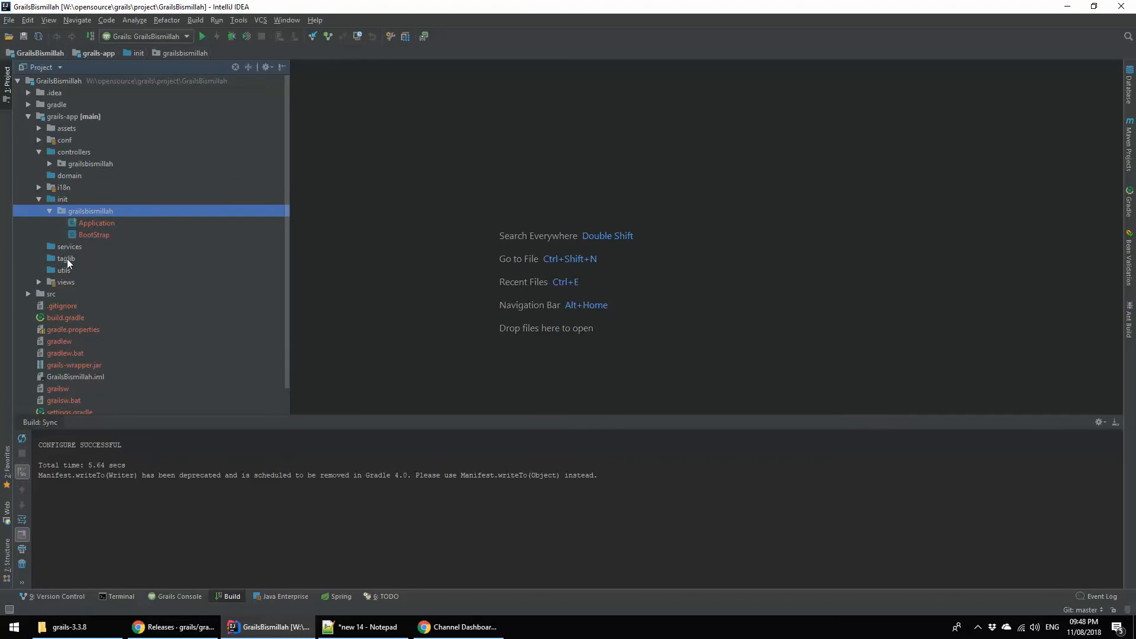
{"action": "left_click", "coordinate": [39, 281]}
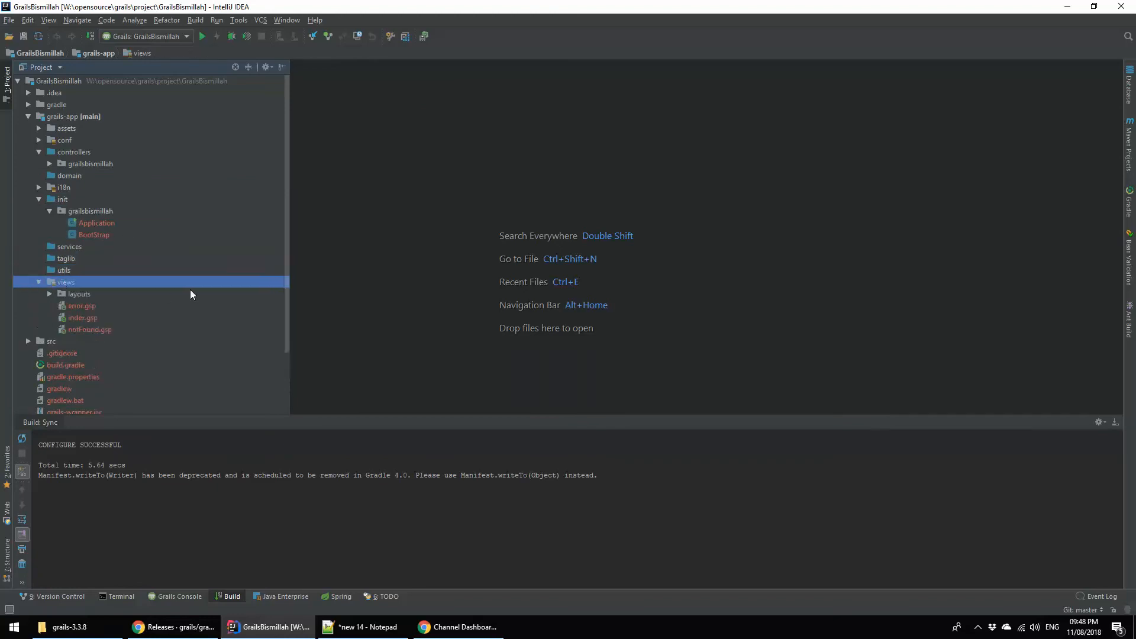
{"action": "left_click", "coordinate": [41, 127]}
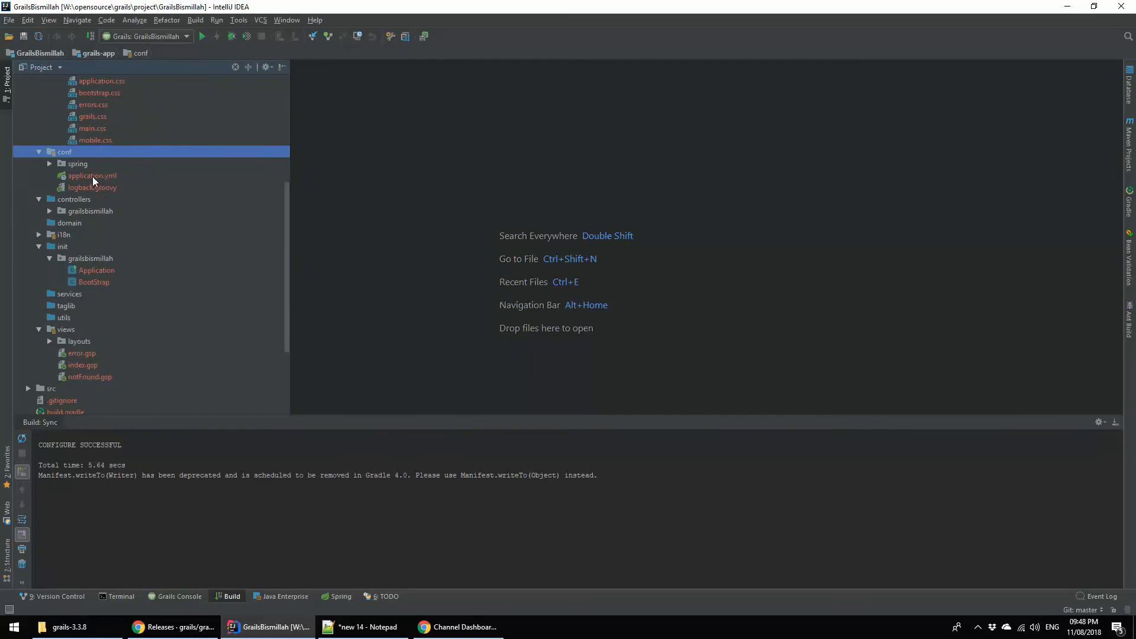
- View application.yml from grails-app/conf, scrolling through its grails, spring and endpoints settings
{"action": "double_click", "coordinate": [91, 175]}
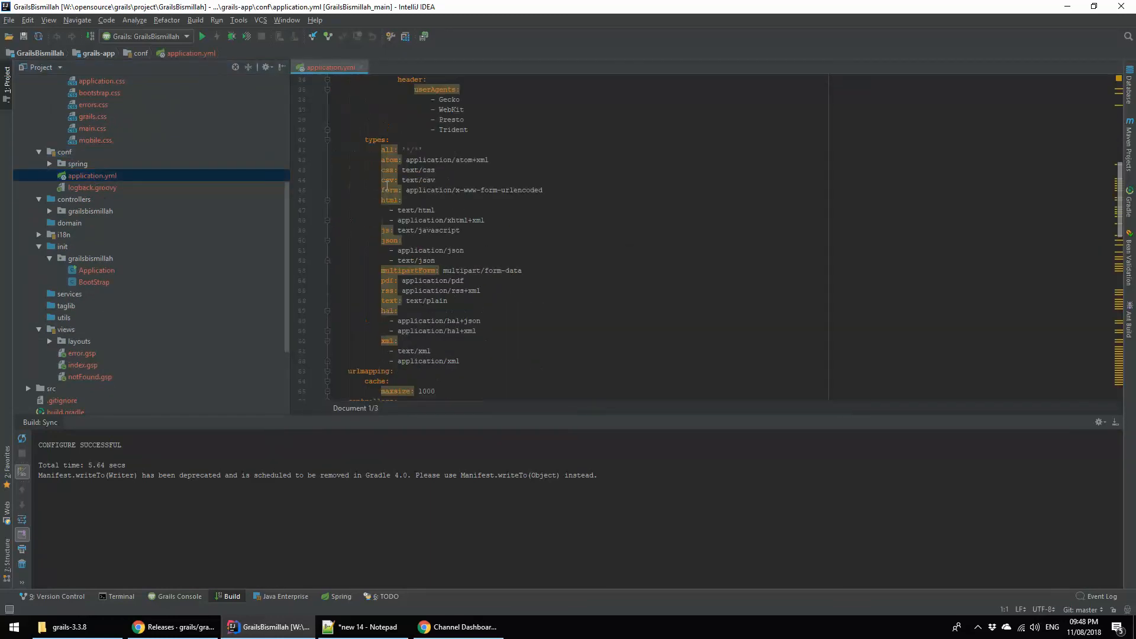
{"action": "scroll", "scroll_direction": "down", "scroll_amount": 3}
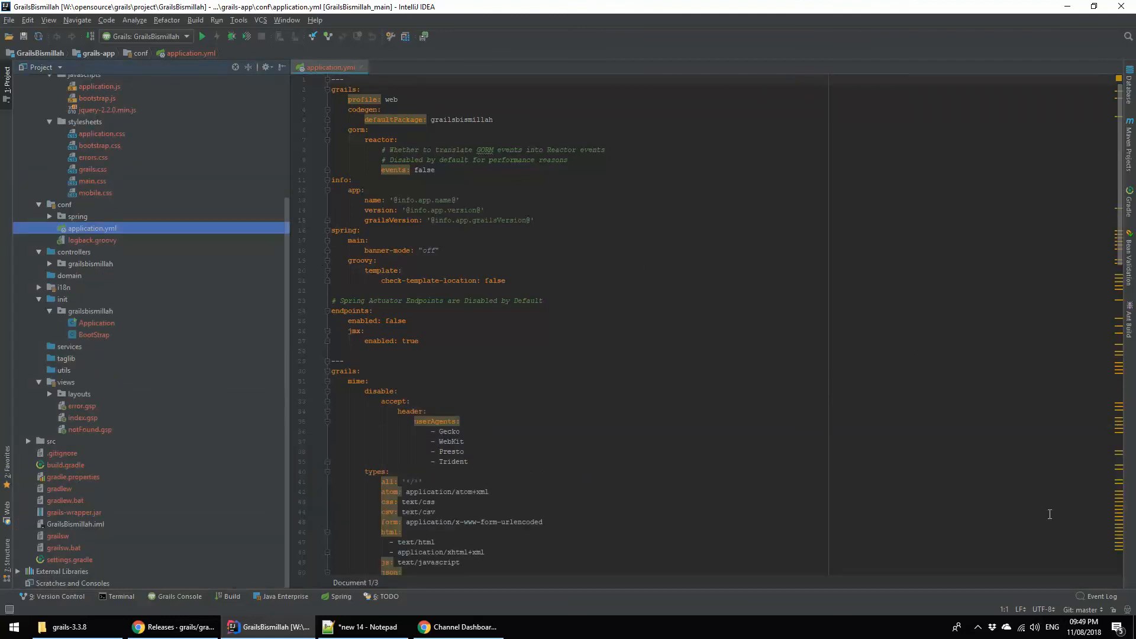
{"action": "mouse_move", "coordinate": [286, 365]}
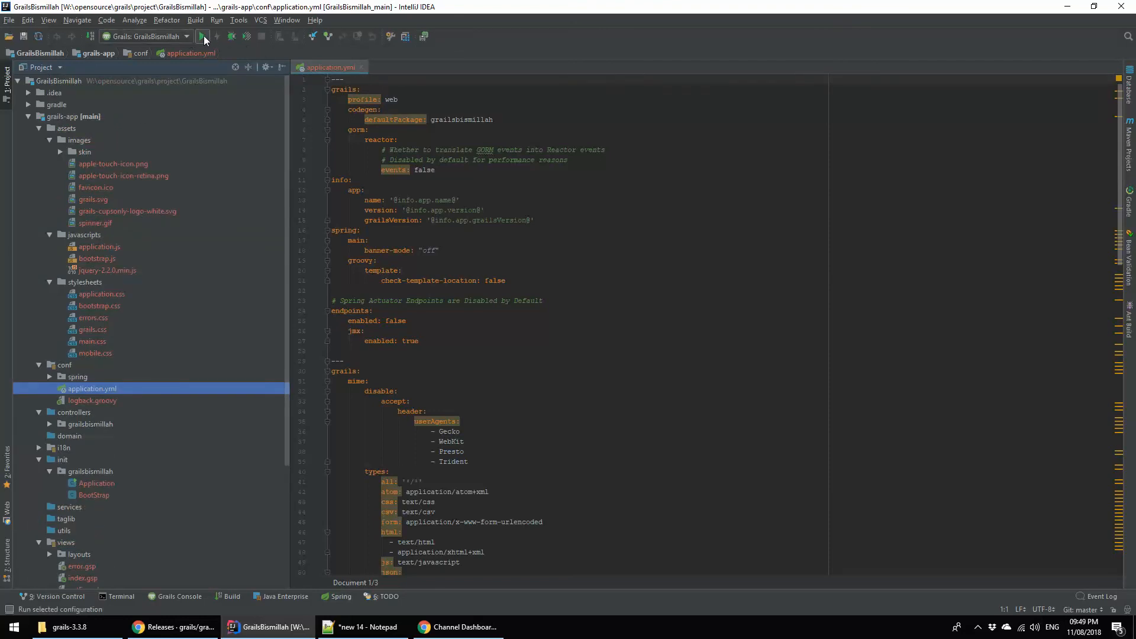
{"action": "left_click", "coordinate": [216, 37]}
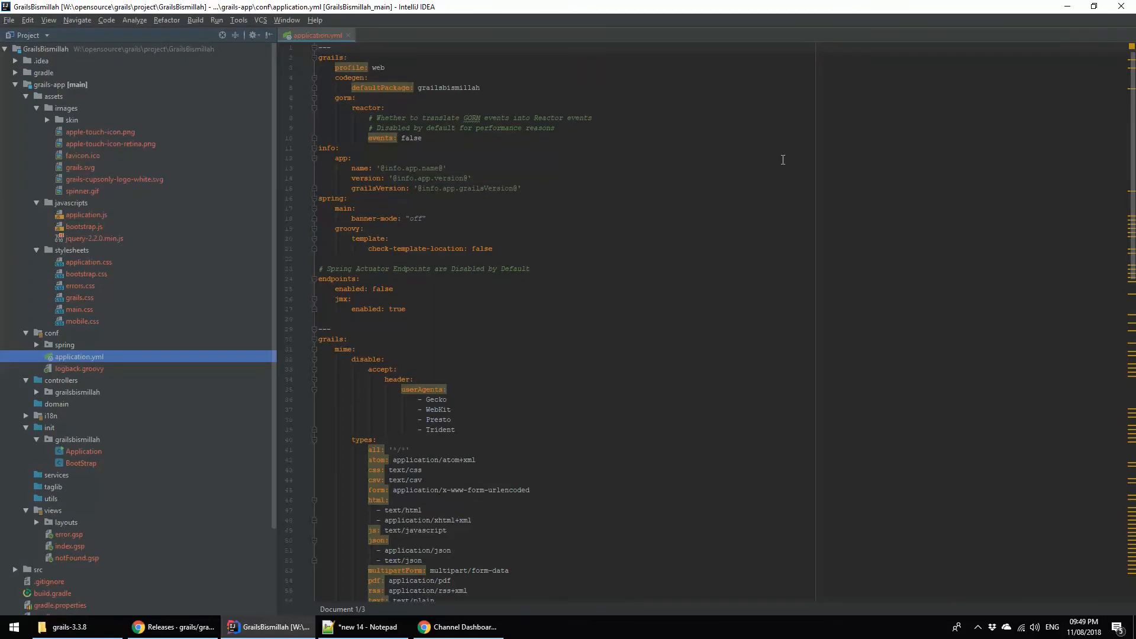
{"action": "mouse_move", "coordinate": [158, 87]}
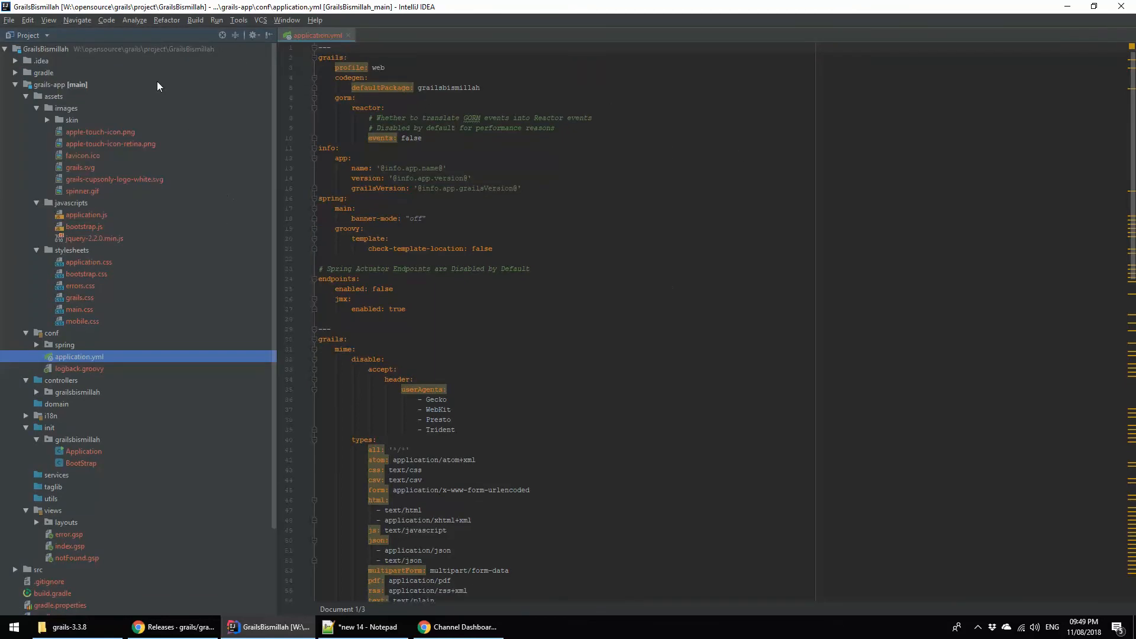
{"action": "mouse_move", "coordinate": [47, 37]}
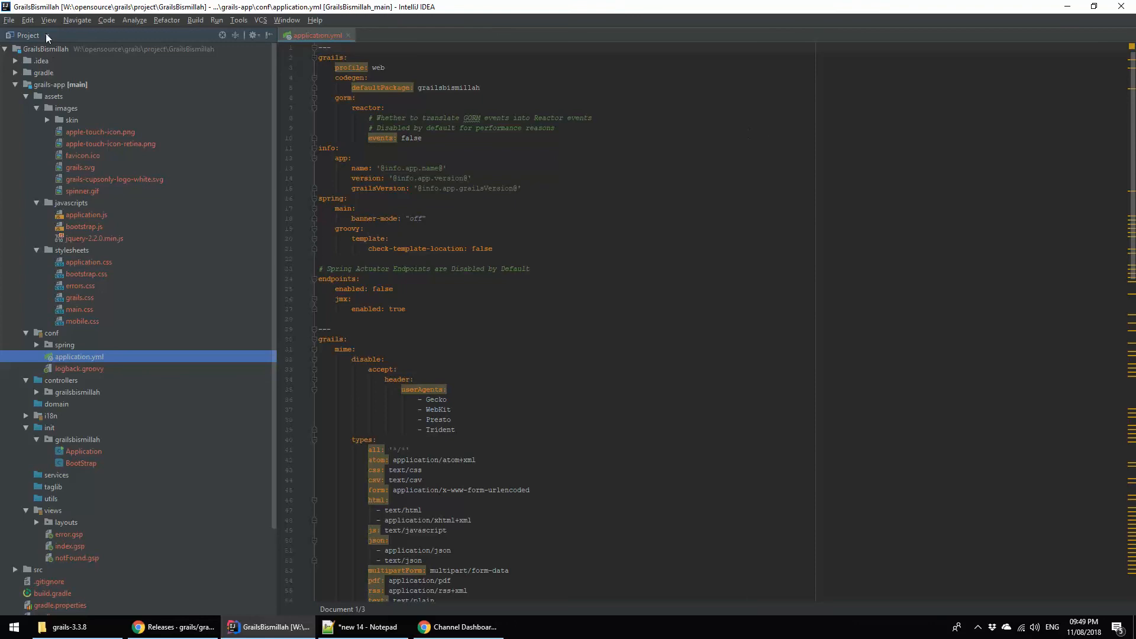
{"action": "left_click", "coordinate": [47, 20]}
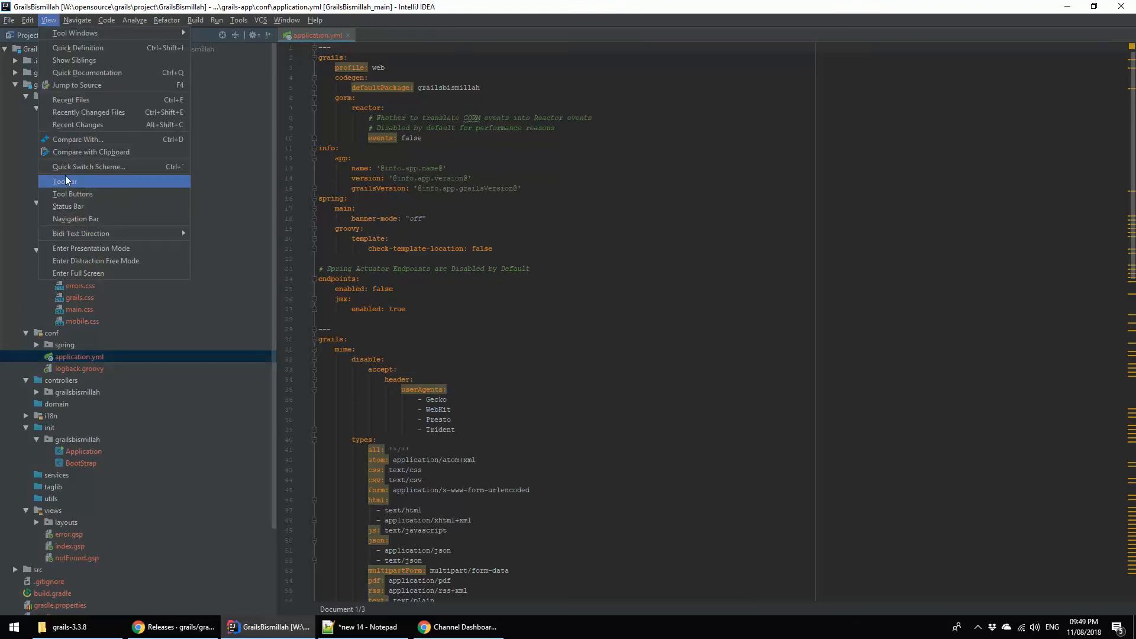
{"action": "left_click", "coordinate": [66, 181]}
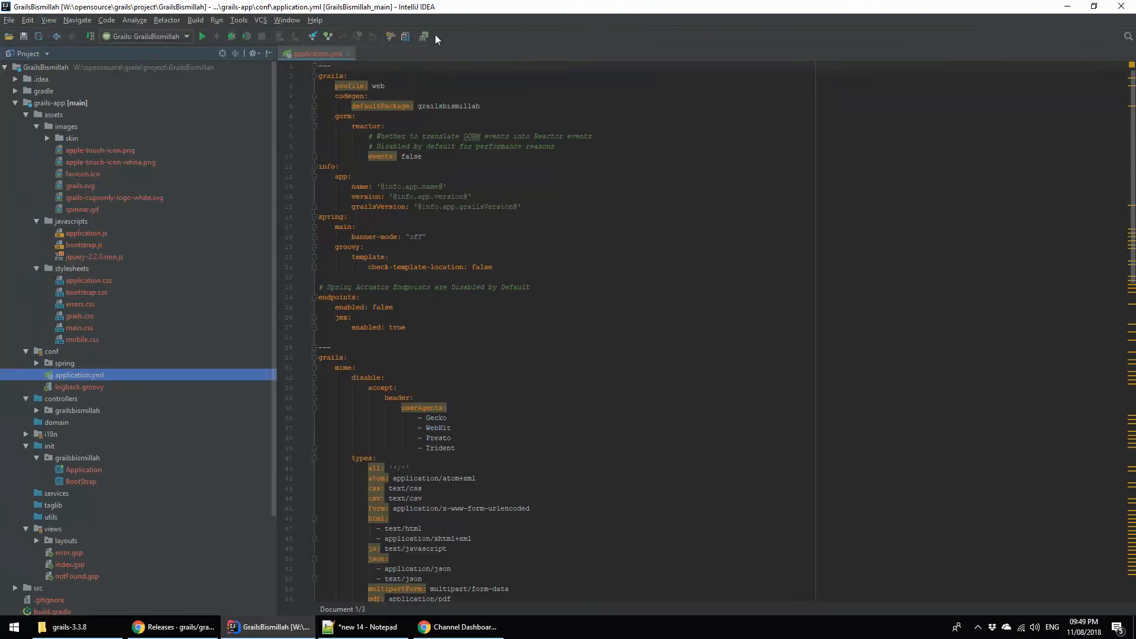
{"action": "left_click", "coordinate": [47, 20]}
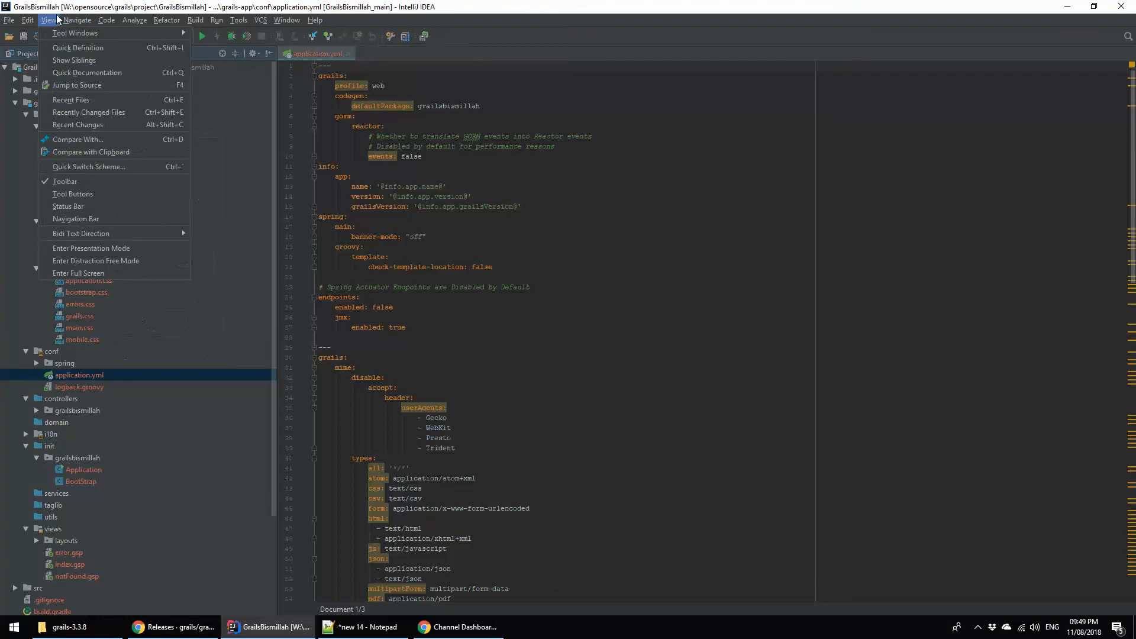
{"action": "mouse_move", "coordinate": [68, 206]}
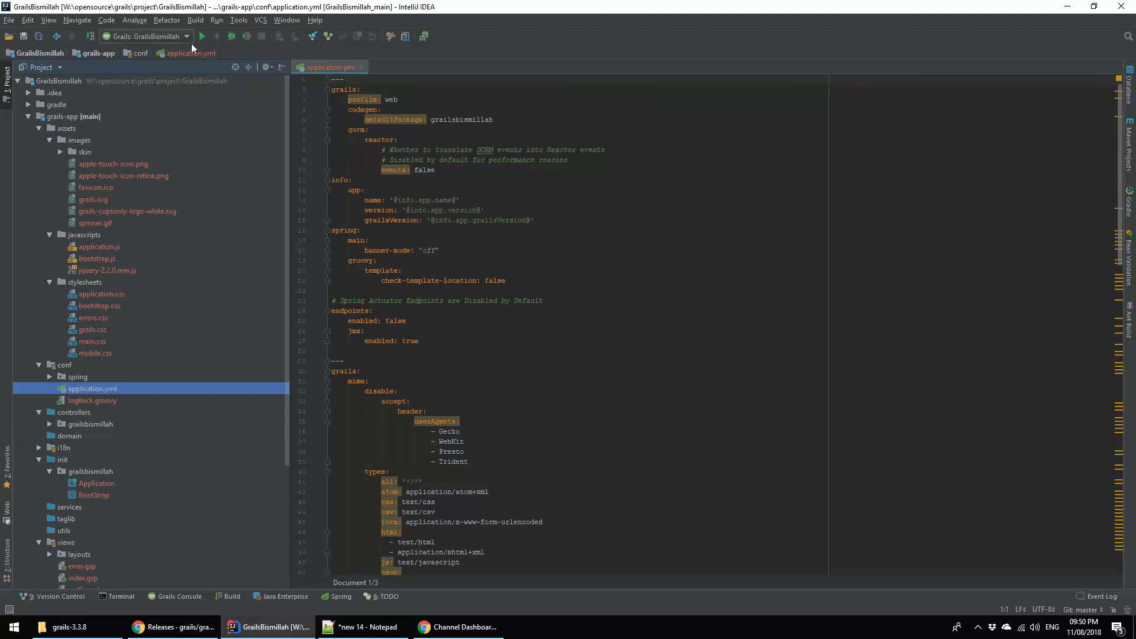
{"action": "mouse_move", "coordinate": [231, 36]}
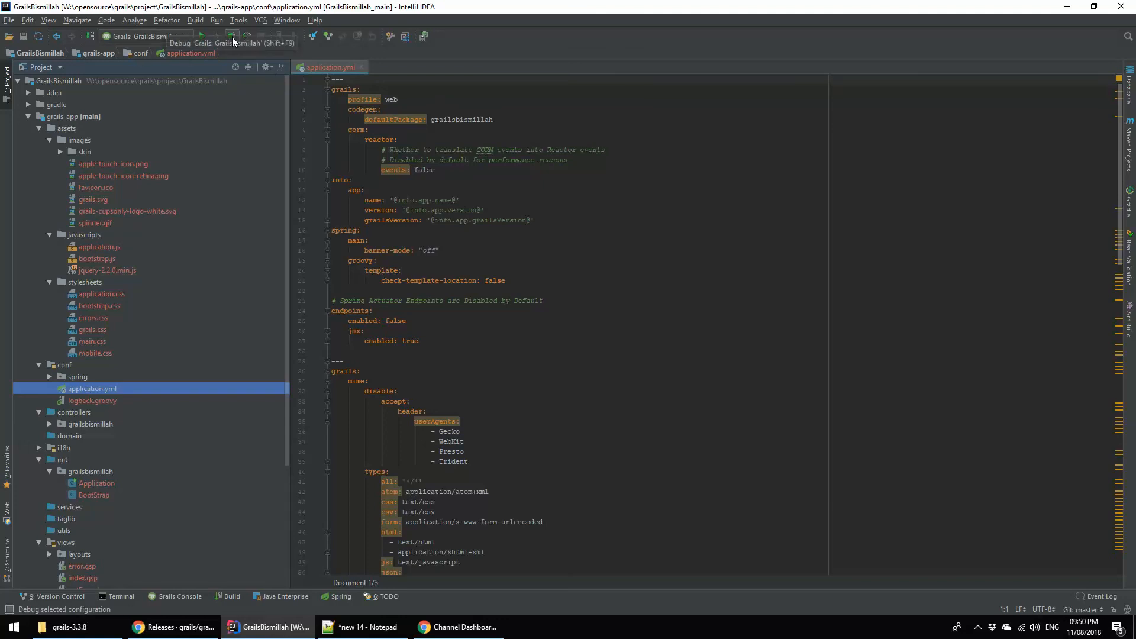
- Start the Grails: GrailsBismillah run configuration under the debugger
{"action": "left_click", "coordinate": [233, 36]}
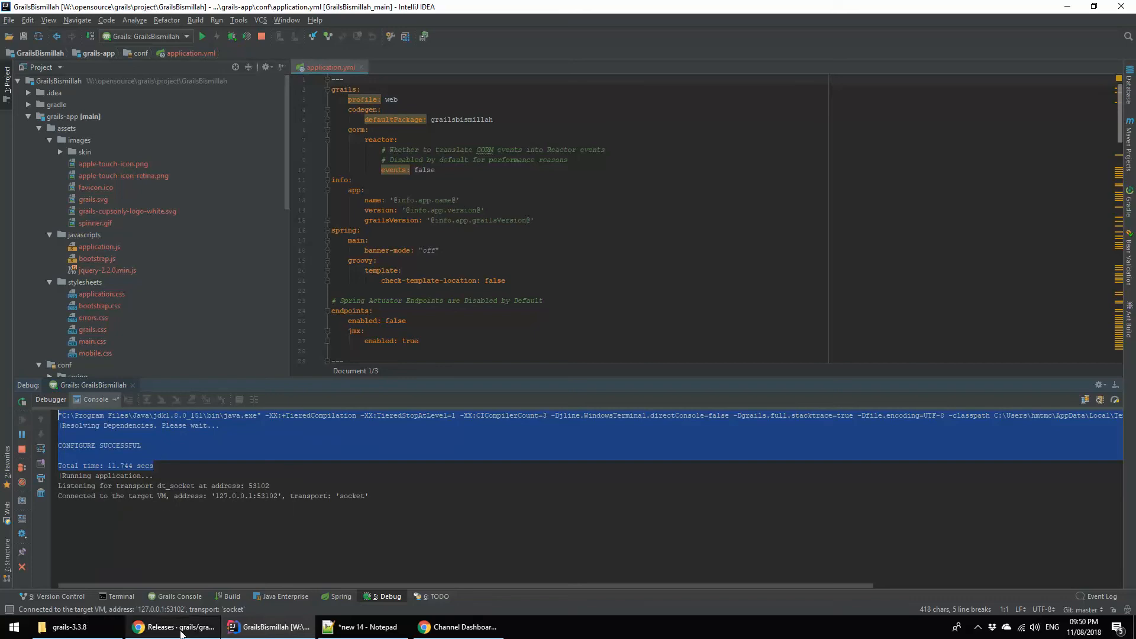
- Check the browser, return to the IDE and import the pending Gradle project changes
{"action": "left_click", "coordinate": [173, 628]}
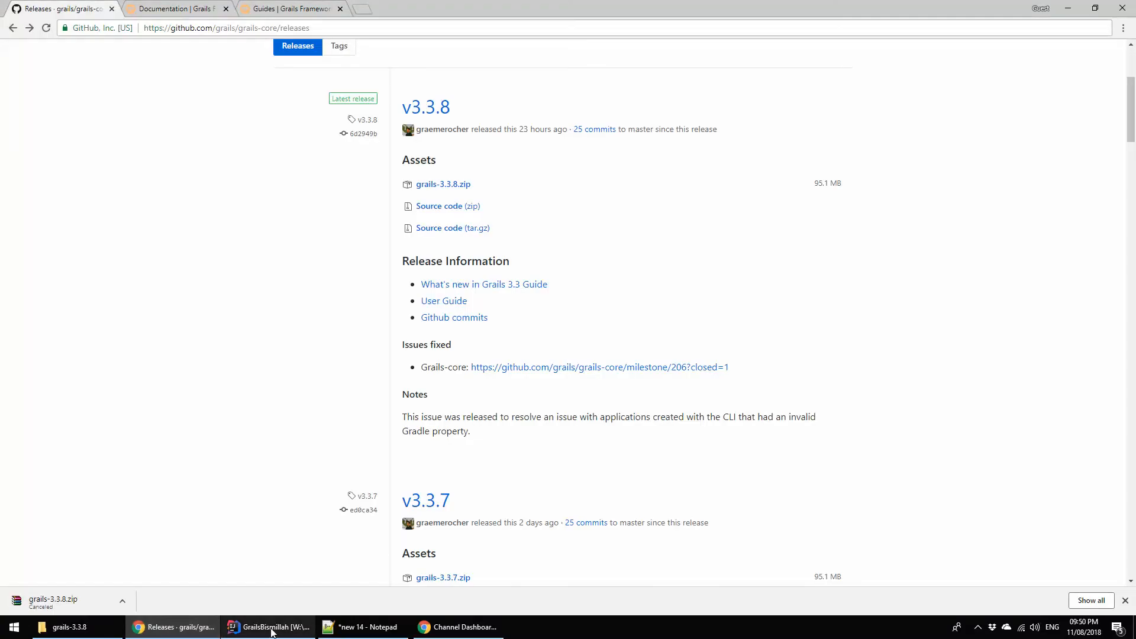
{"action": "left_click", "coordinate": [269, 627]}
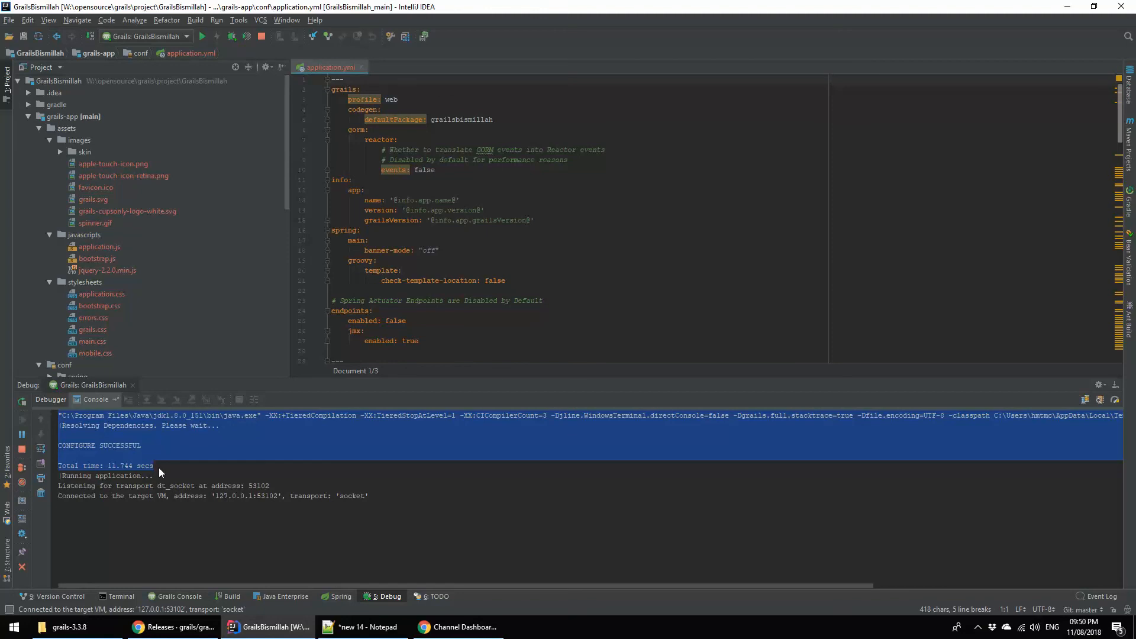
{"action": "mouse_move", "coordinate": [253, 515]}
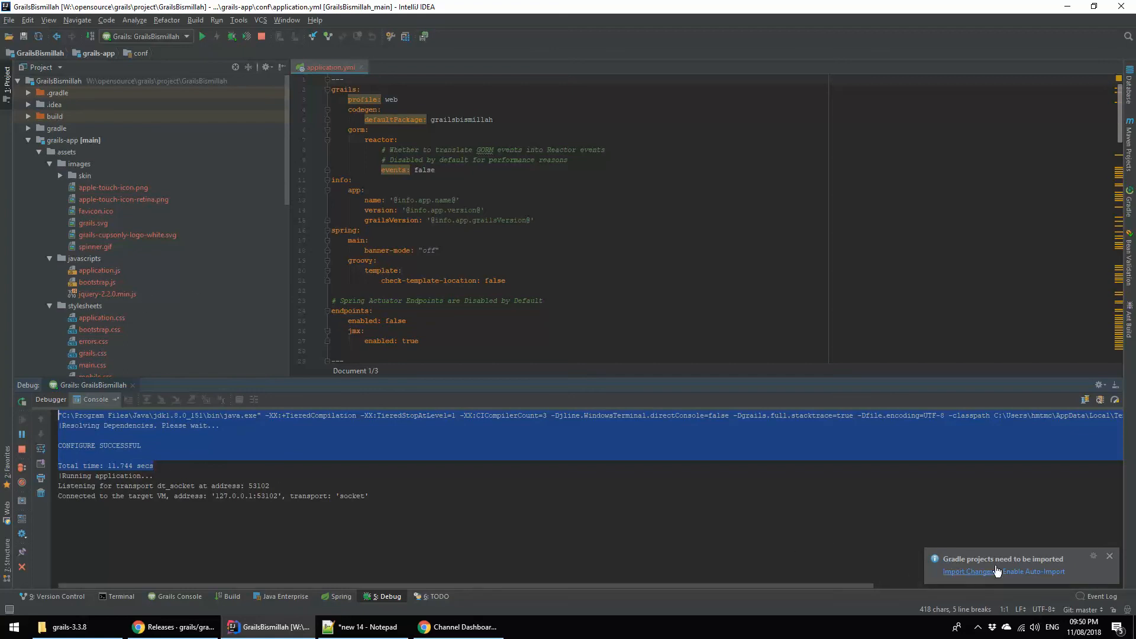
{"action": "mouse_move", "coordinate": [957, 583]}
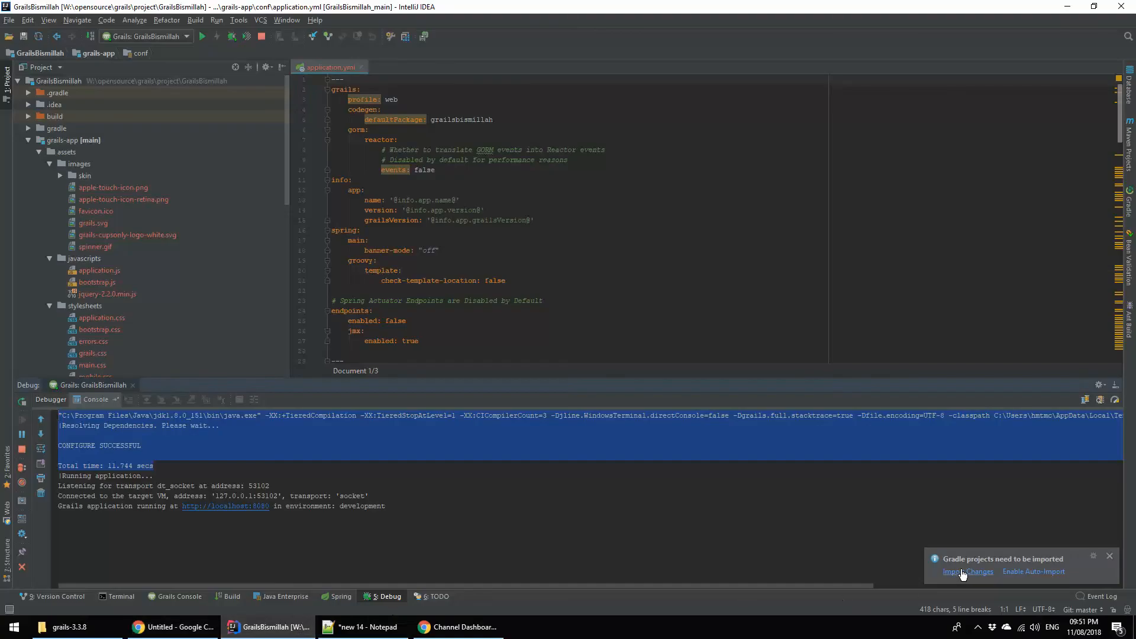
{"action": "left_click", "coordinate": [957, 571]}
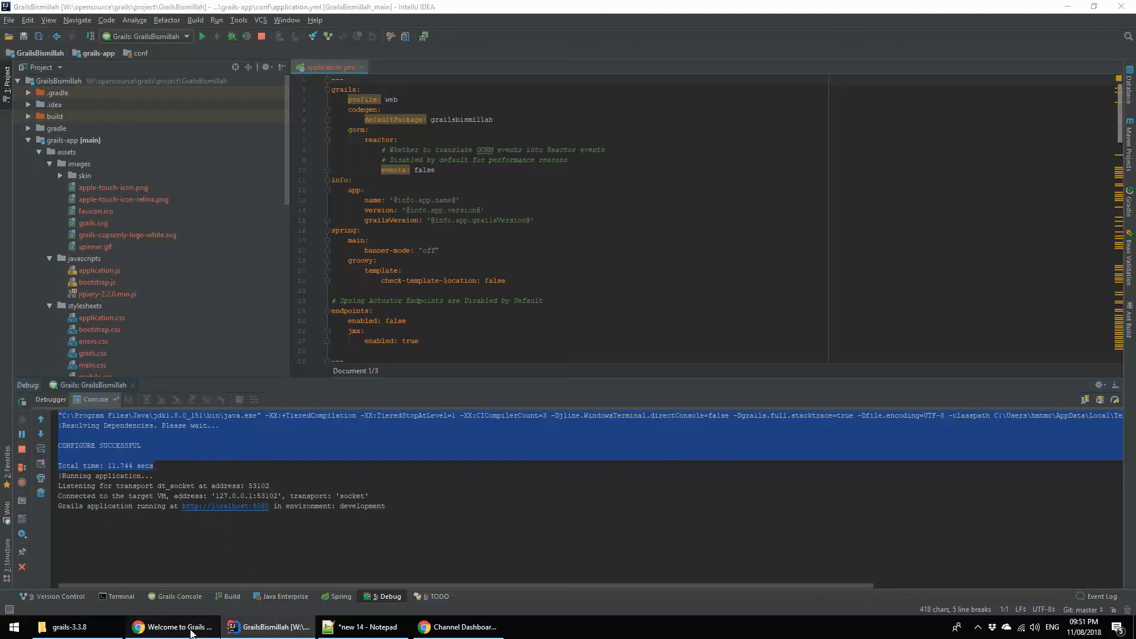
- Show the Welcome to Grails page at localhost:8080 in Chrome, confirming the app is running
{"action": "left_click", "coordinate": [173, 627]}
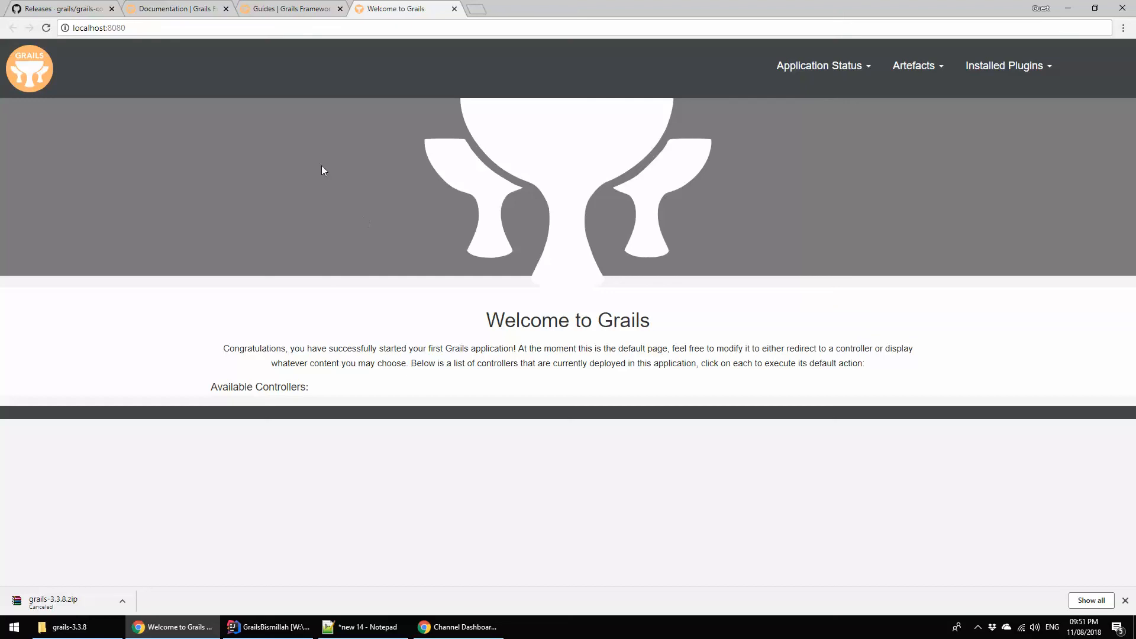
{"action": "left_click", "coordinate": [269, 627]}
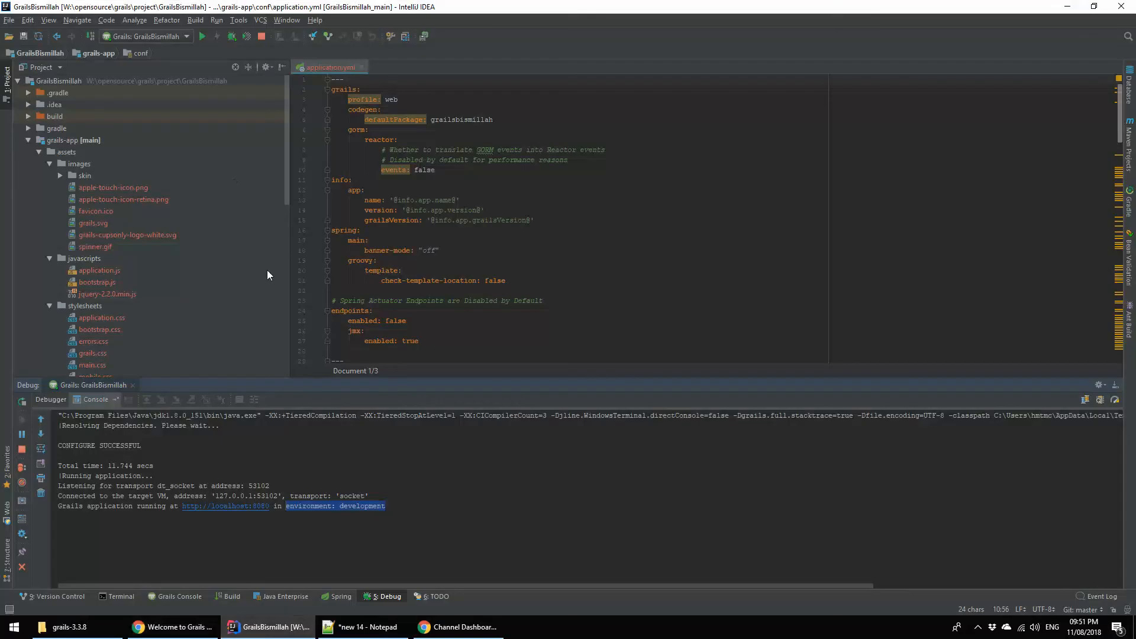
{"action": "left_click", "coordinate": [173, 627]}
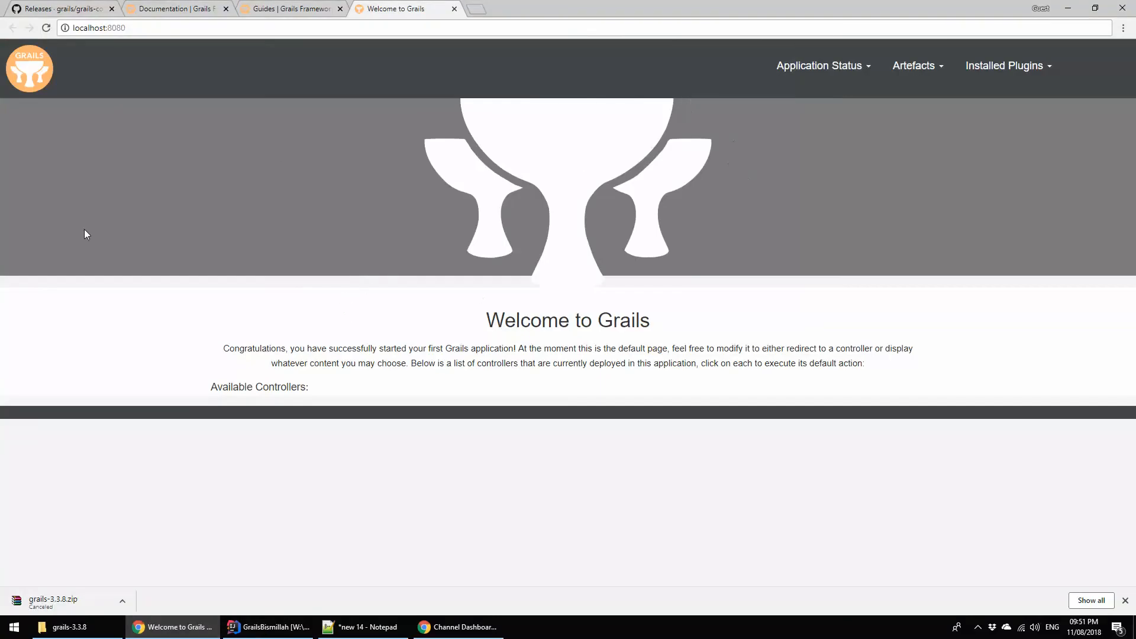
{"action": "left_click", "coordinate": [916, 65]}
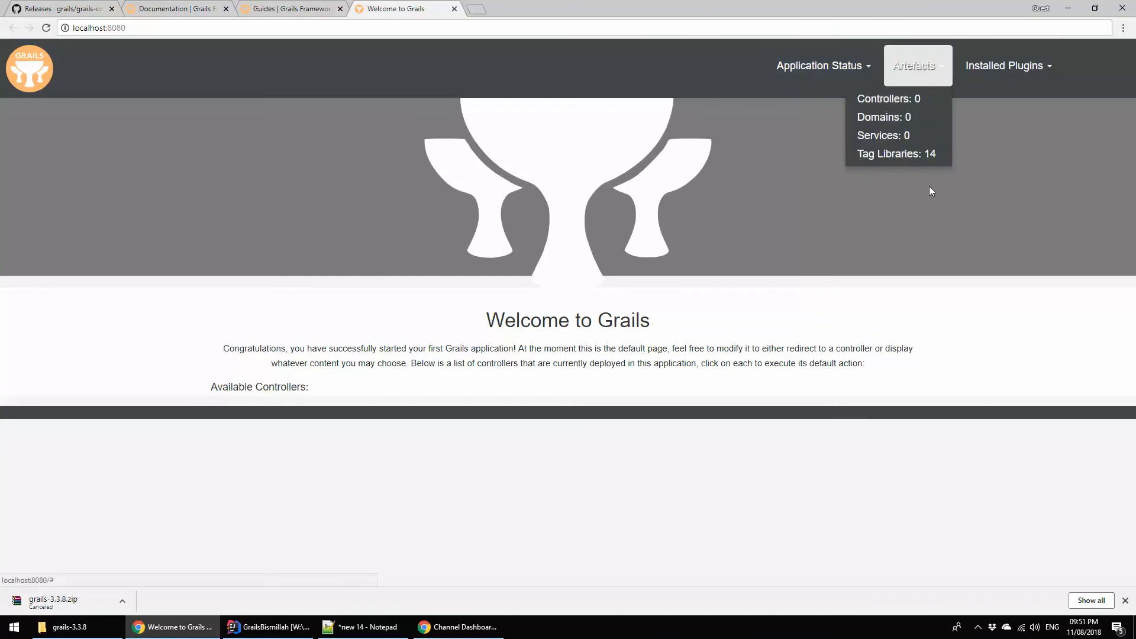
{"action": "left_click", "coordinate": [1009, 65]}
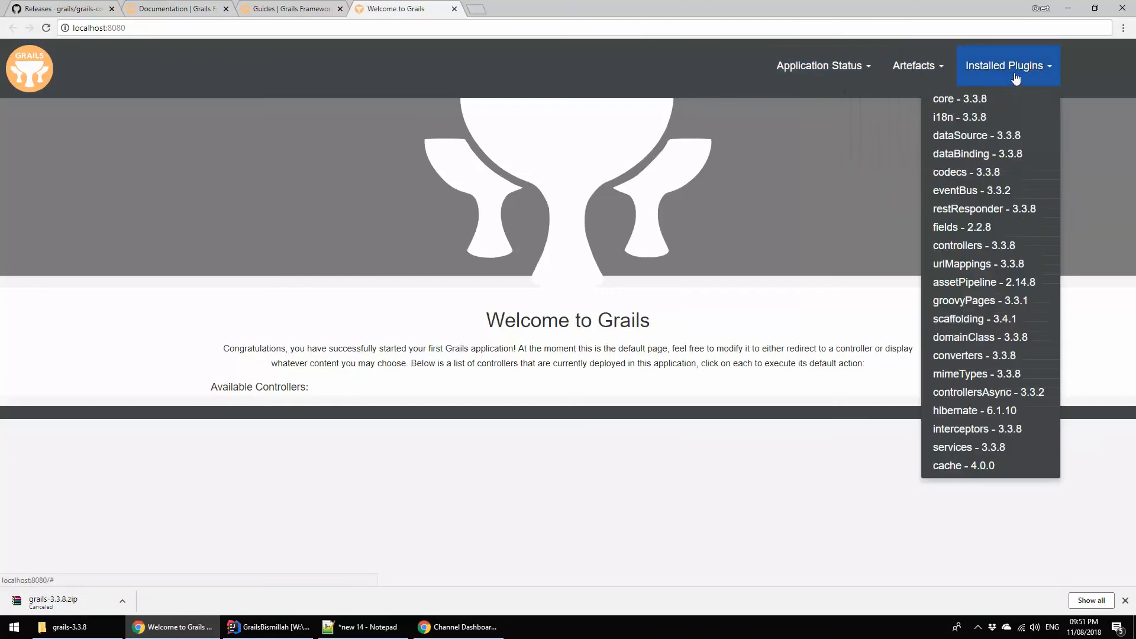
{"action": "mouse_move", "coordinate": [405, 446]}
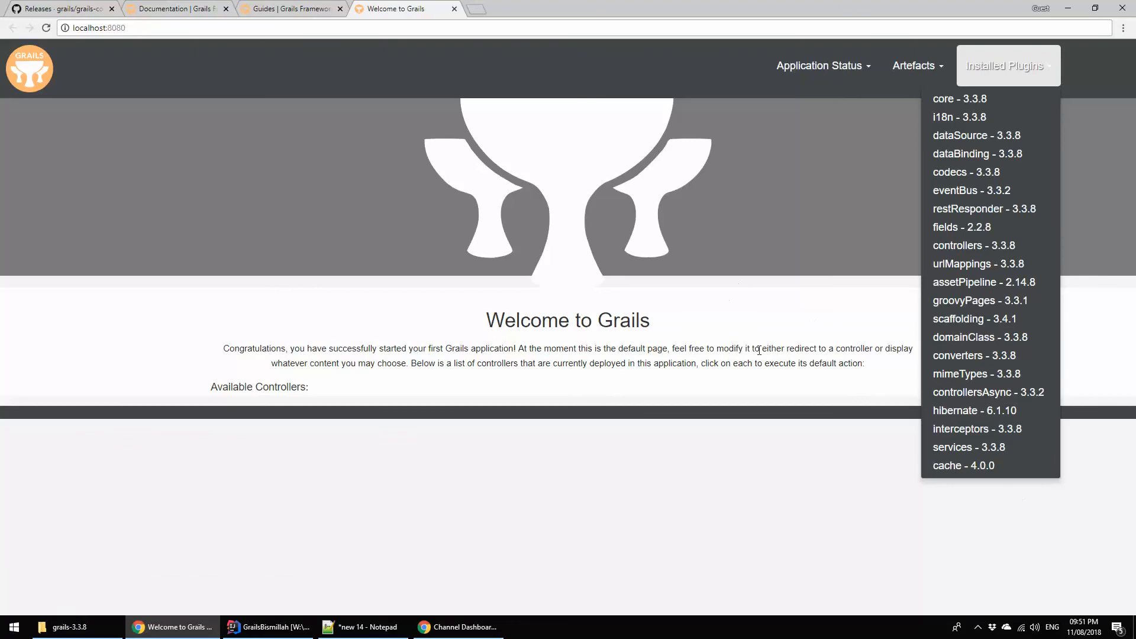
{"action": "left_click", "coordinate": [445, 484]}
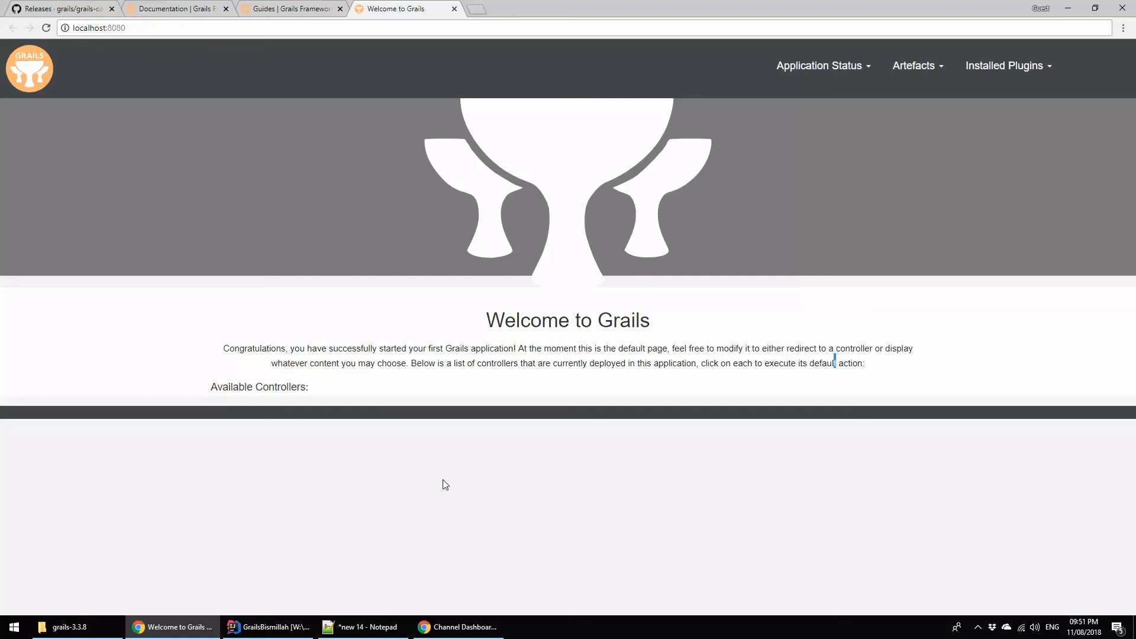
{"action": "mouse_move", "coordinate": [396, 380]}
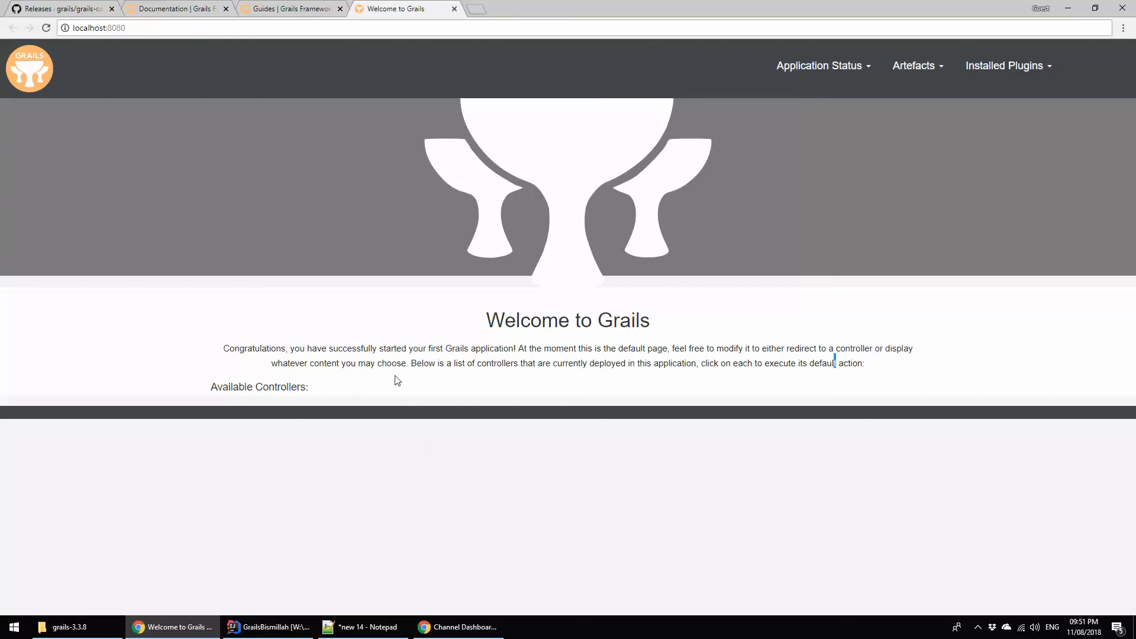
{"action": "mouse_move", "coordinate": [390, 335]}
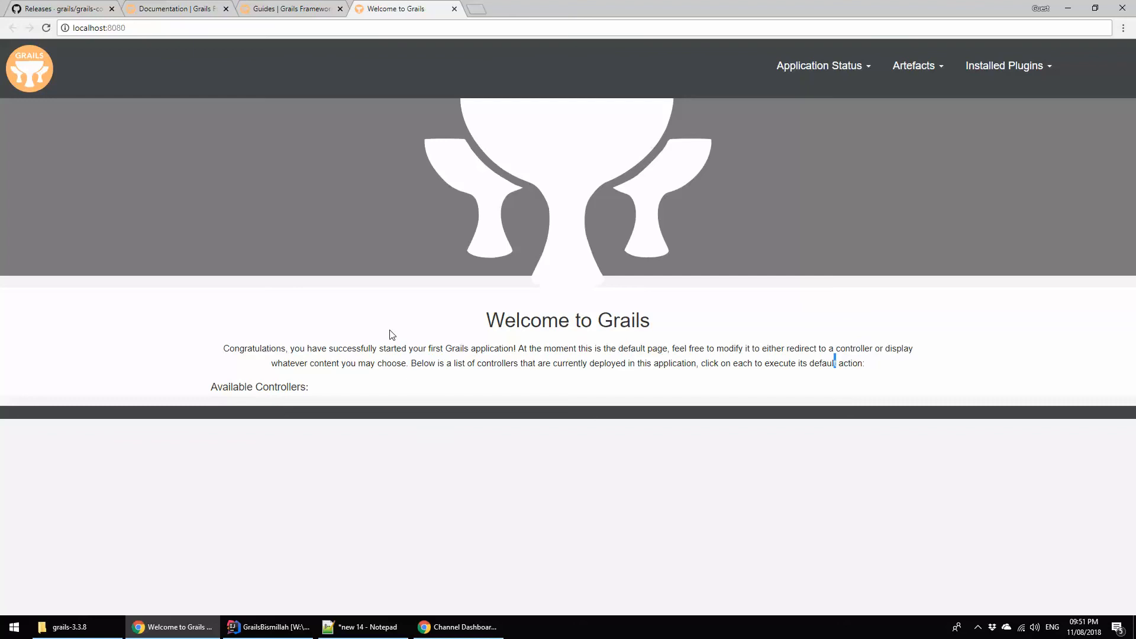